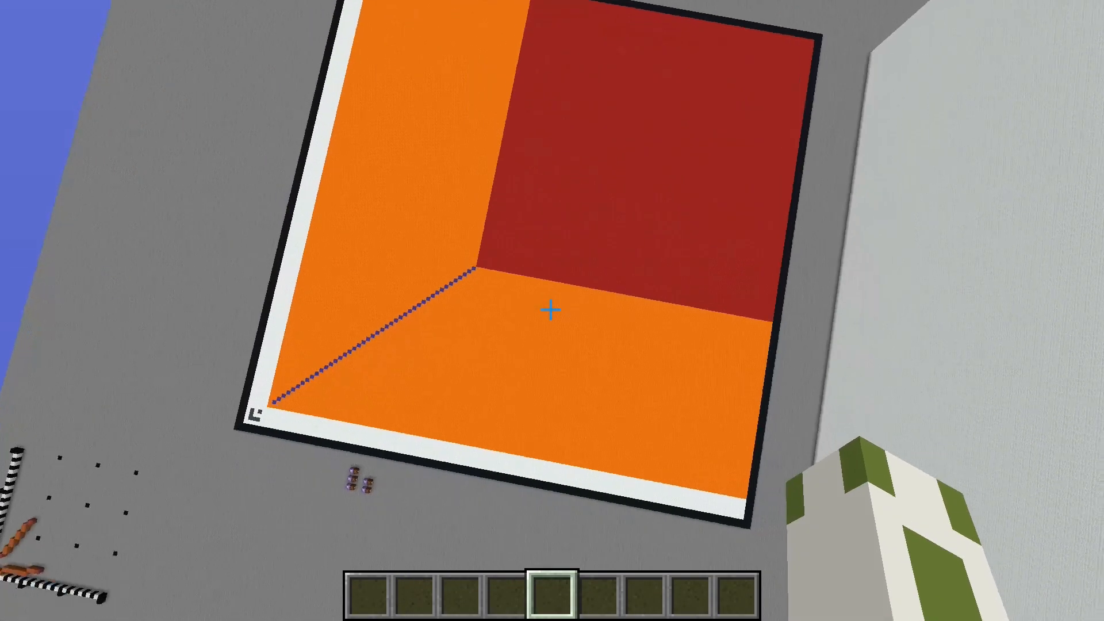
pyautogui.moveTo(552, 310)
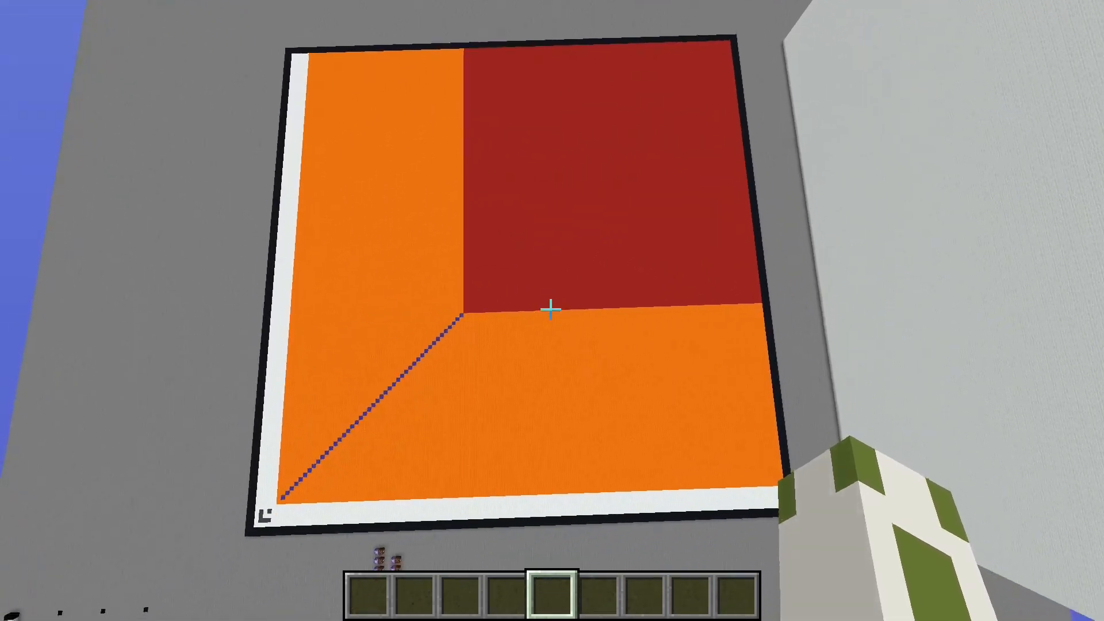
pyautogui.moveTo(552, 309)
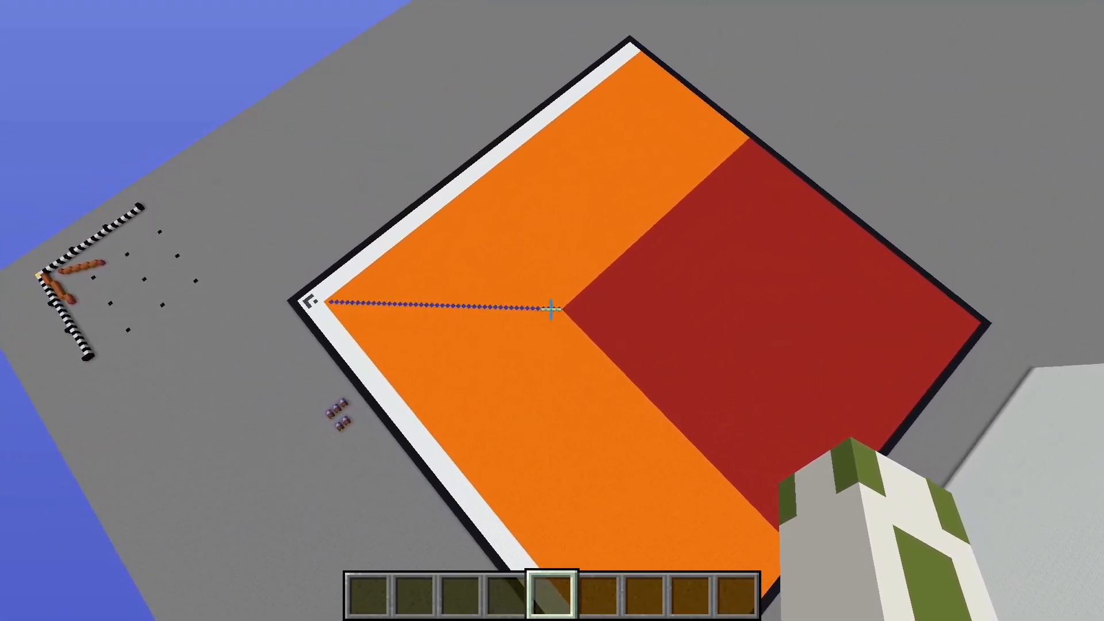
pyautogui.moveTo(552, 311)
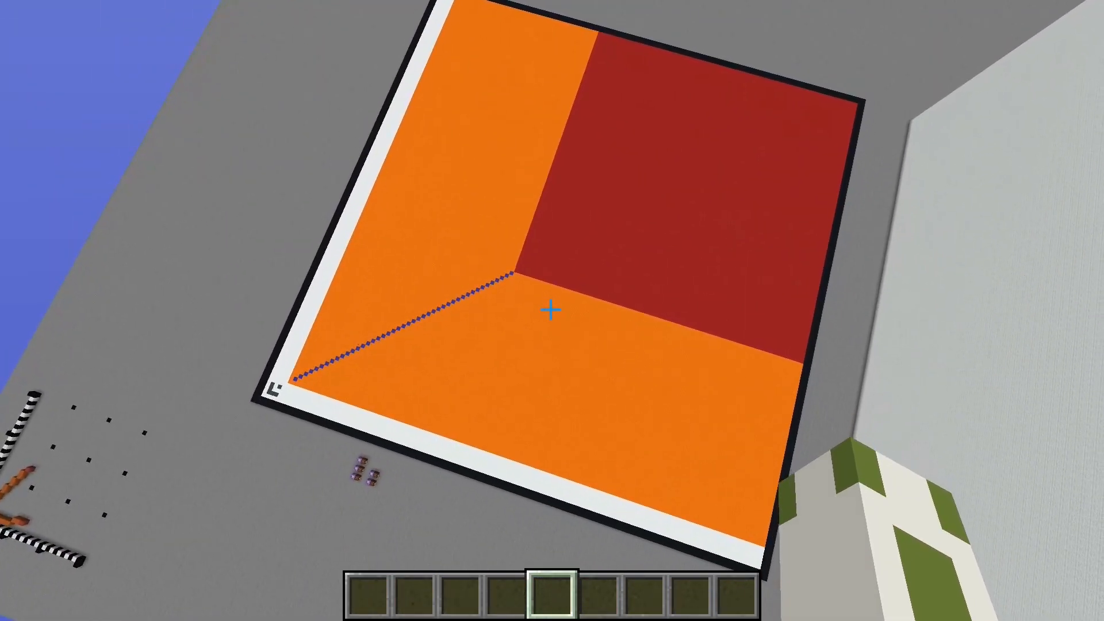
pyautogui.moveTo(552, 310)
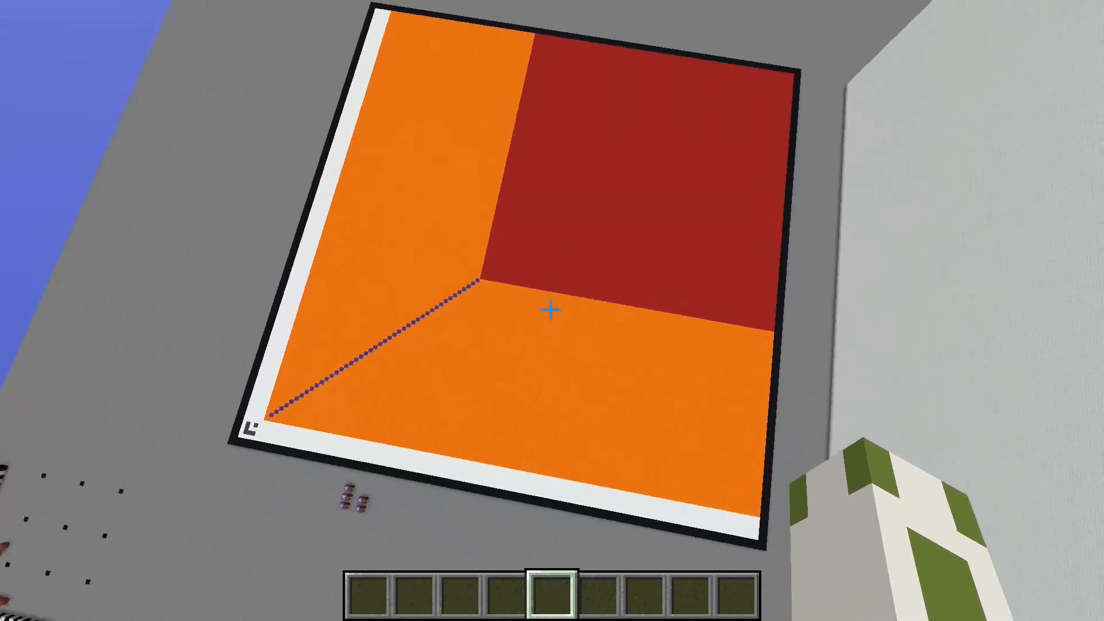
pyautogui.moveTo(552, 311)
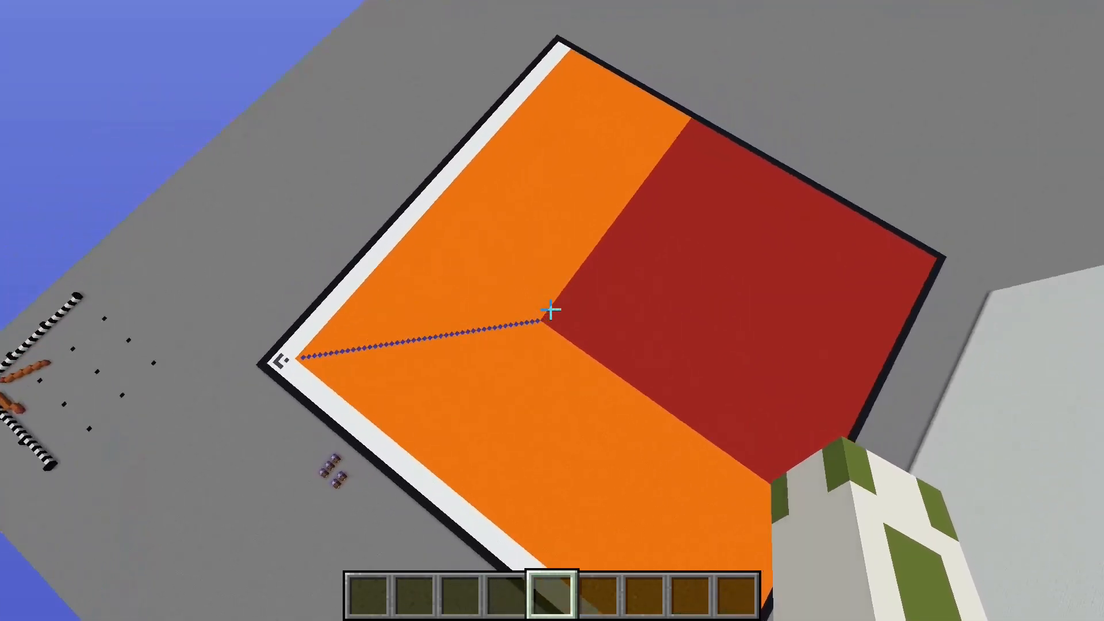
pyautogui.moveTo(552, 310)
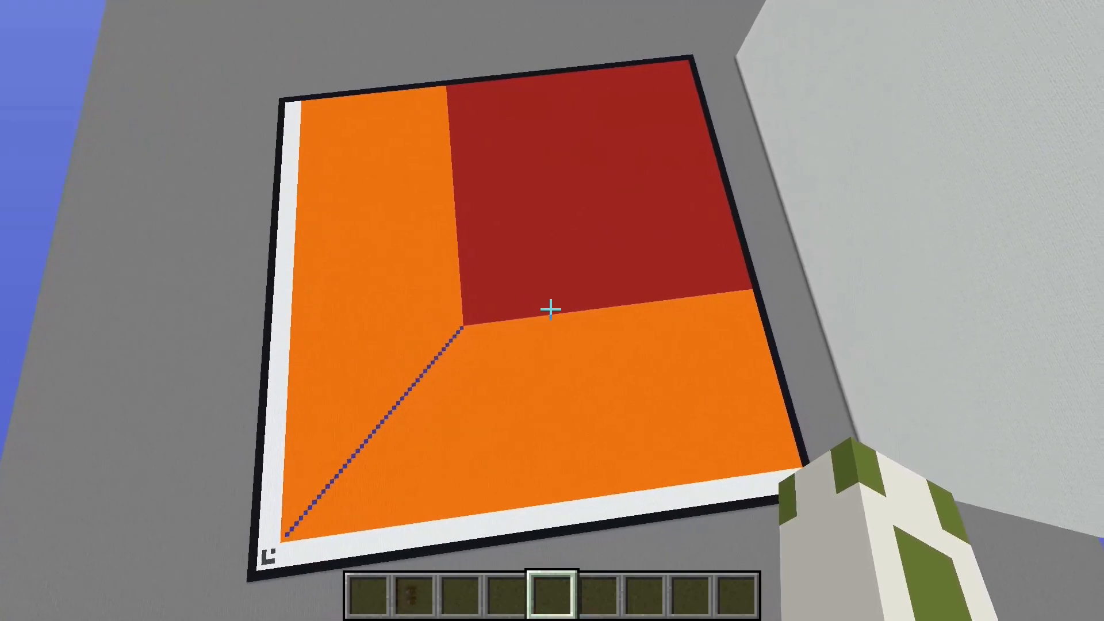
pyautogui.moveTo(552, 311)
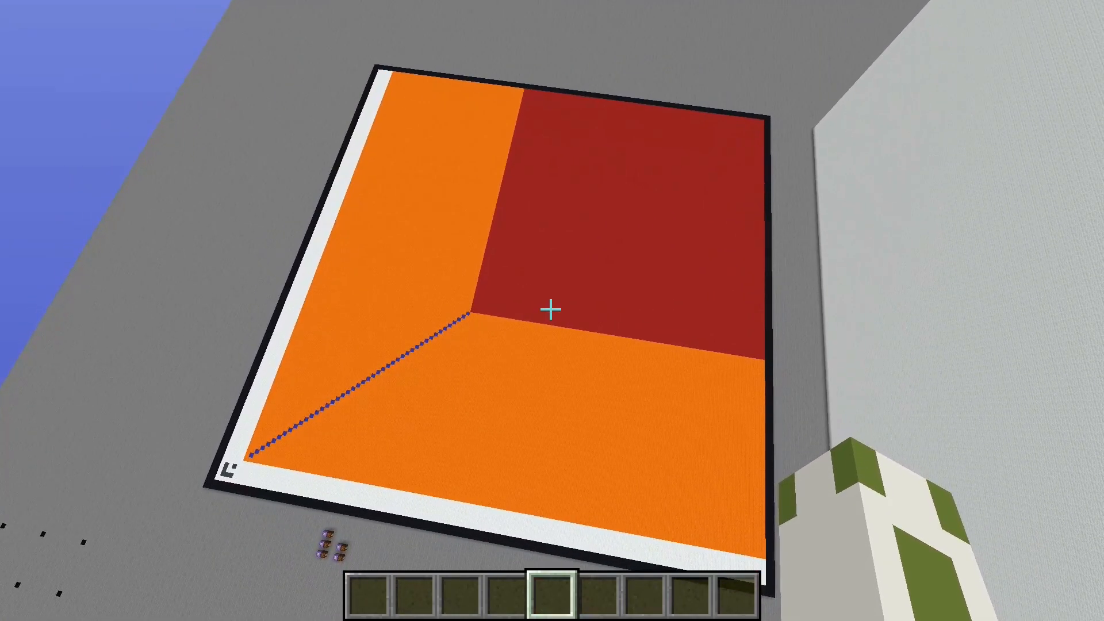
pyautogui.moveTo(552, 310)
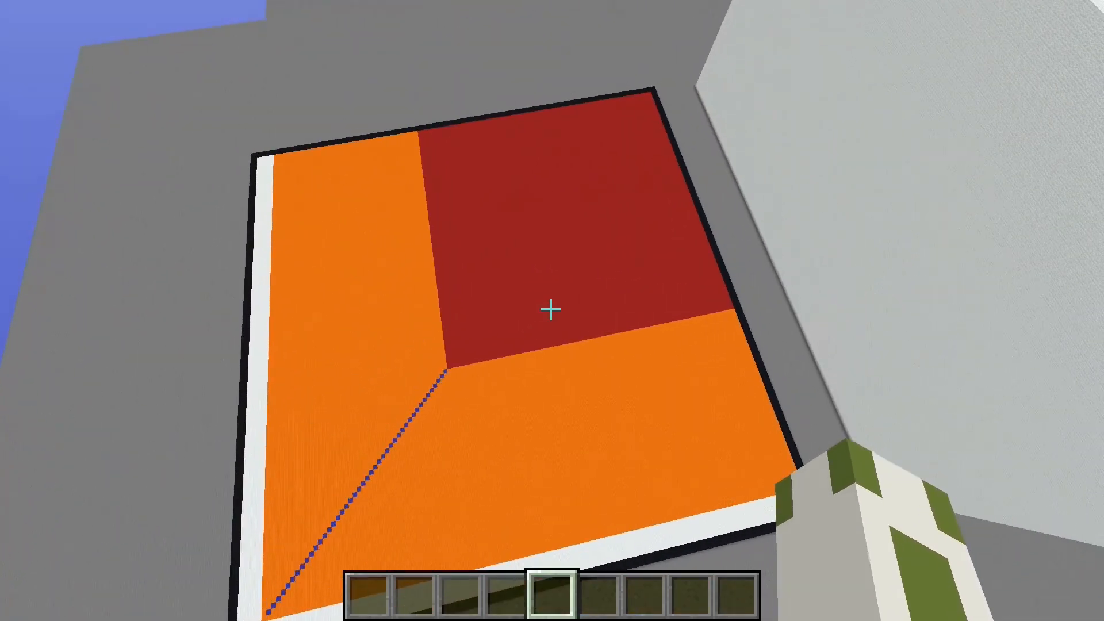
pyautogui.moveTo(552, 310)
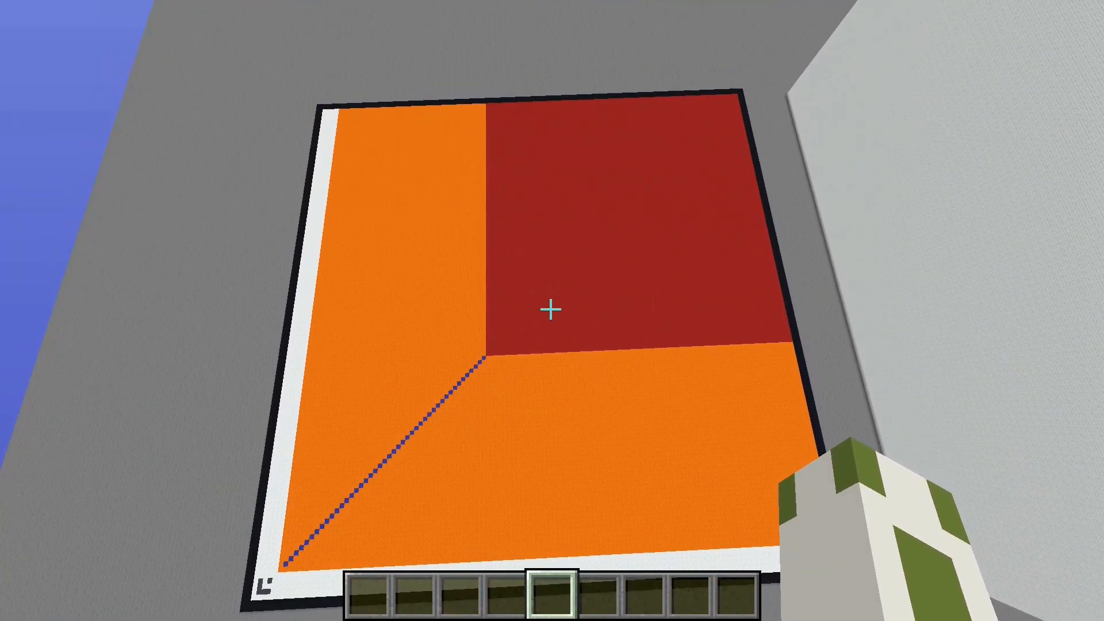
pyautogui.moveTo(552, 311)
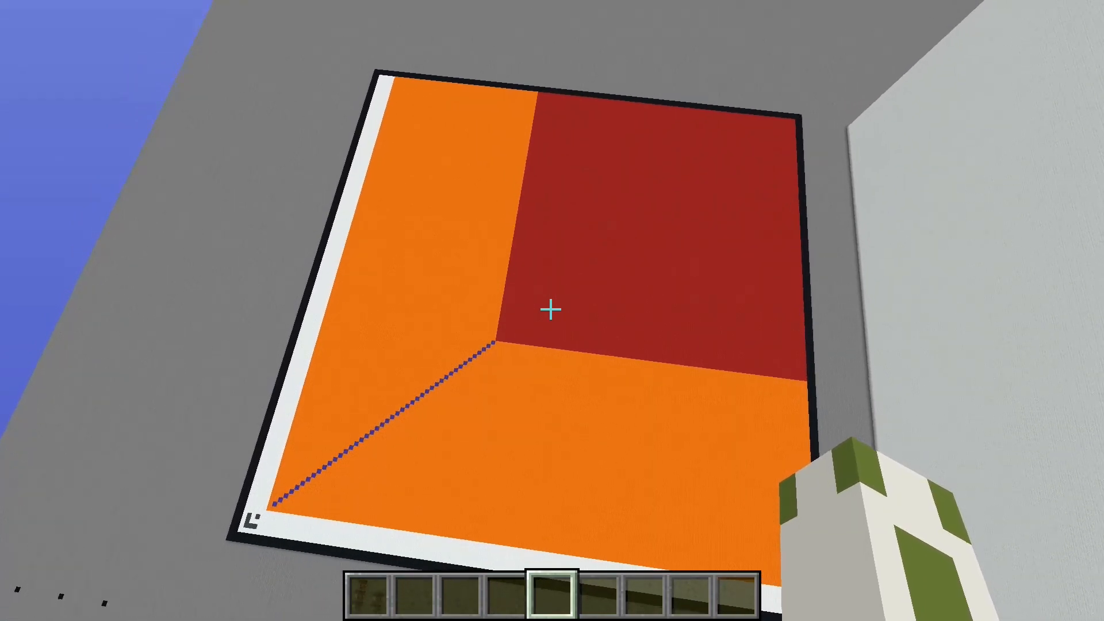
# - Hide the F3 debug overlay and run /reload to clear the wool screen to white
pyautogui.press('f3')
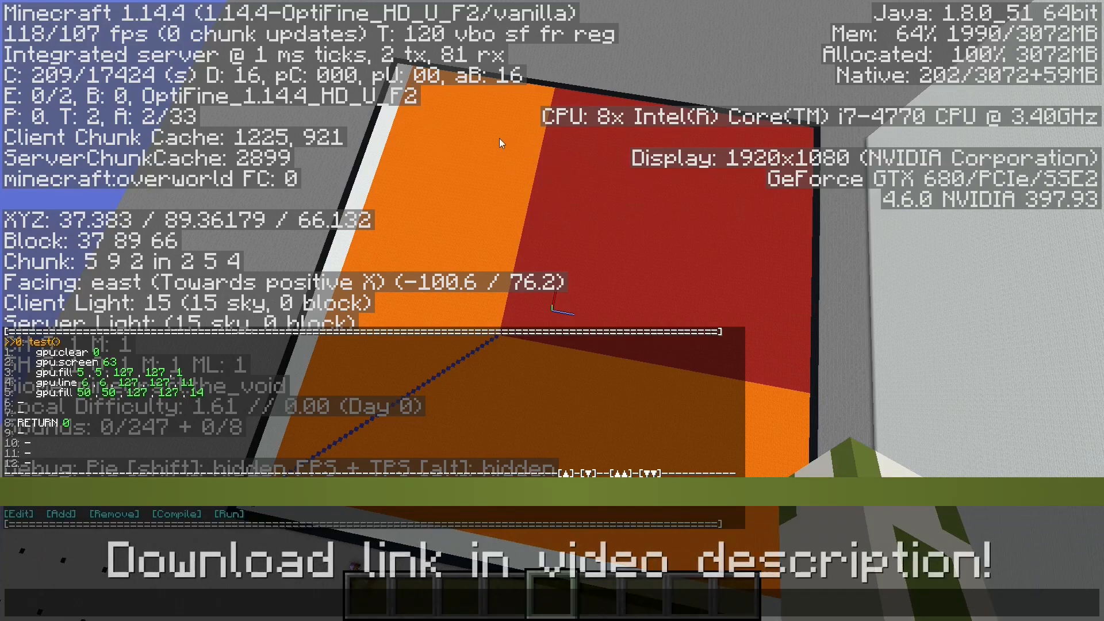
pyautogui.moveTo(454, 111)
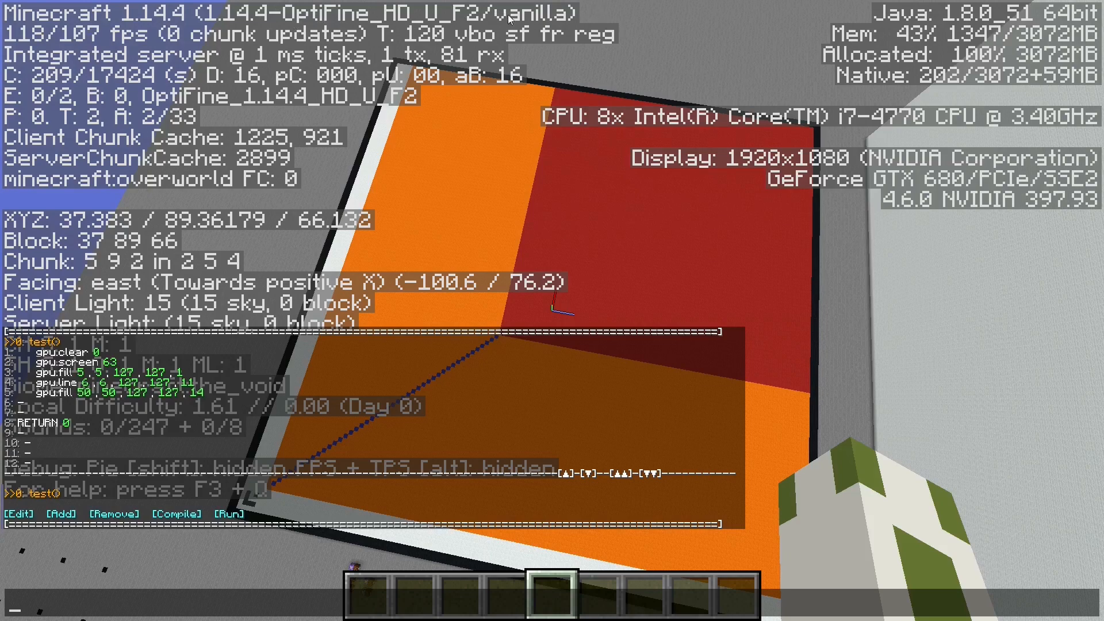
pyautogui.moveTo(523, 119)
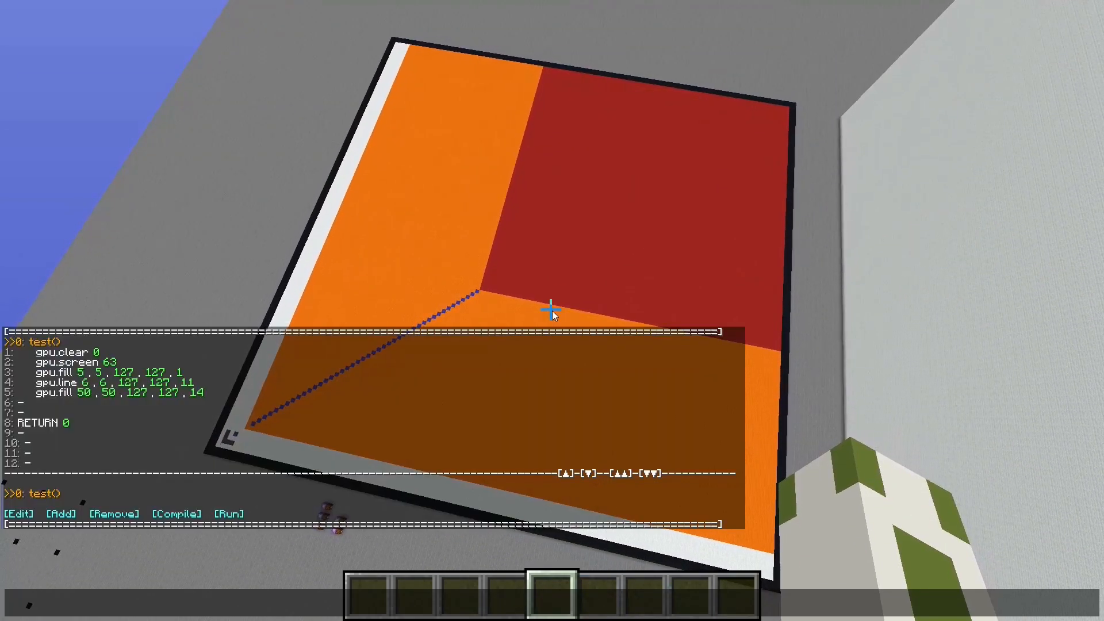
pyautogui.write('/reload')
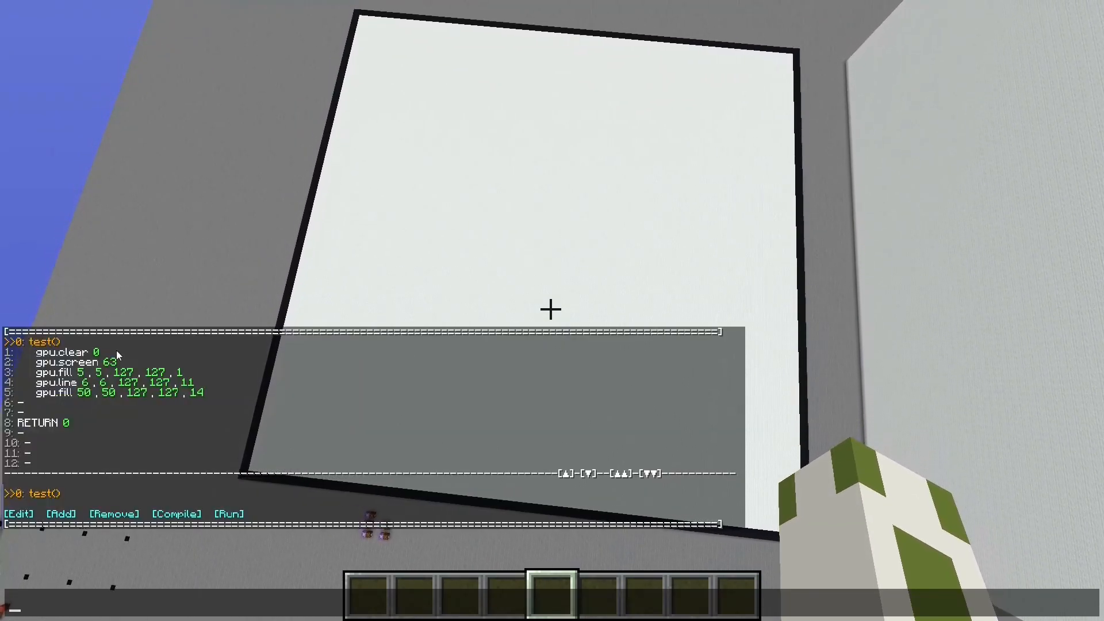
# - Run the test program to redraw the orange fill, red square and blue diagonal line
pyautogui.click(227, 512)
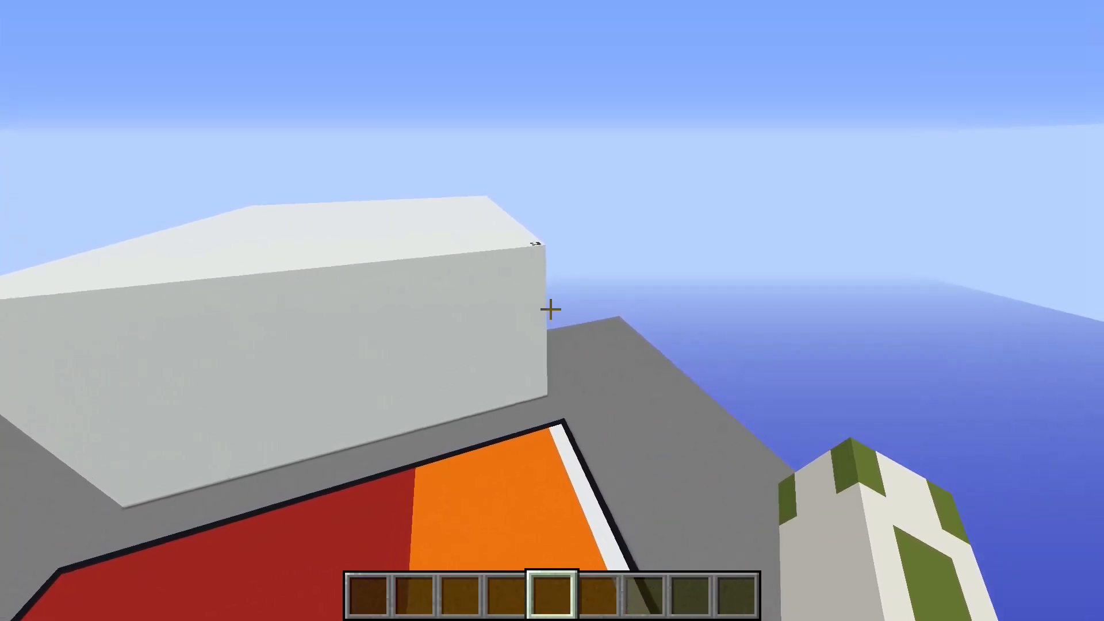
pyautogui.moveTo(551, 308)
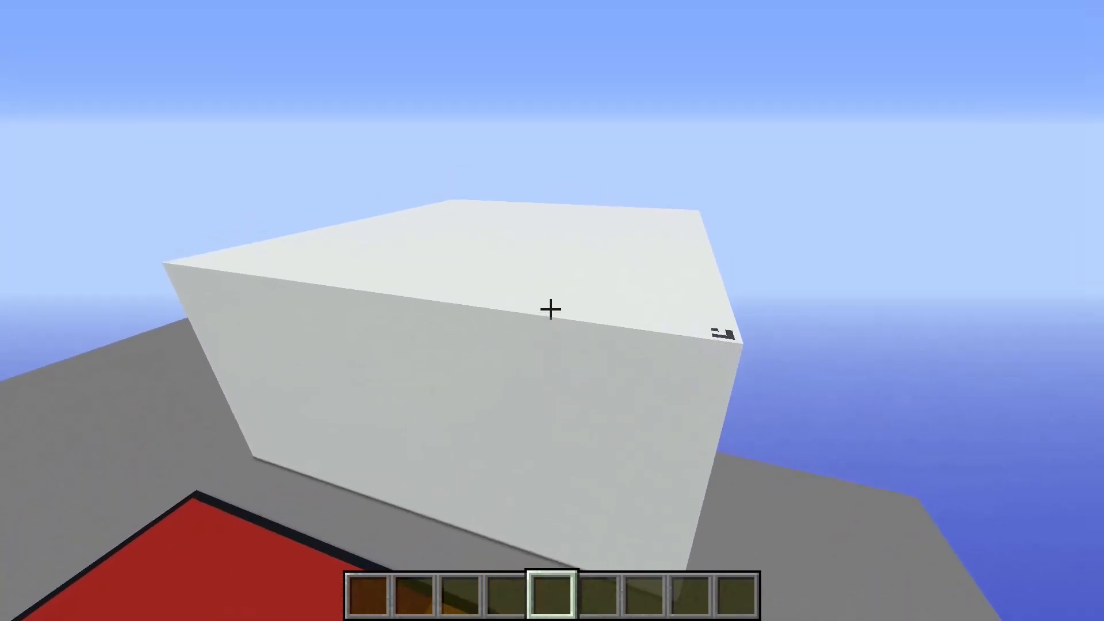
pyautogui.moveTo(552, 310)
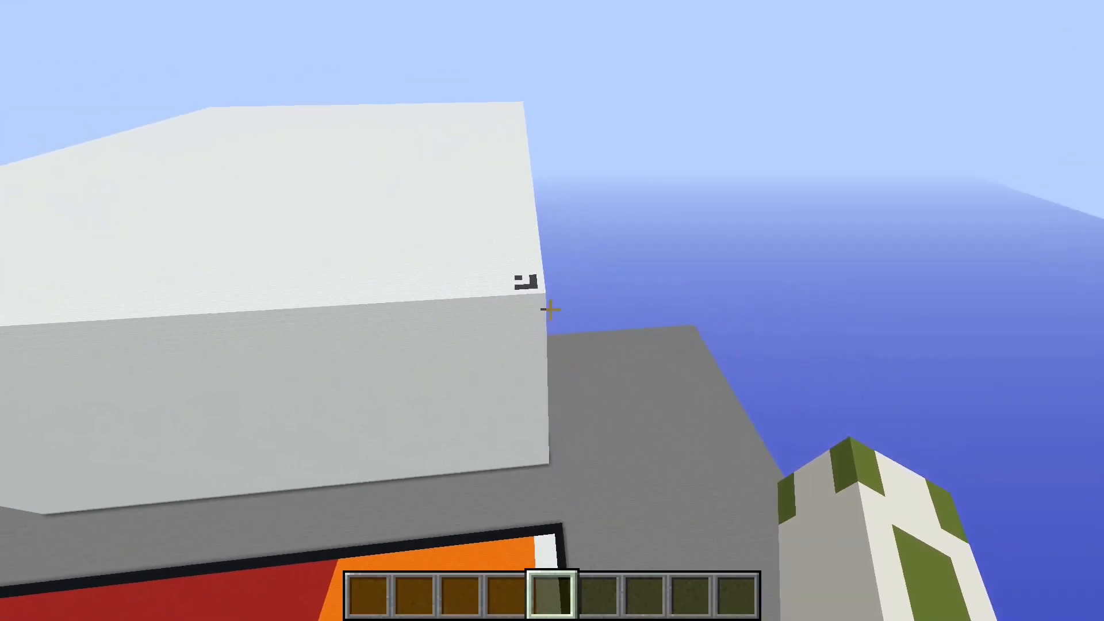
pyautogui.moveTo(552, 308)
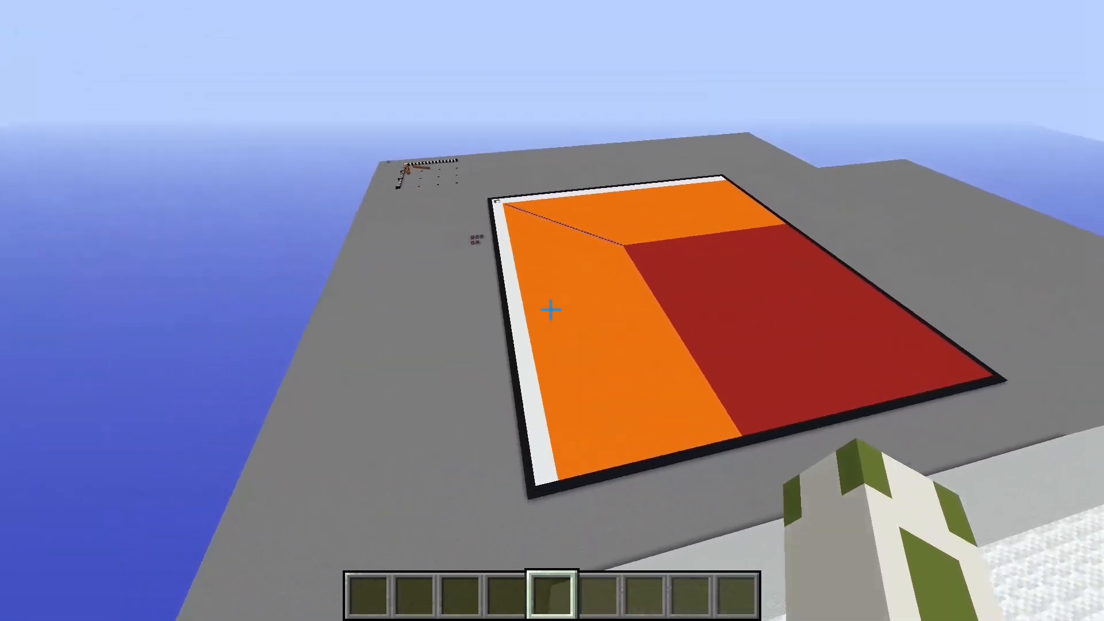
pyautogui.moveTo(552, 310)
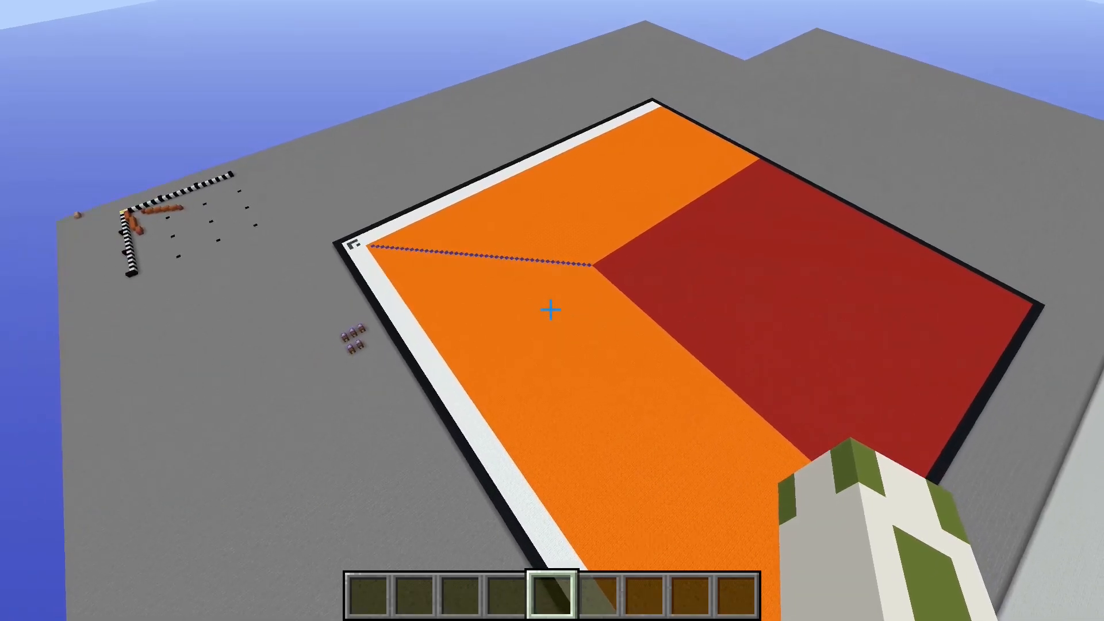
pyautogui.moveTo(552, 310)
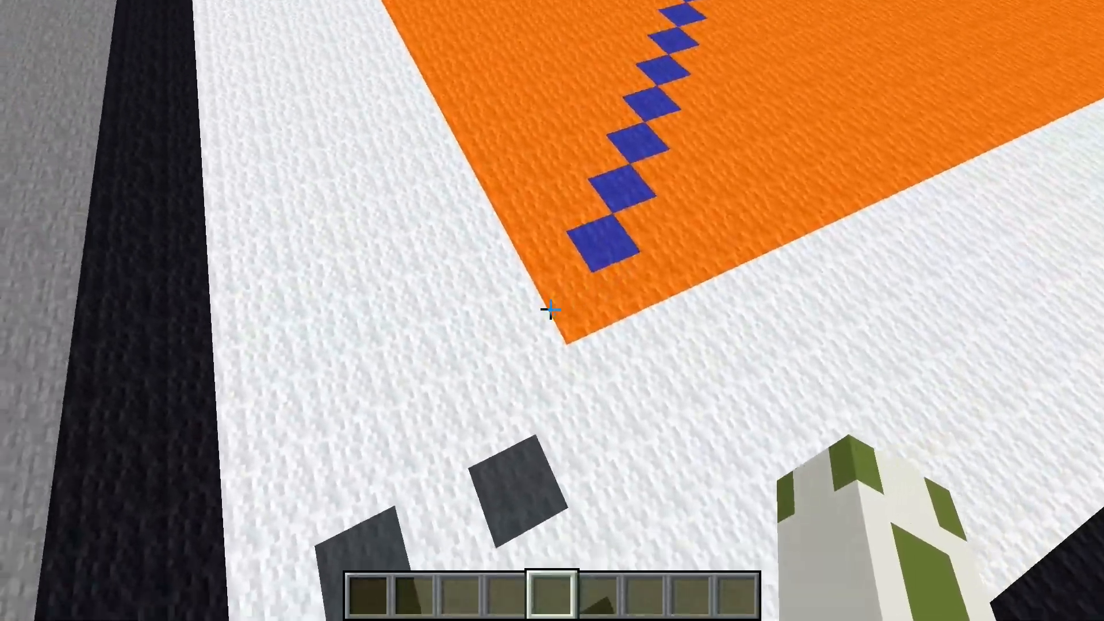
pyautogui.press('F3')
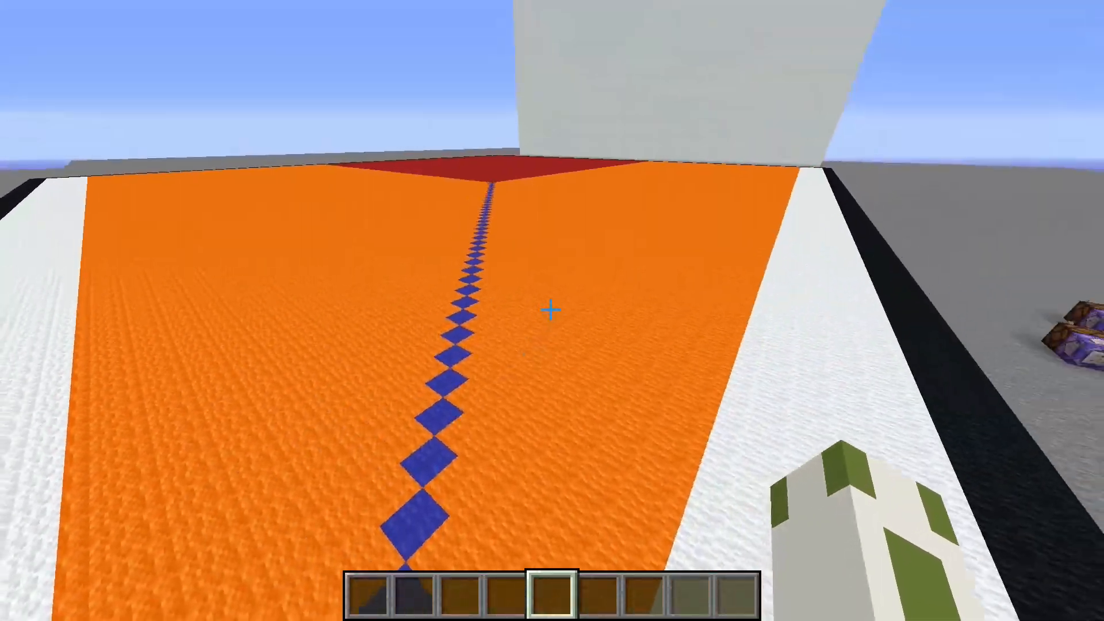
pyautogui.moveTo(552, 310)
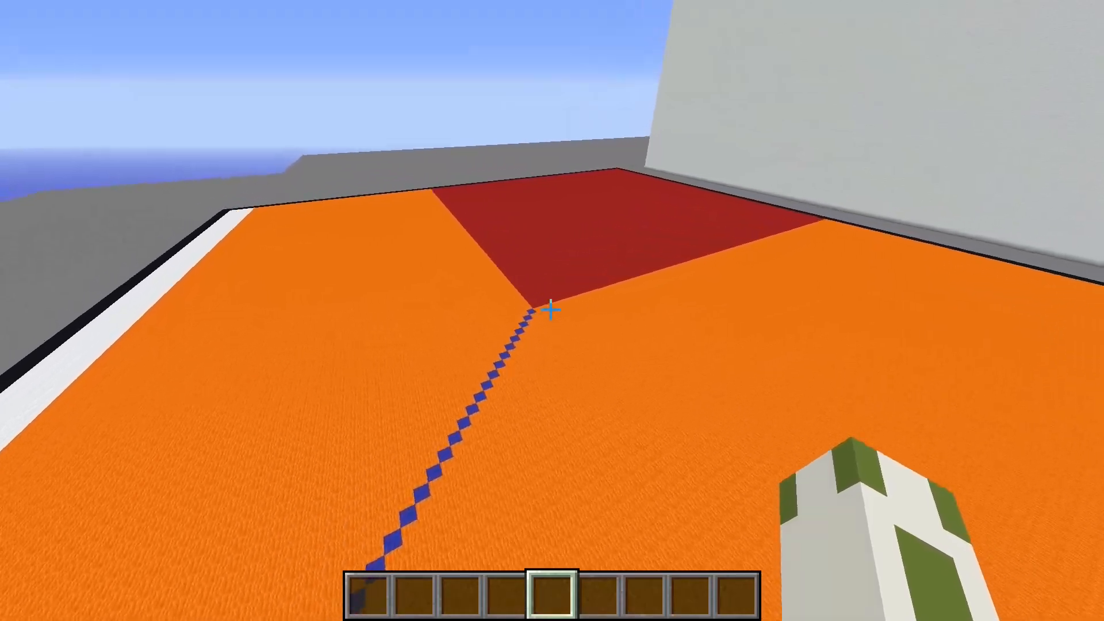
pyautogui.moveTo(552, 309)
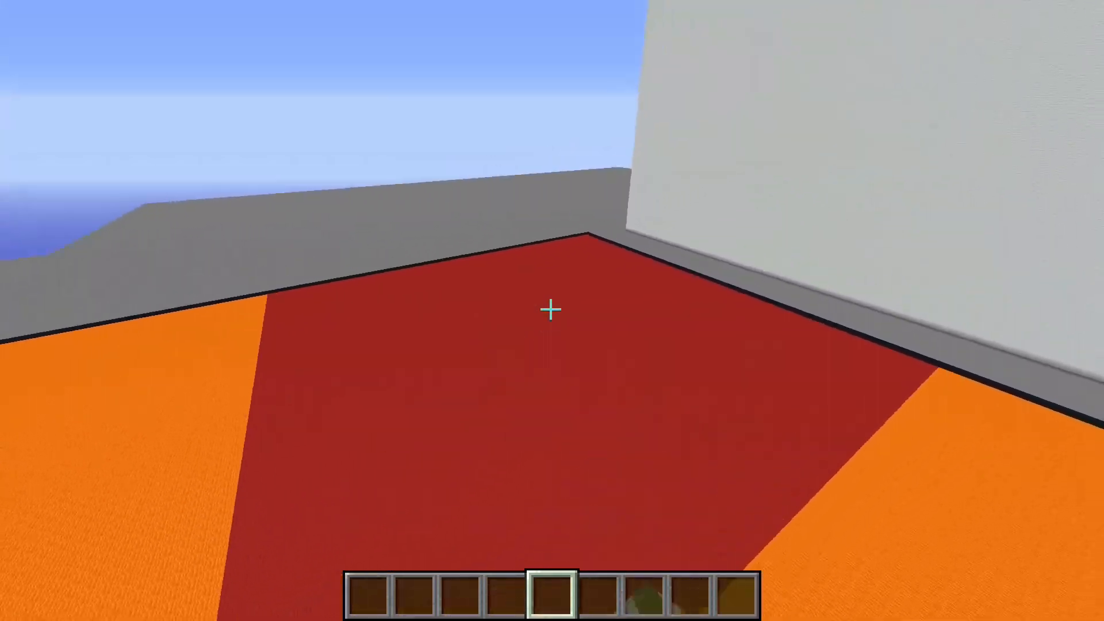
pyautogui.moveTo(552, 308)
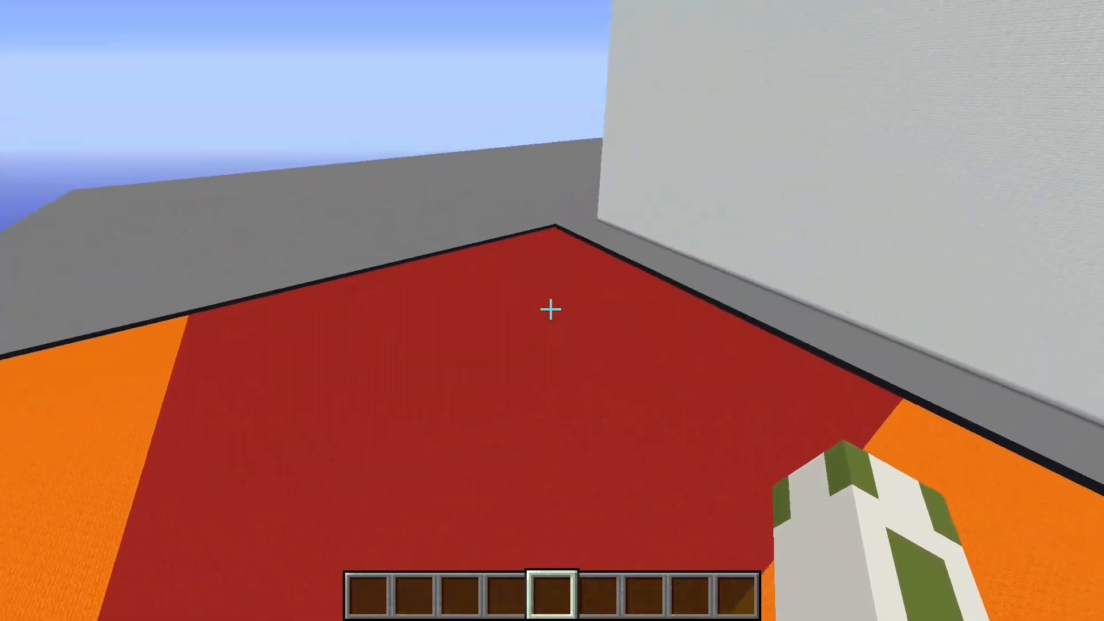
pyautogui.moveTo(552, 310)
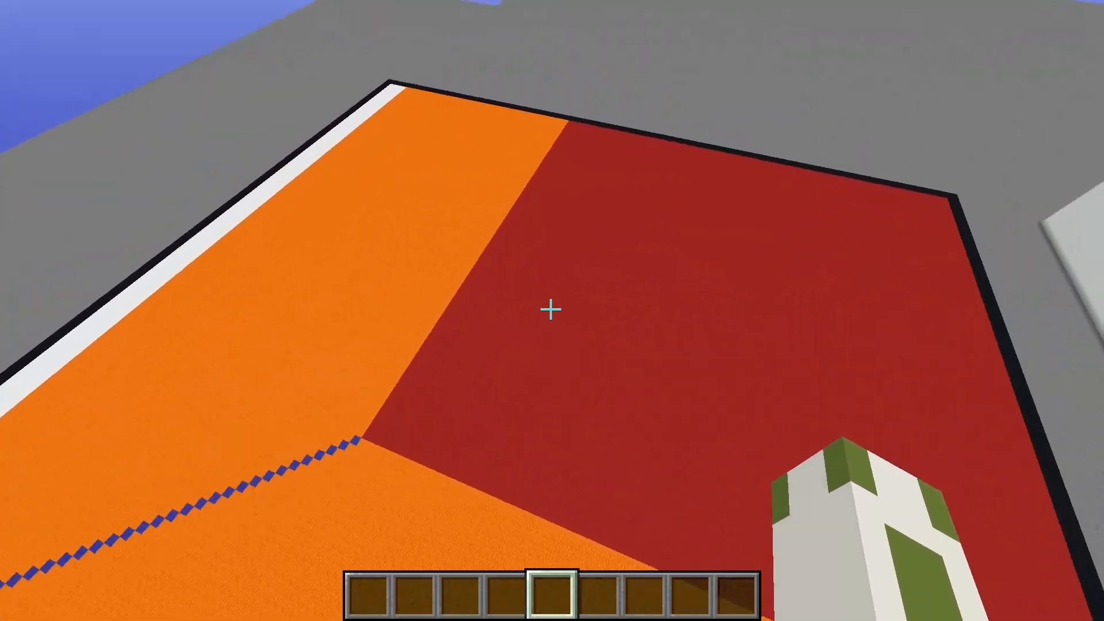
pyautogui.moveTo(551, 310)
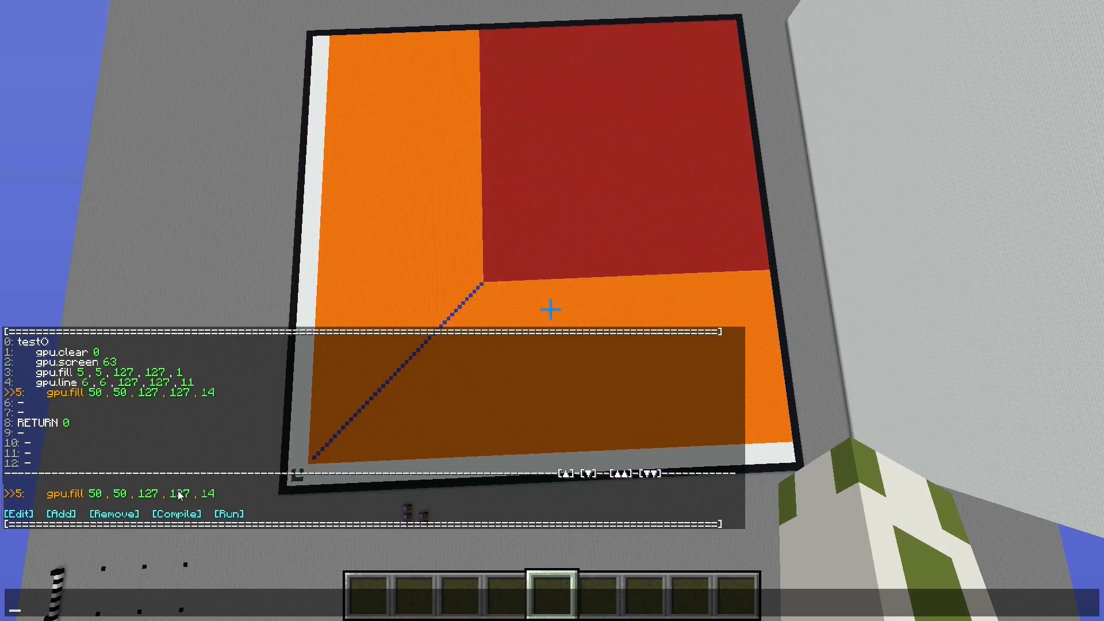
# - Delete the gpu.fill 50,50,127,127,14 line and rerun the program
pyautogui.click(114, 513)
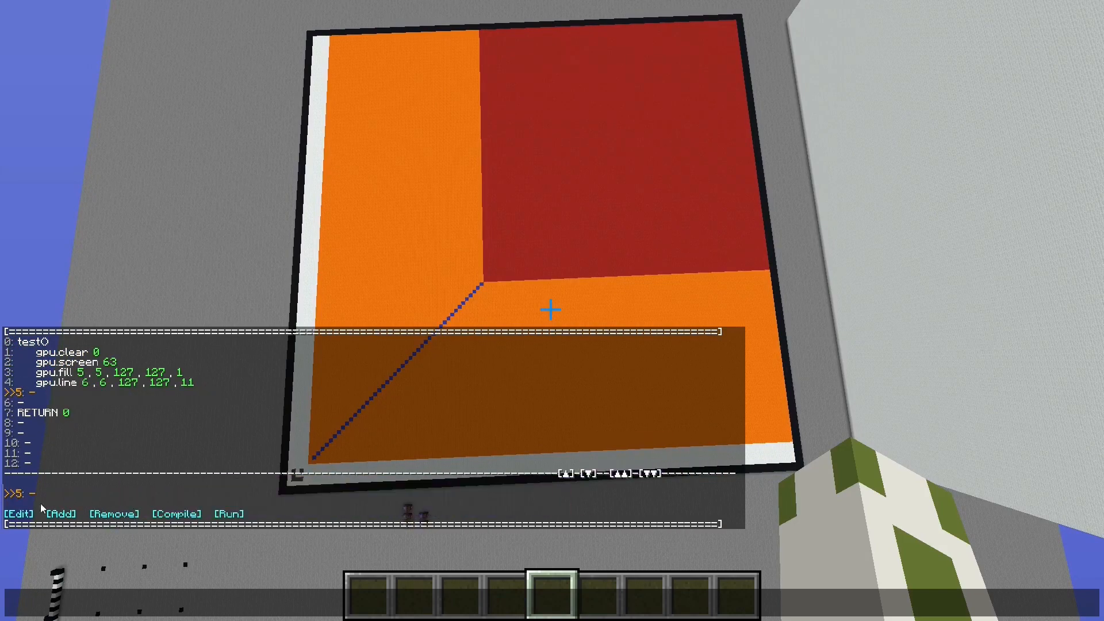
pyautogui.click(226, 512)
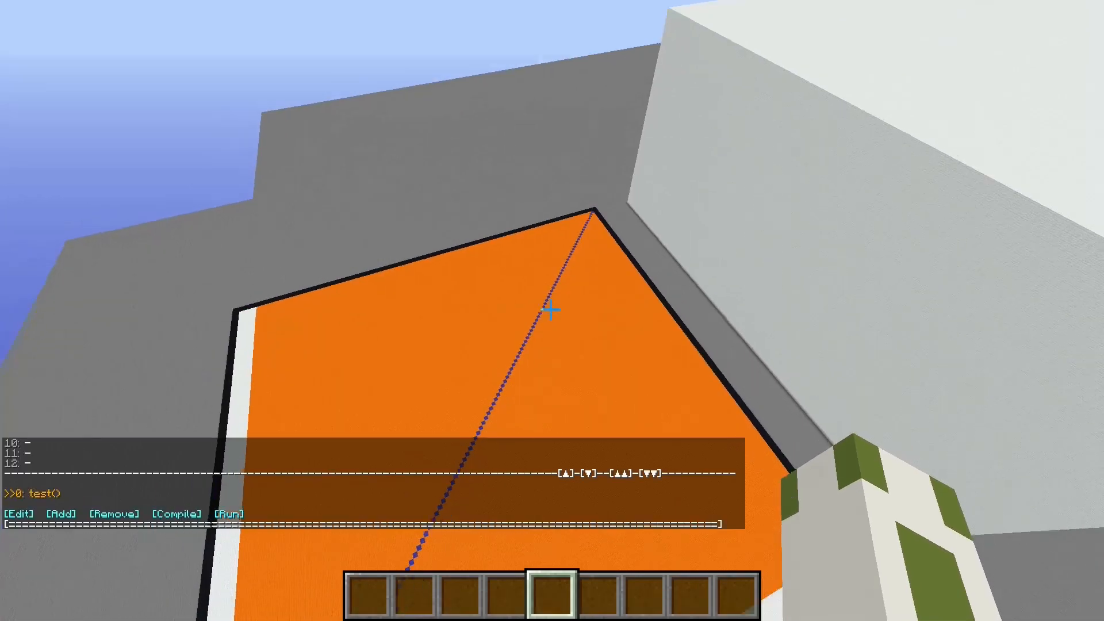
pyautogui.moveTo(552, 310)
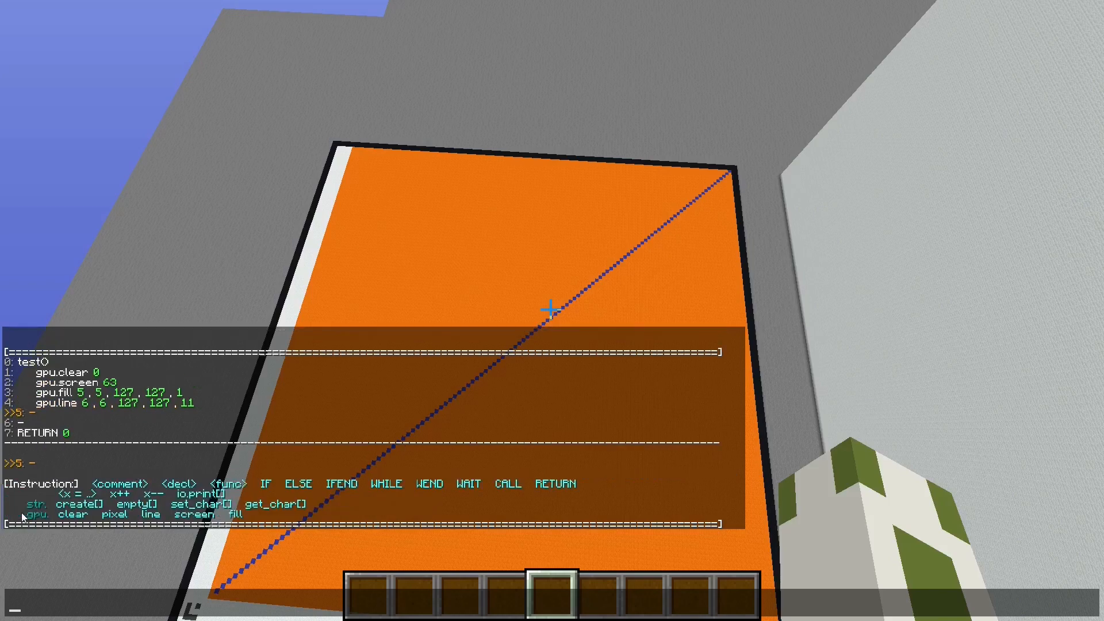
pyautogui.moveTo(102, 450)
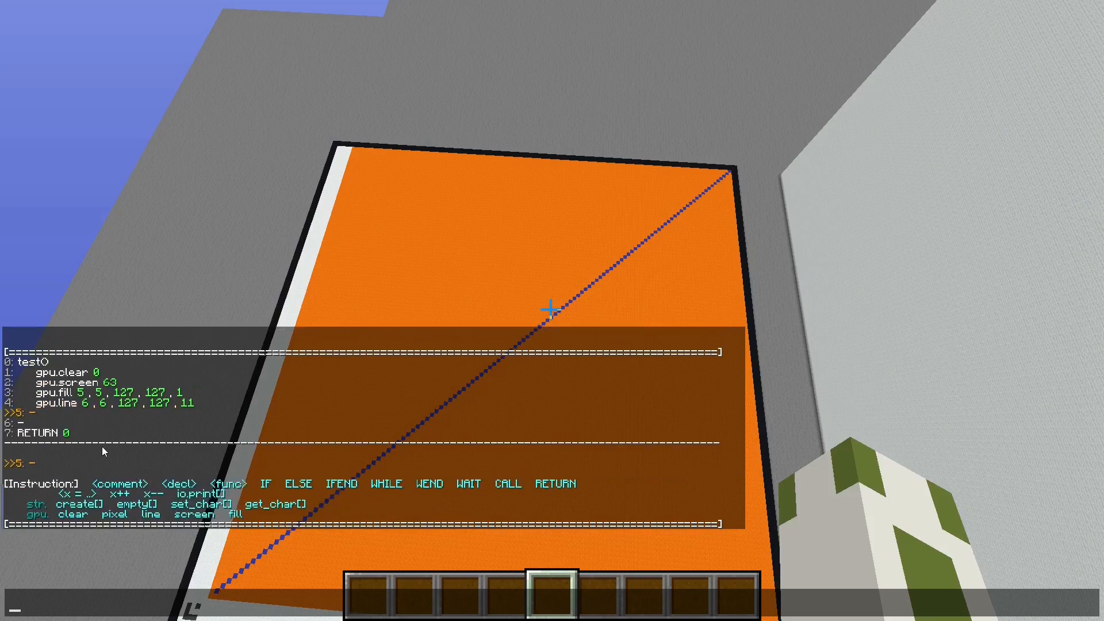
pyautogui.moveTo(246, 514)
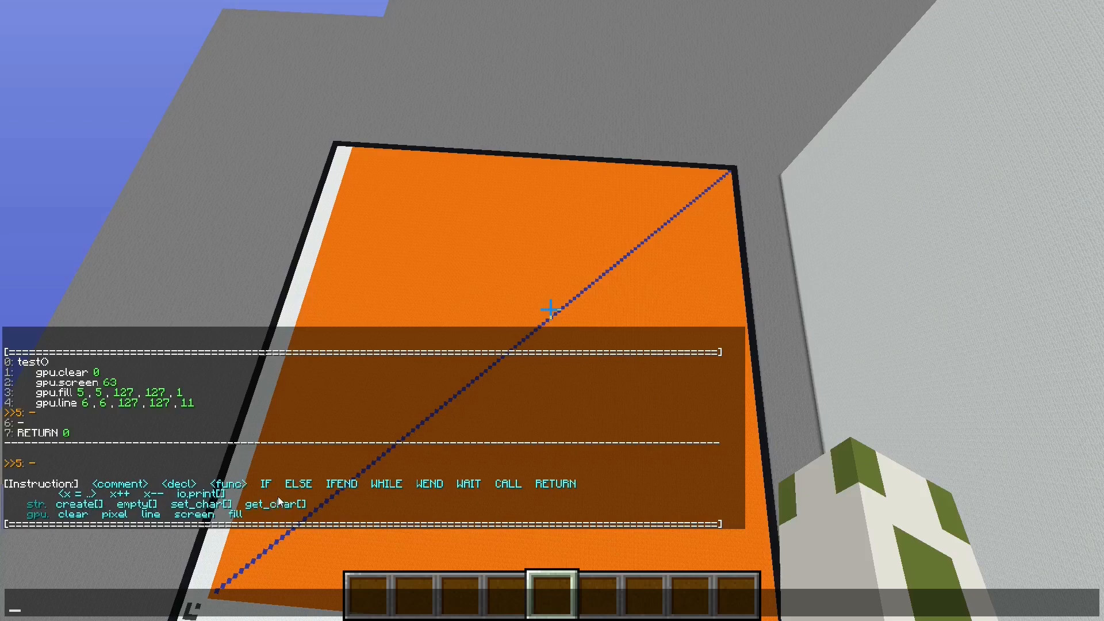
pyautogui.moveTo(113, 515)
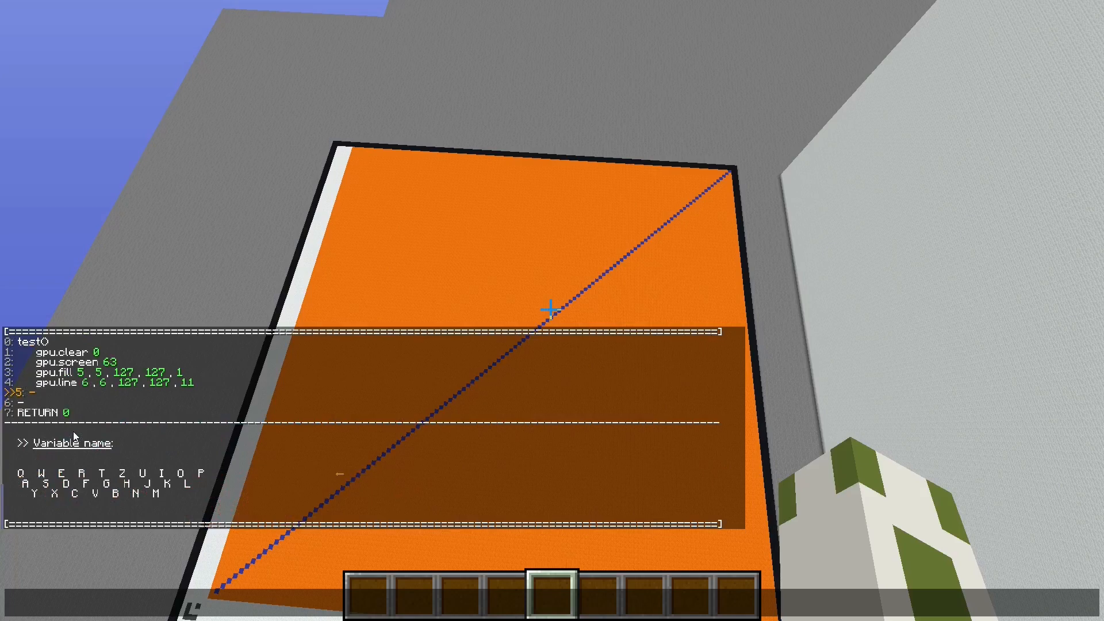
# - Insert an io.print instruction at line 5 as int with value 6
pyautogui.write('te =')
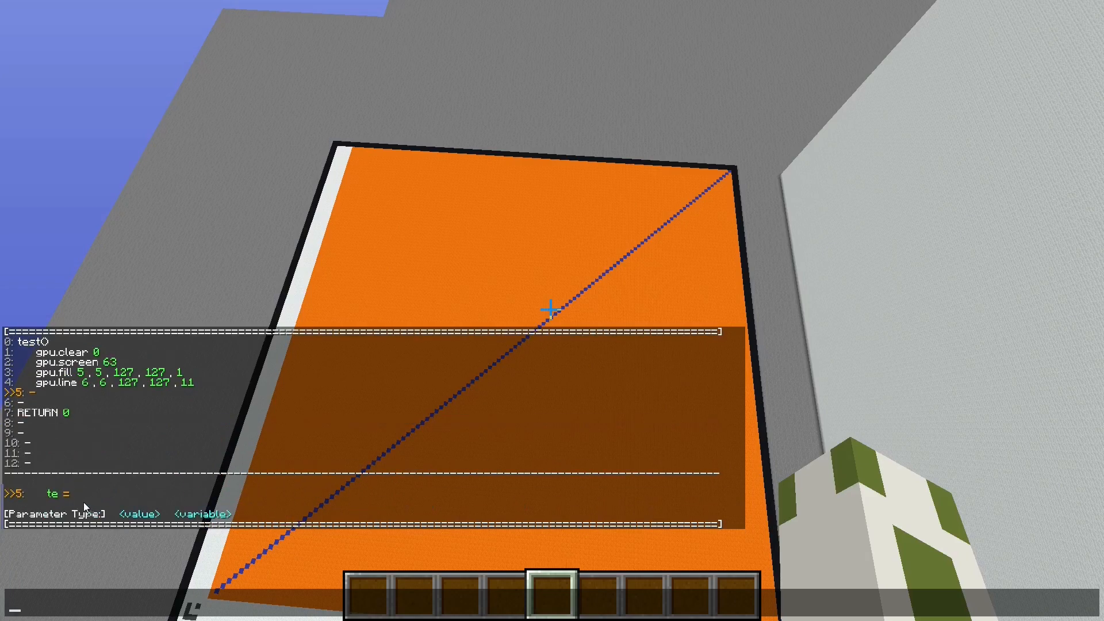
pyautogui.write('5')
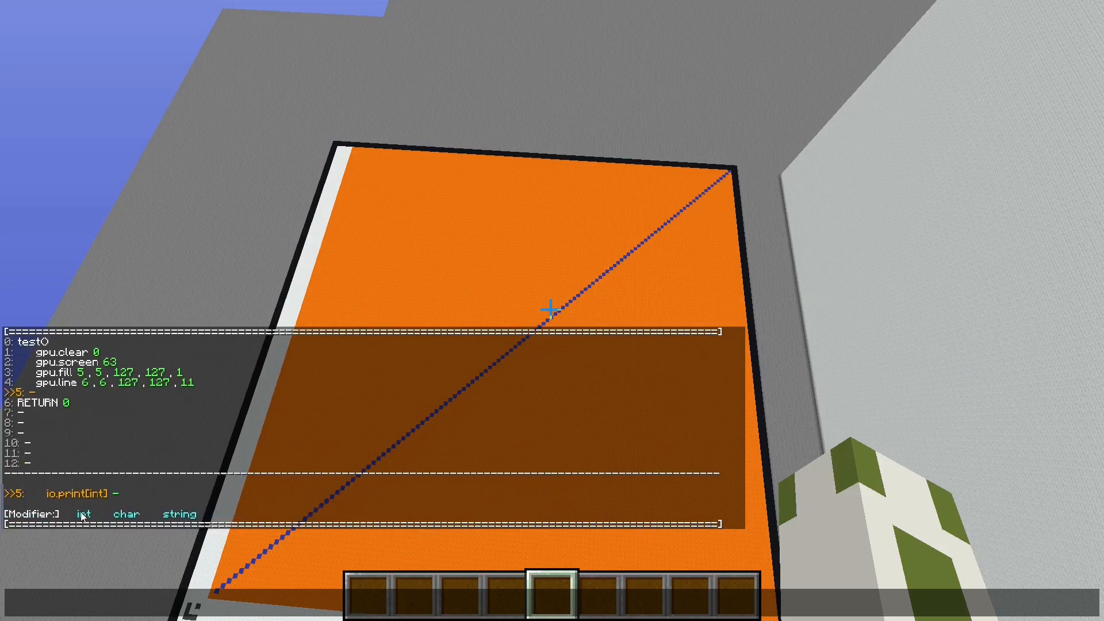
pyautogui.click(84, 514)
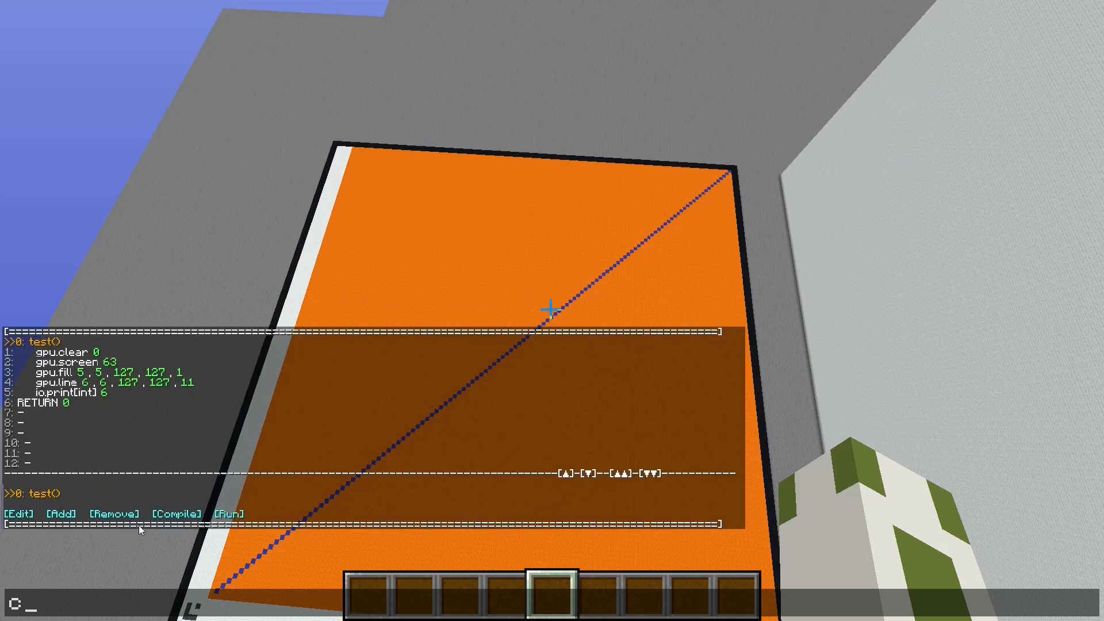
pyautogui.moveTo(583, 474)
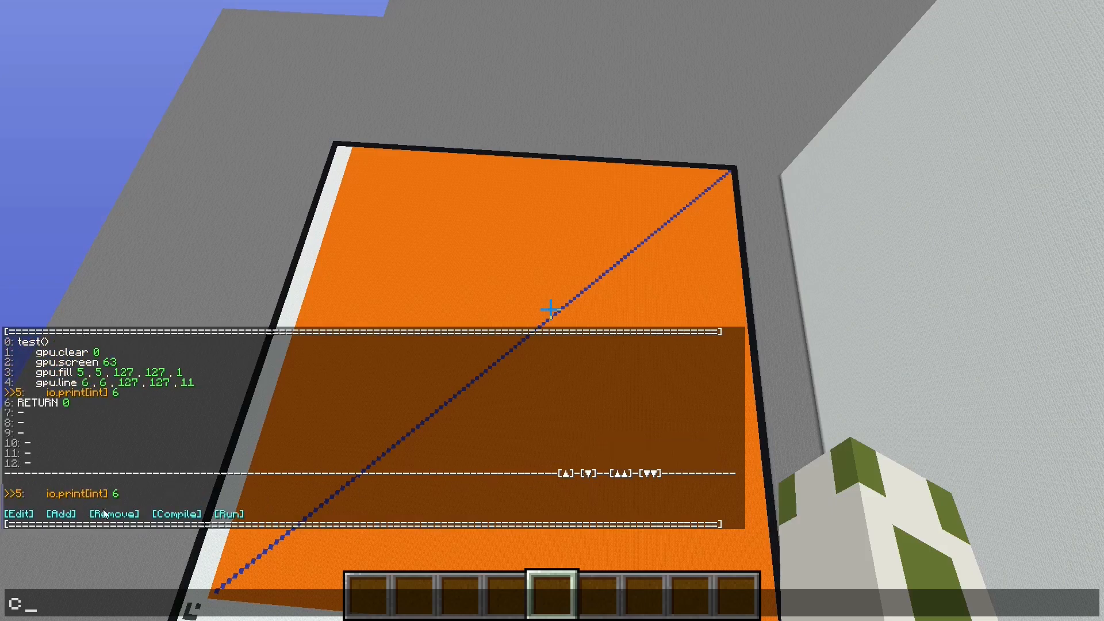
# - Remove the io.print[int] 6 statement from line 5
pyautogui.click(114, 513)
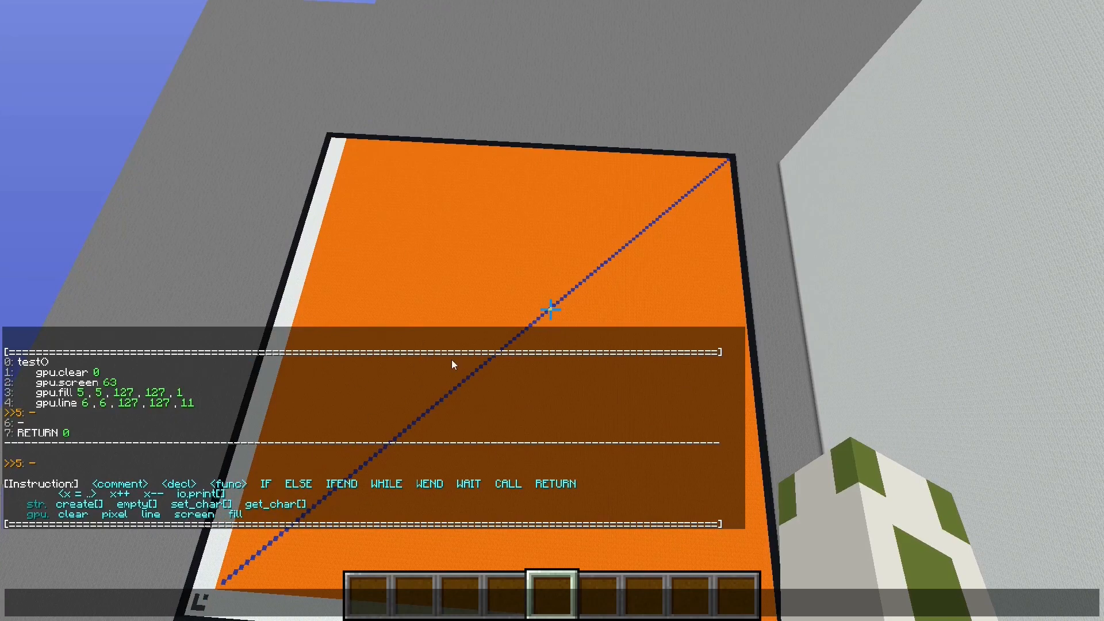
pyautogui.moveTo(385, 394)
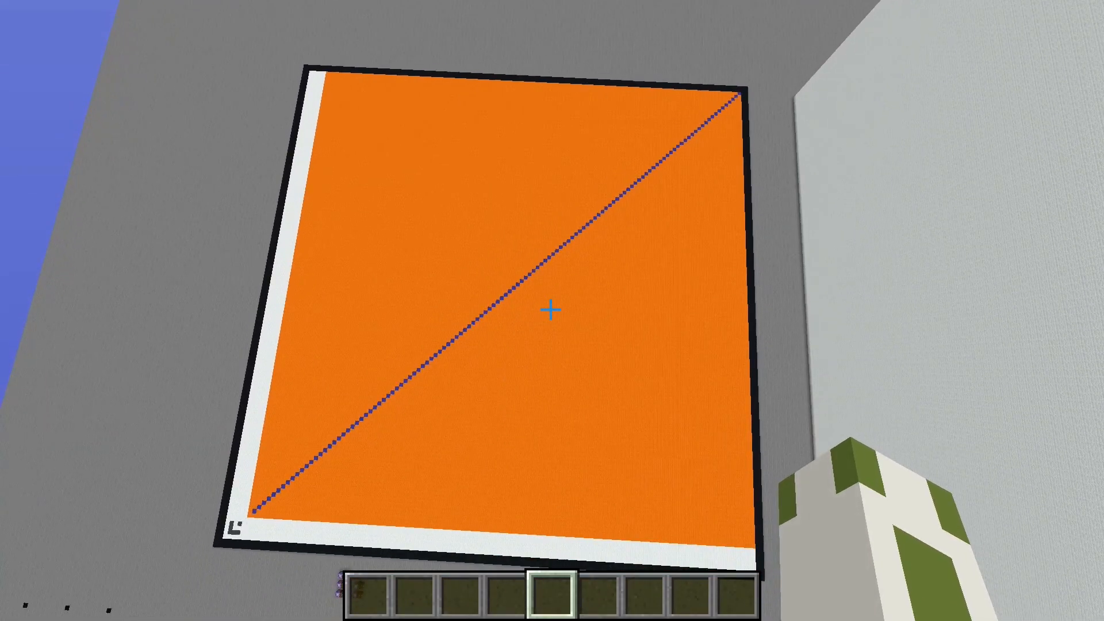
# - Browse the creative Building Blocks inventory showing the wool colours
pyautogui.press('e')
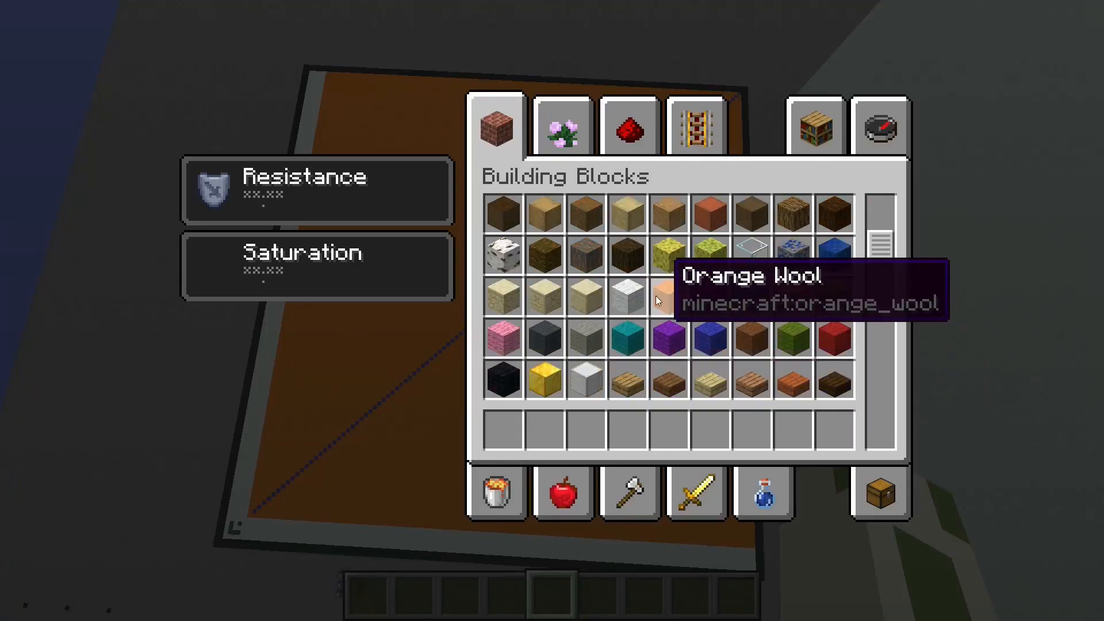
pyautogui.moveTo(504, 385)
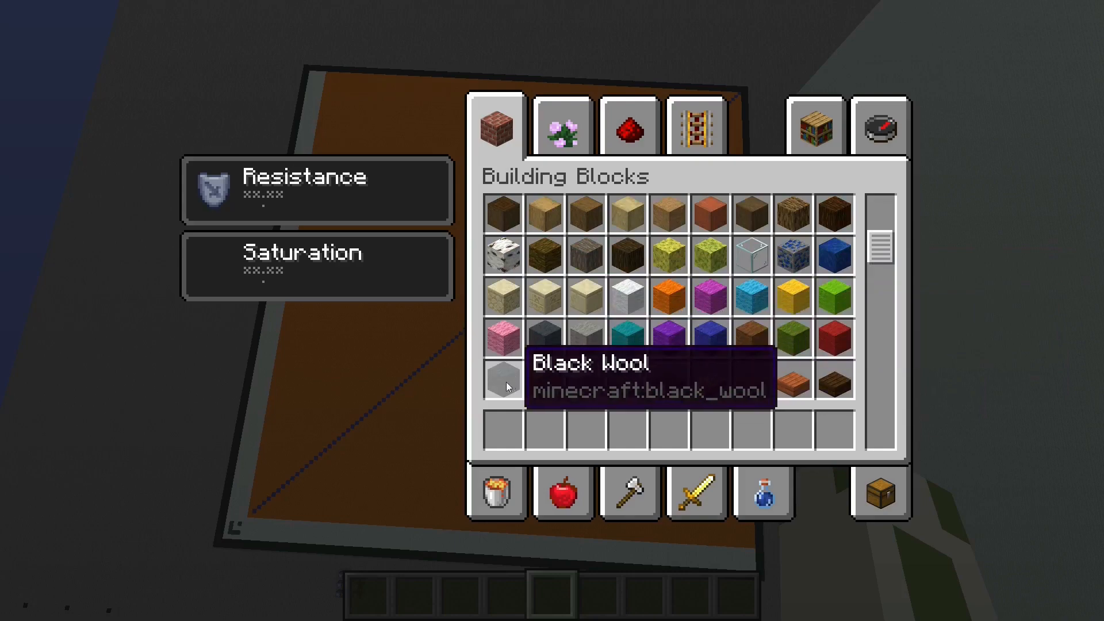
pyautogui.moveTo(710, 234)
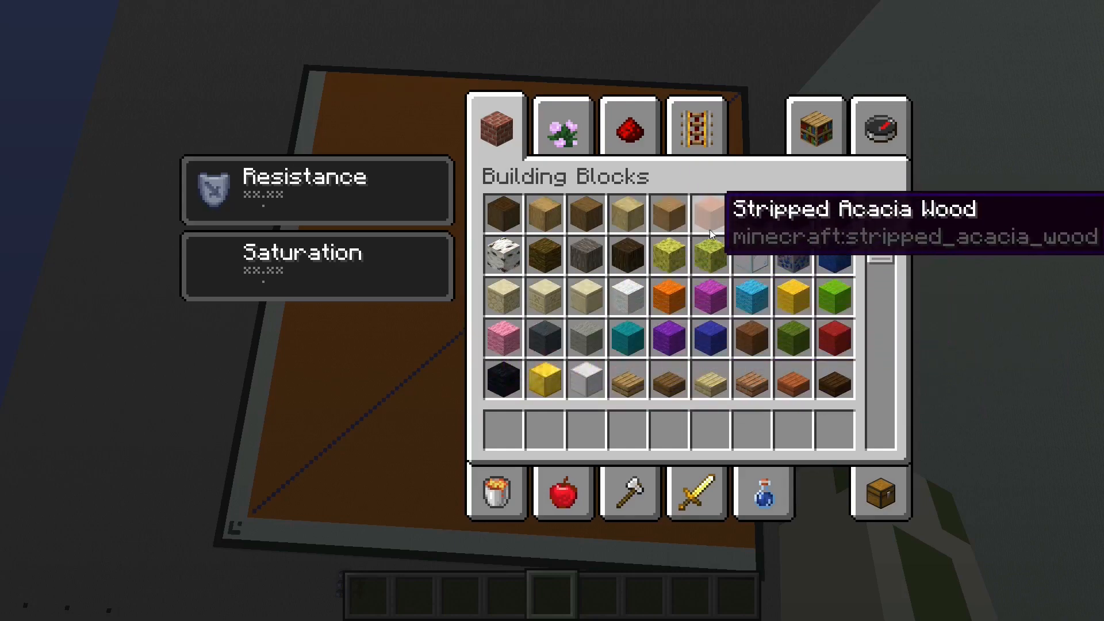
pyautogui.moveTo(625, 296)
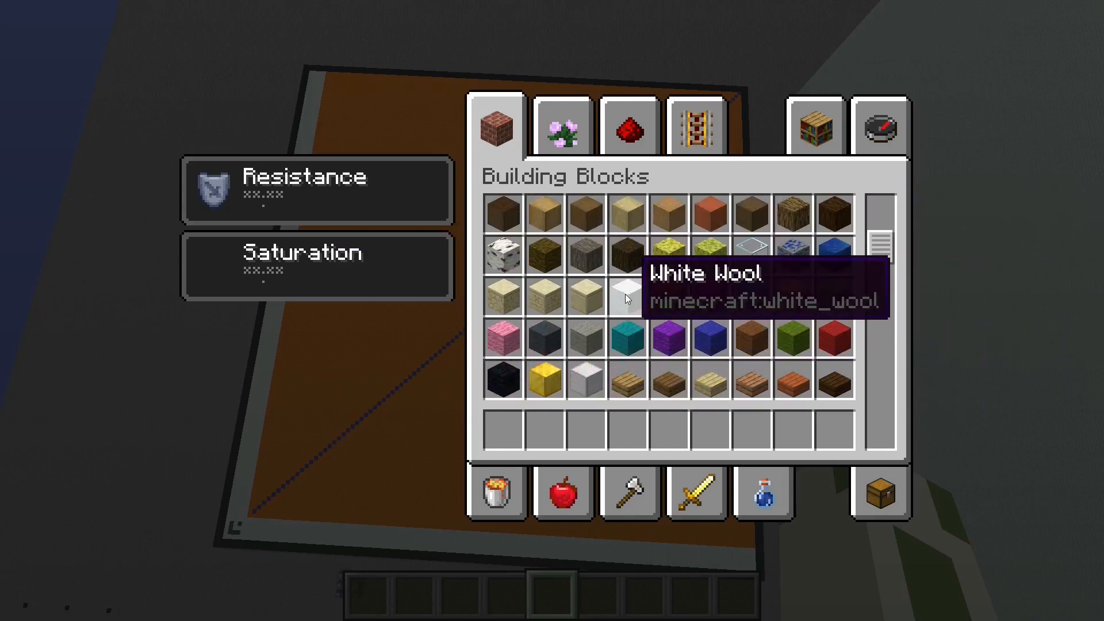
pyautogui.moveTo(752, 290)
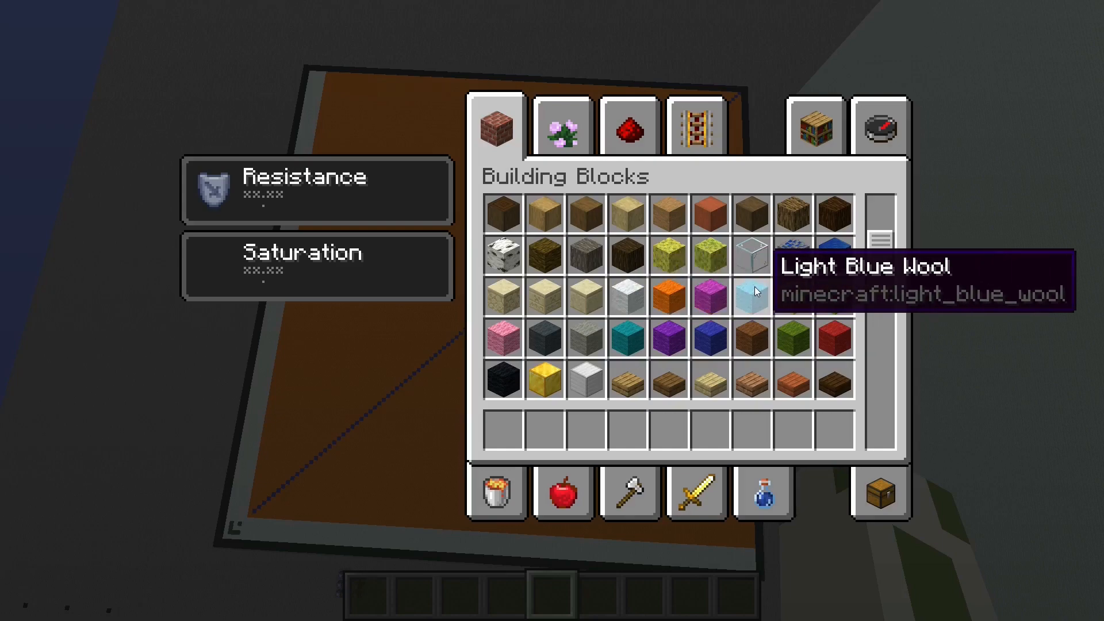
pyautogui.moveTo(823, 311)
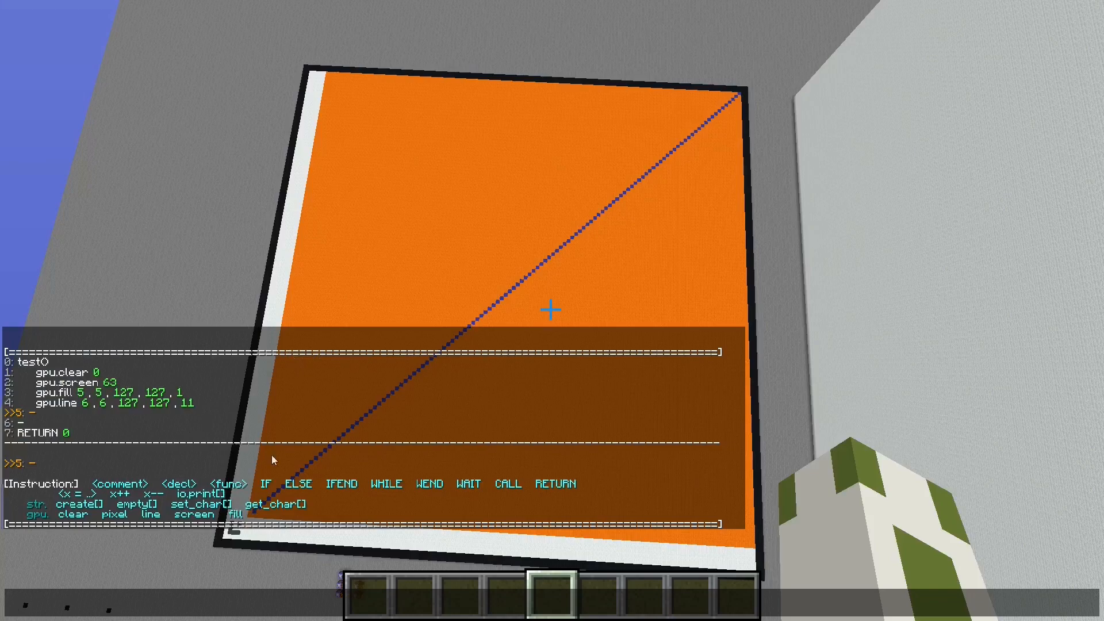
pyautogui.moveTo(474, 336)
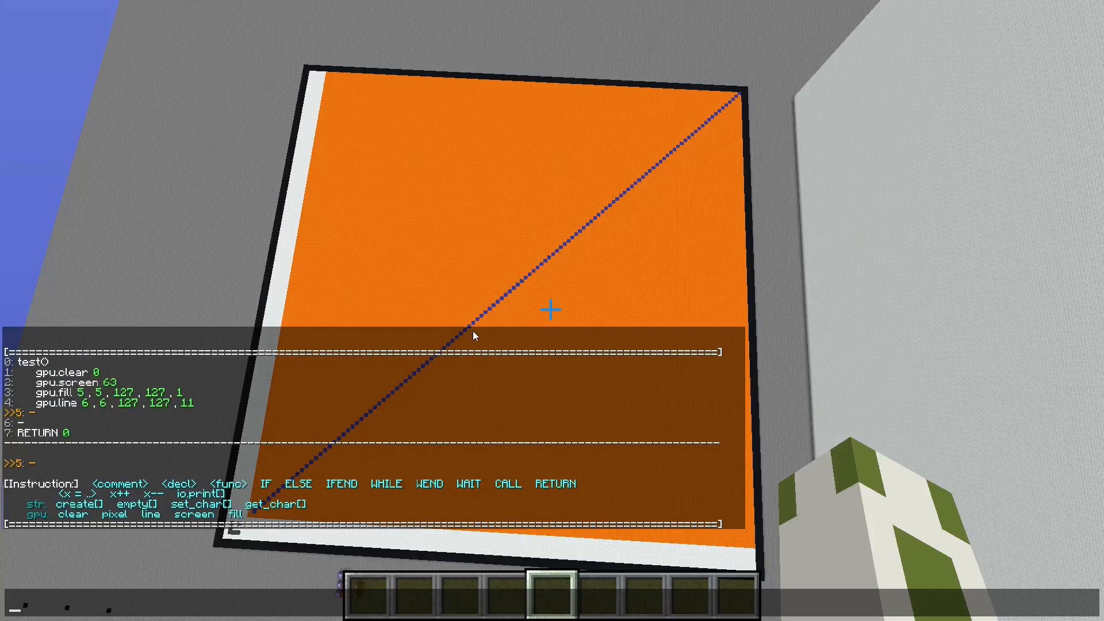
pyautogui.moveTo(222, 432)
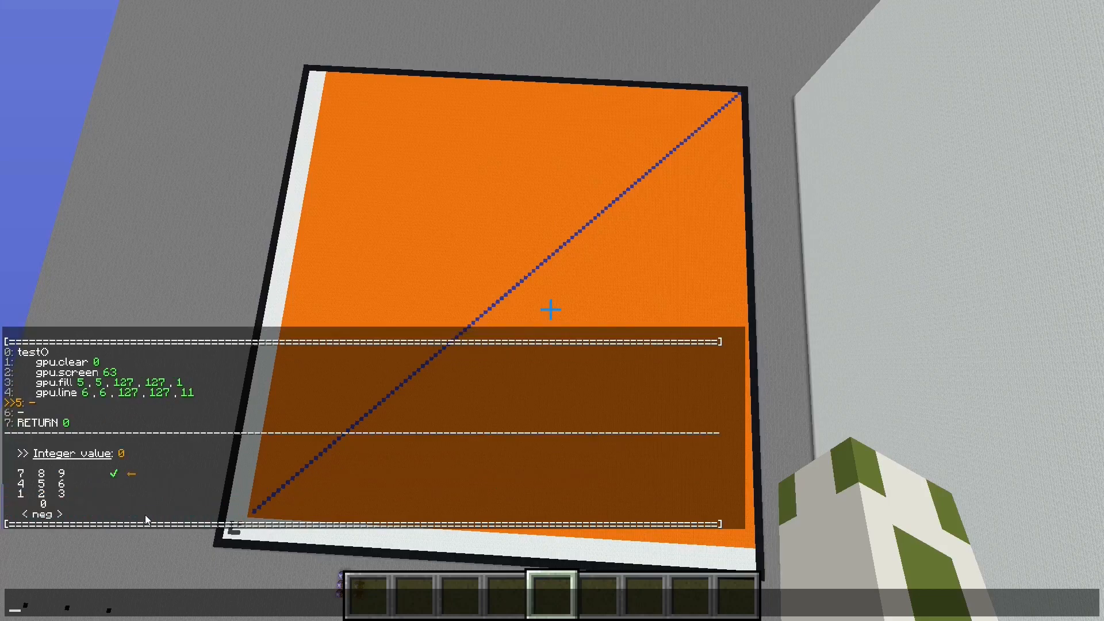
# - Enter pixel values 55, 7, 9 for the new gpu.pixel line and save it
pyautogui.click(114, 472)
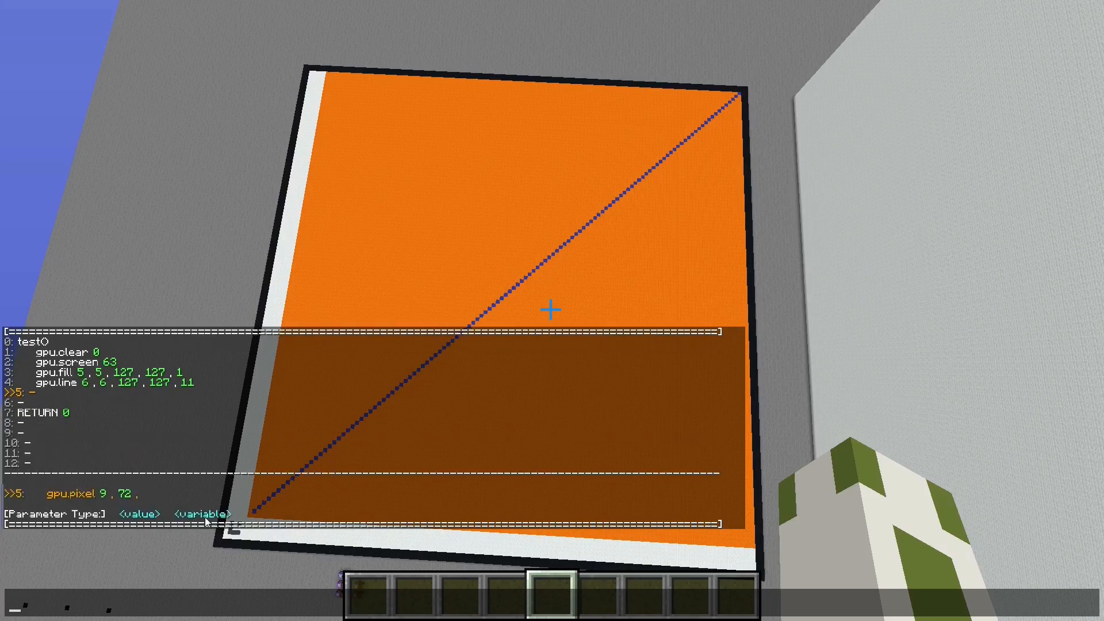
pyautogui.click(200, 512)
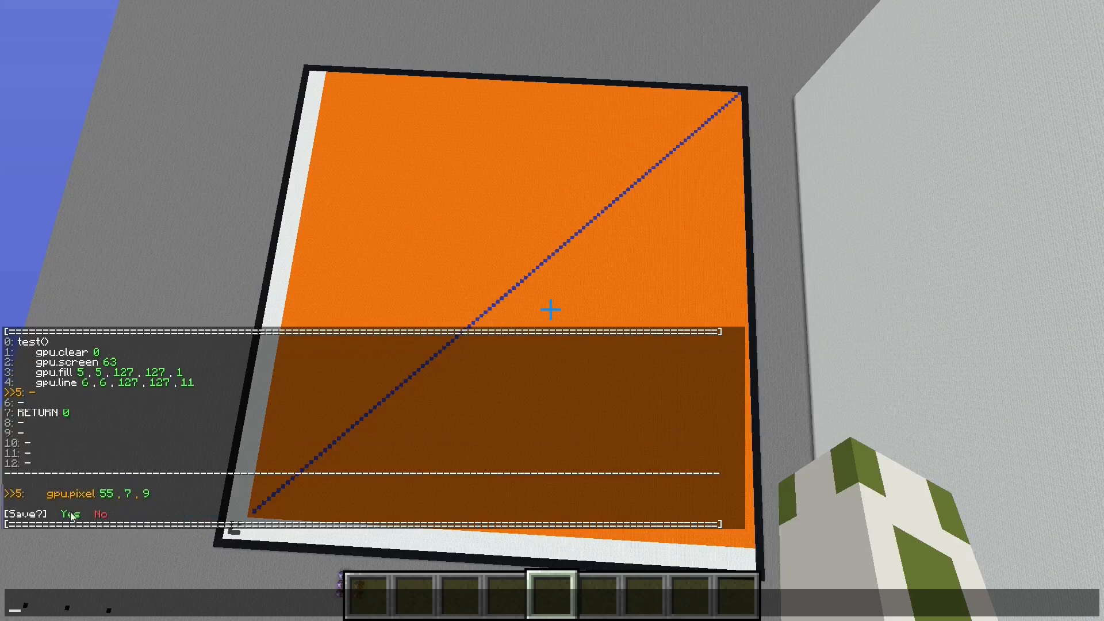
pyautogui.click(69, 514)
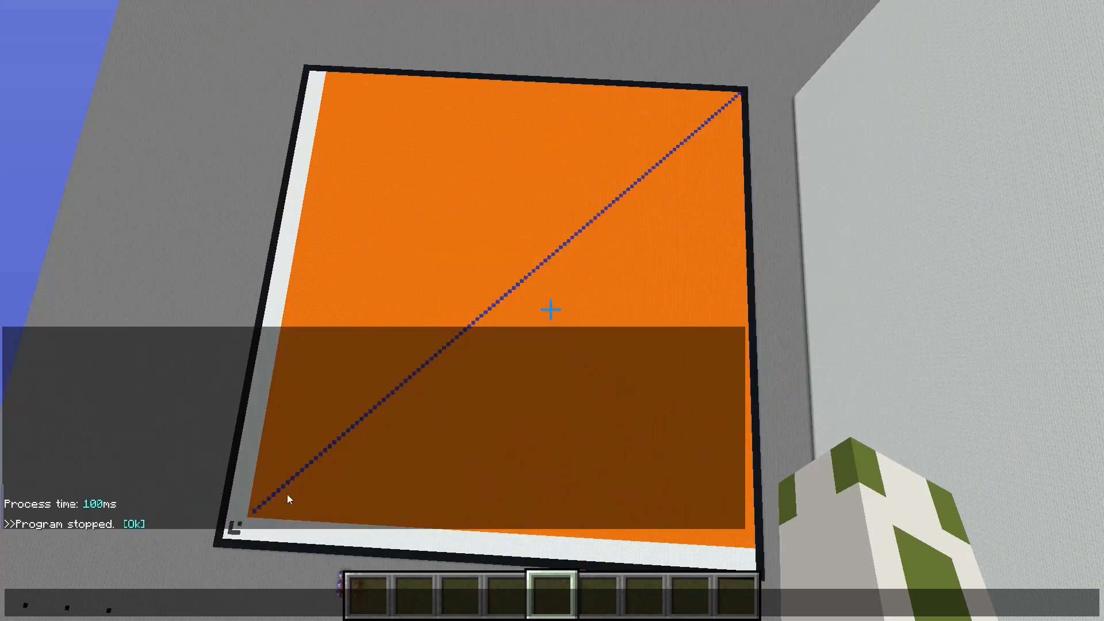
pyautogui.moveTo(552, 310)
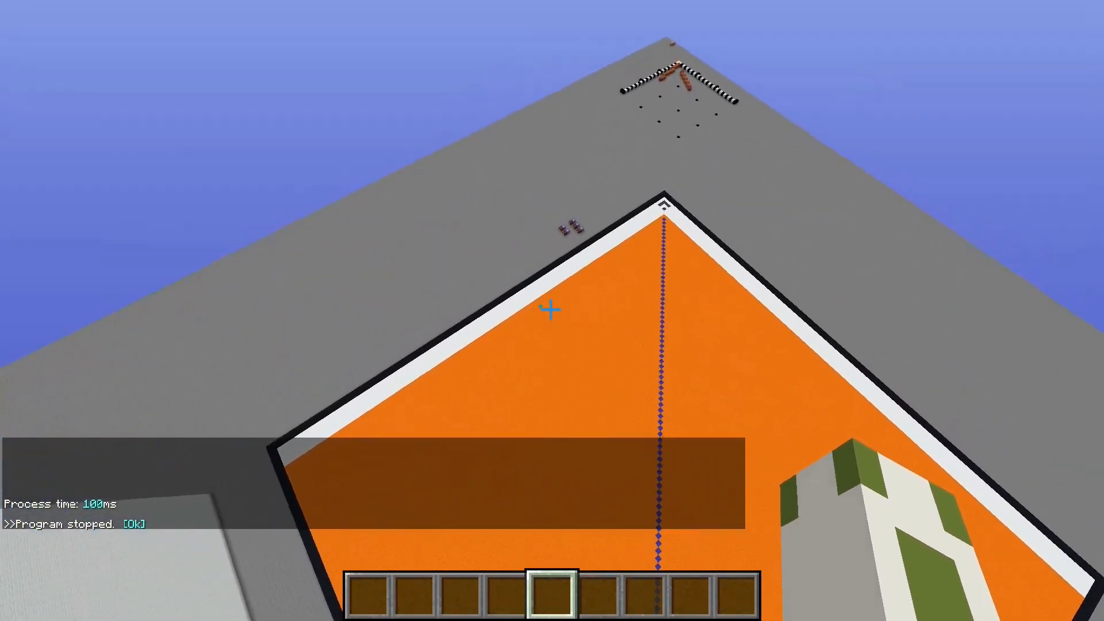
pyautogui.moveTo(552, 313)
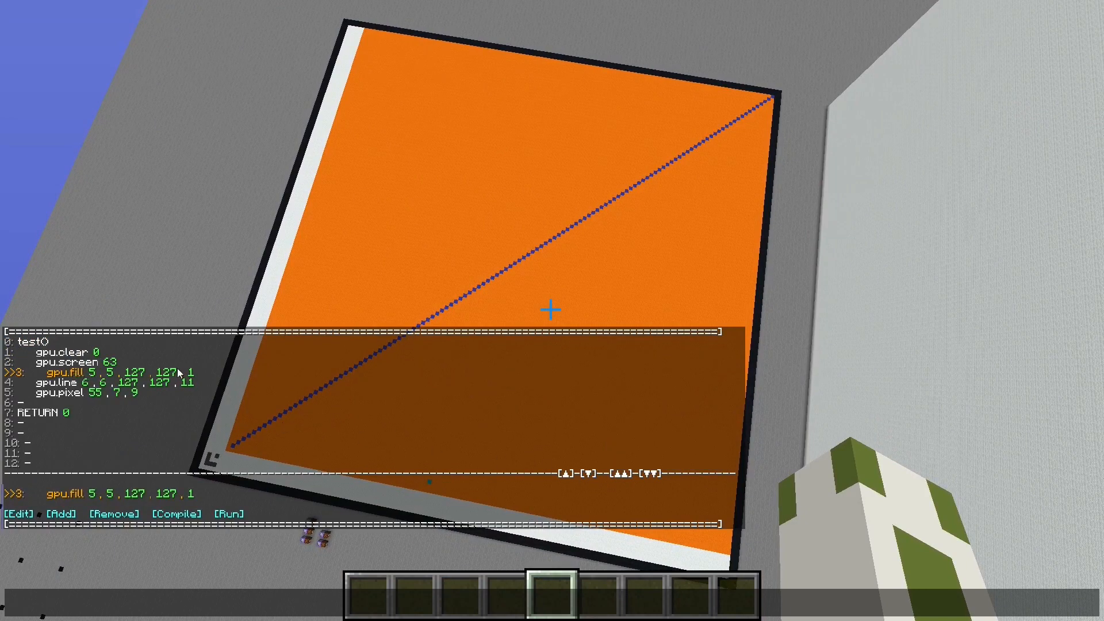
pyautogui.moveTo(154, 383)
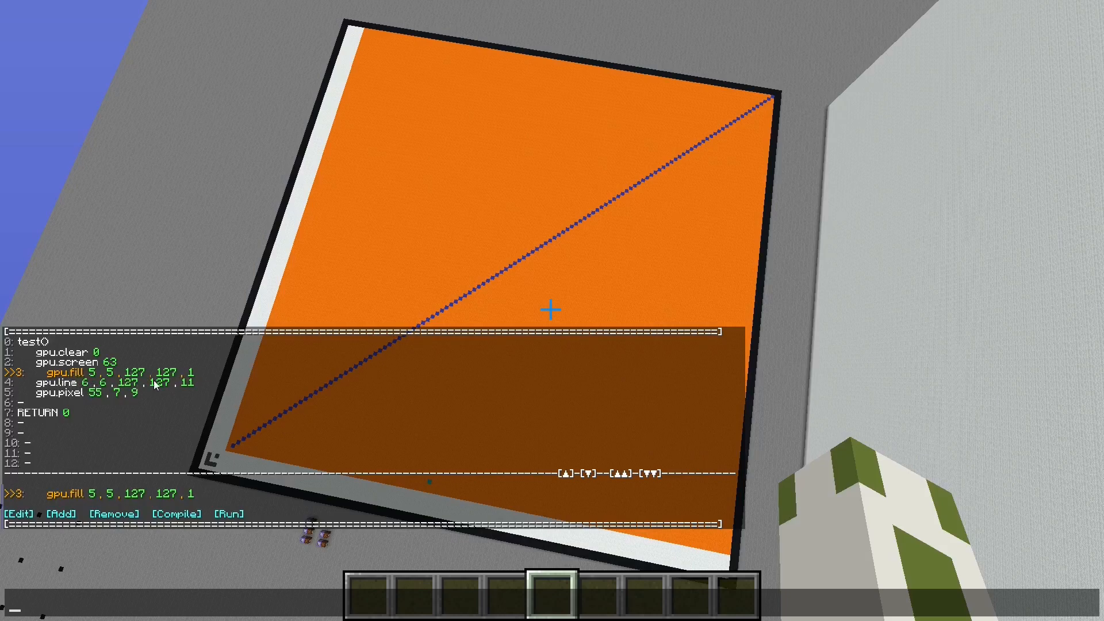
pyautogui.moveTo(195, 386)
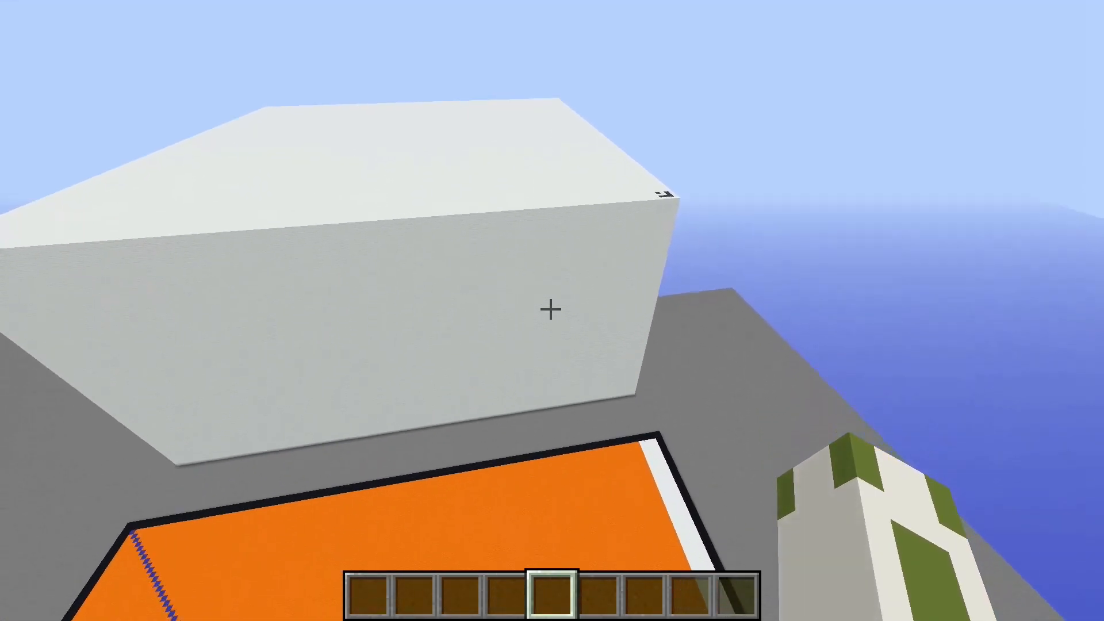
pyautogui.moveTo(552, 311)
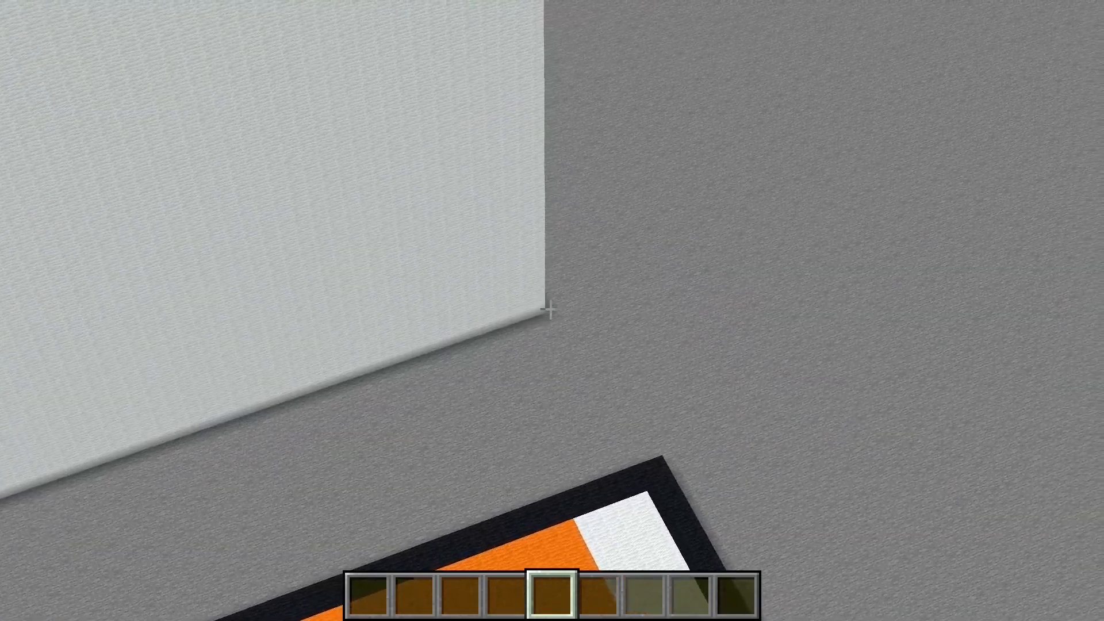
pyautogui.moveTo(552, 311)
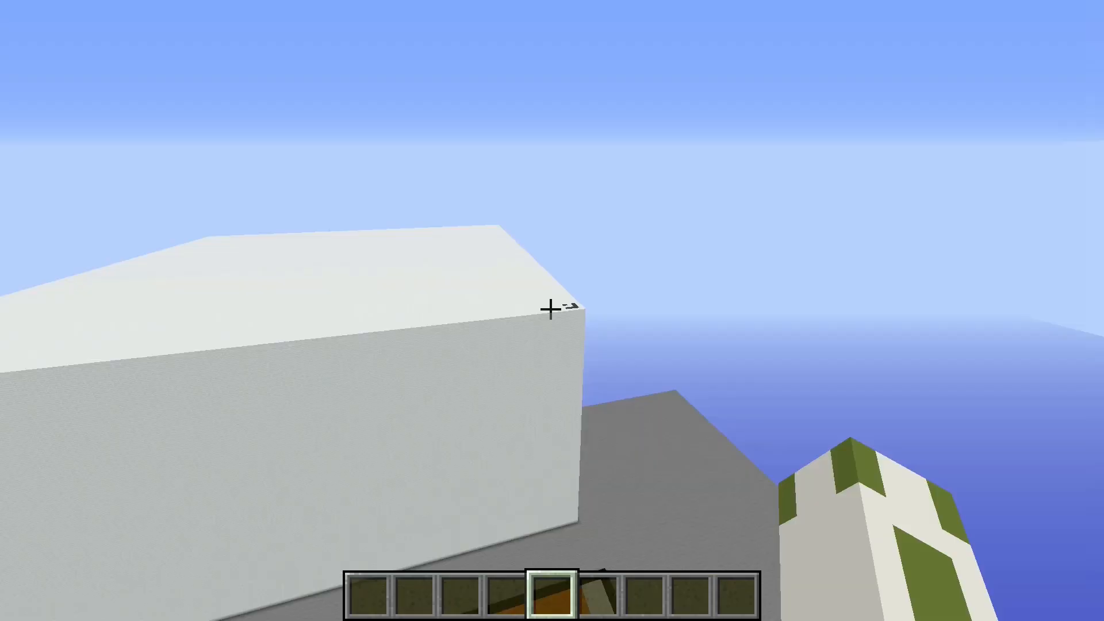
pyautogui.moveTo(552, 310)
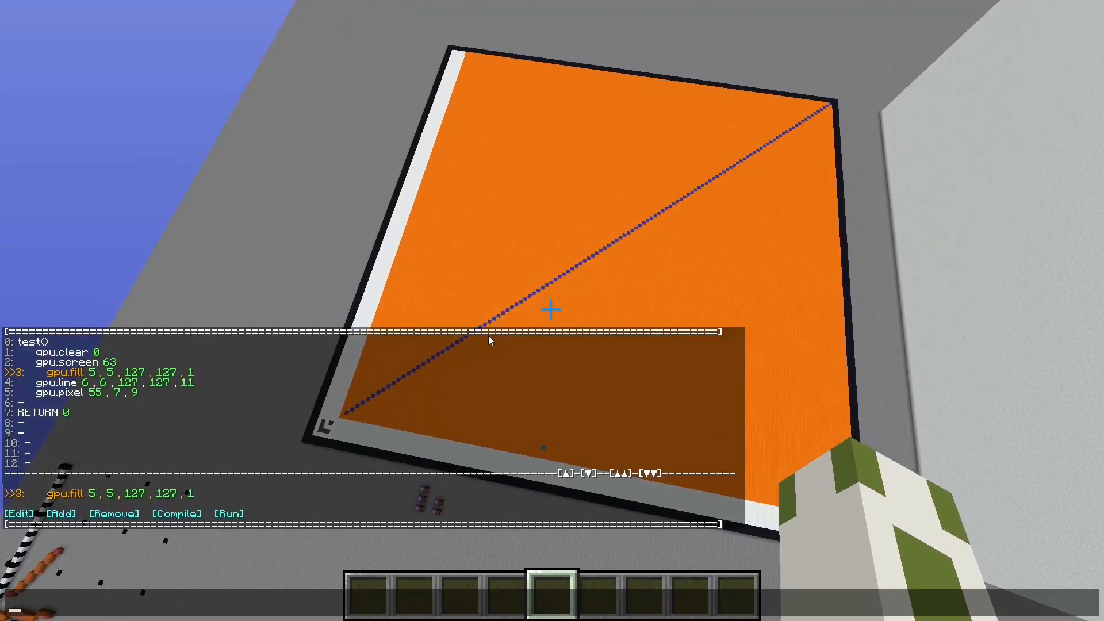
# - Move down to the blank line 6 after gpu.pixel 55, 7, 9
pyautogui.click(594, 471)
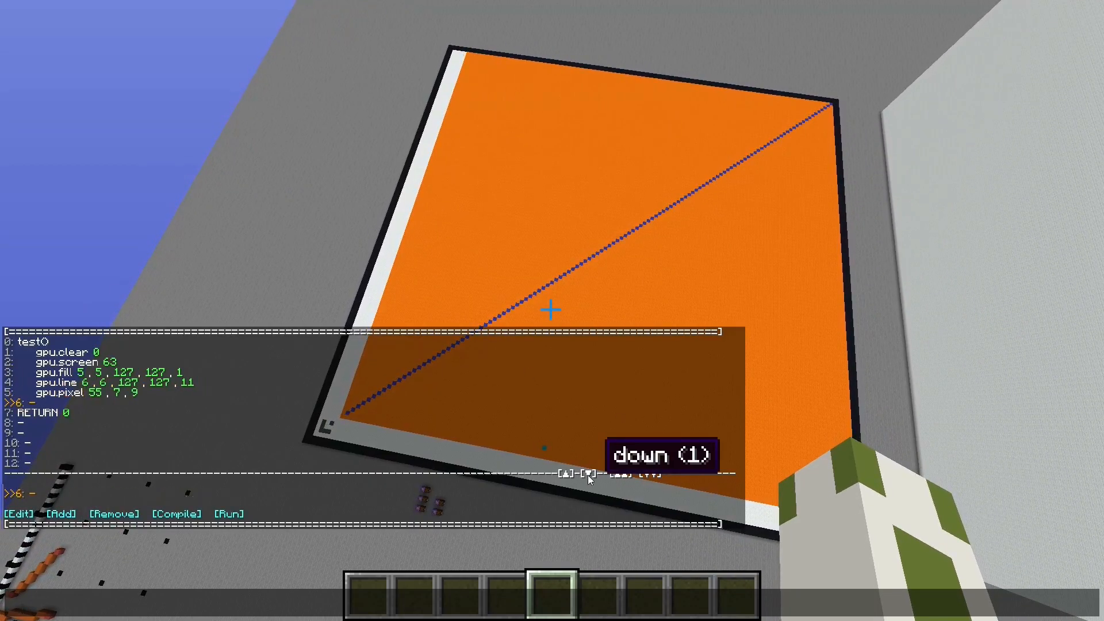
pyautogui.moveTo(171, 437)
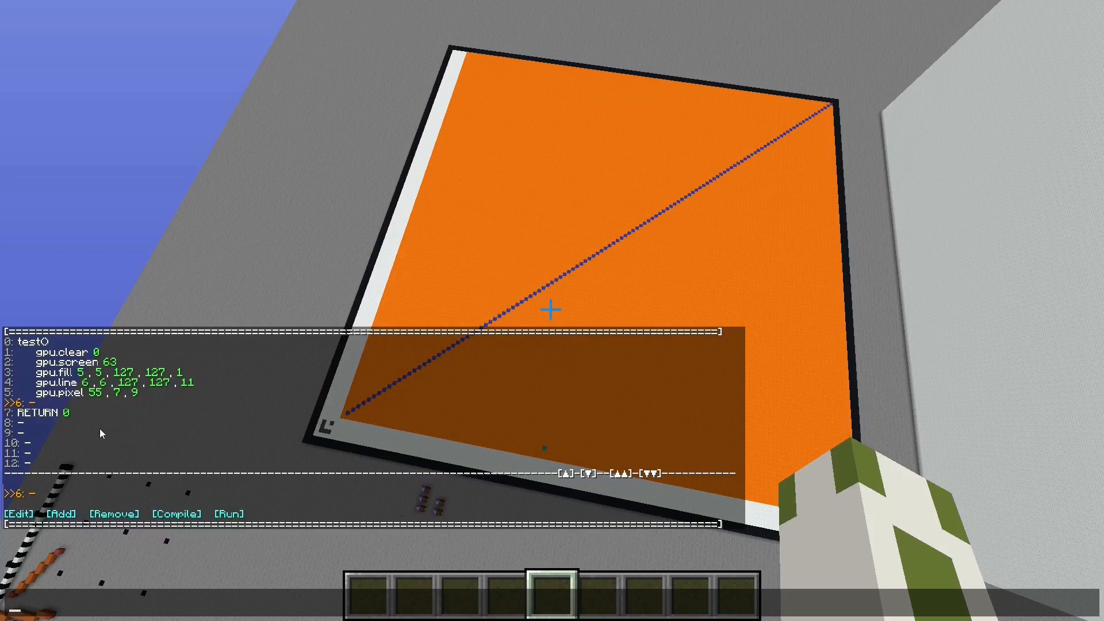
pyautogui.moveTo(216, 489)
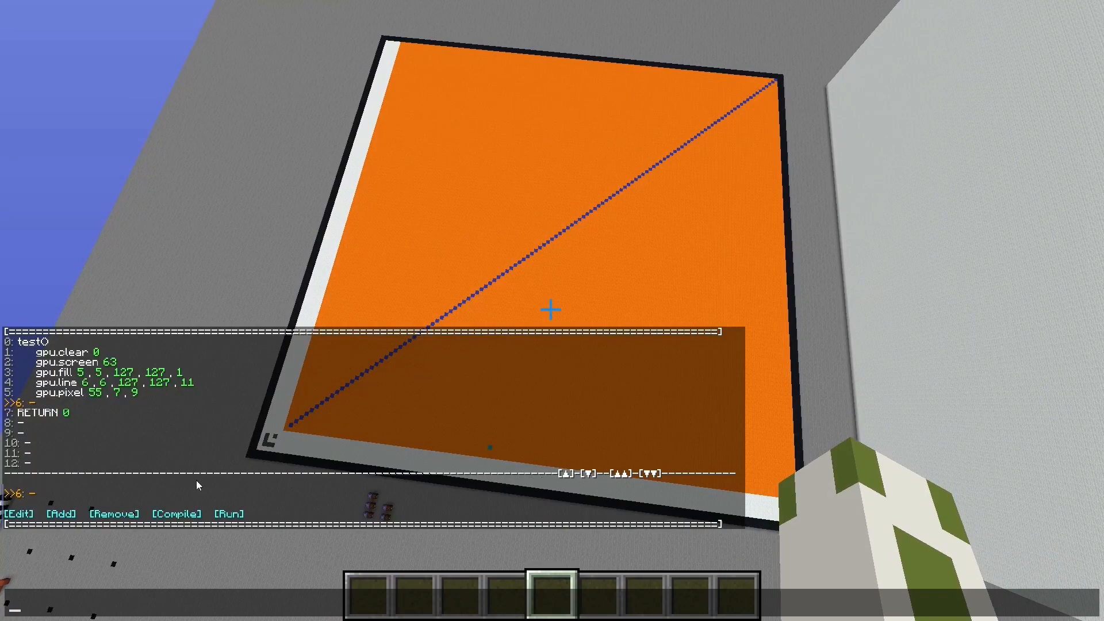
pyautogui.moveTo(167, 481)
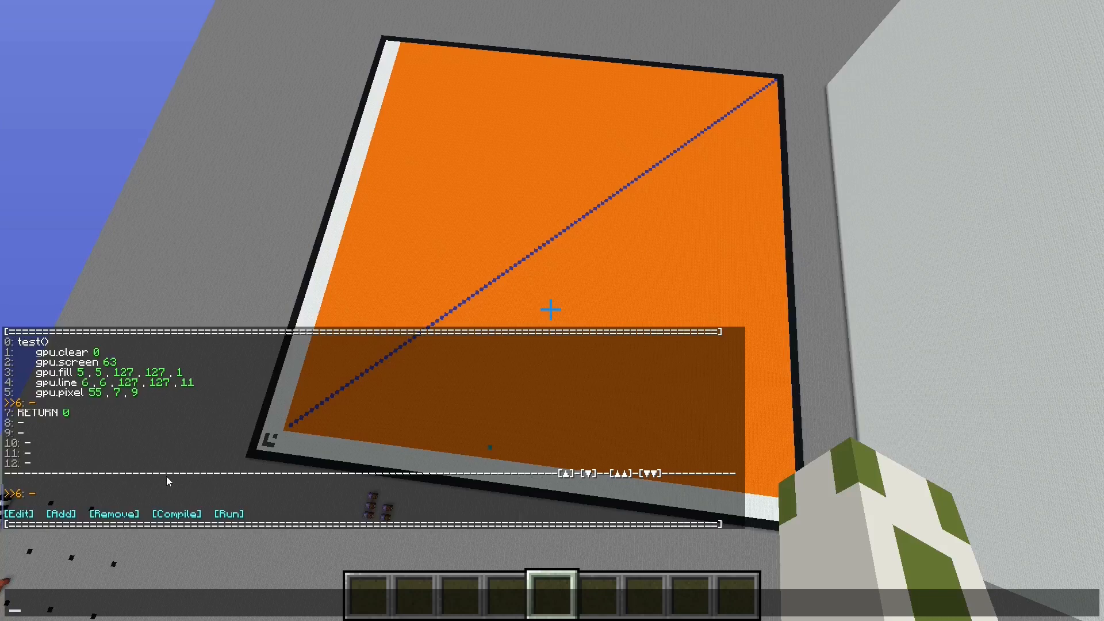
pyautogui.moveTo(283, 435)
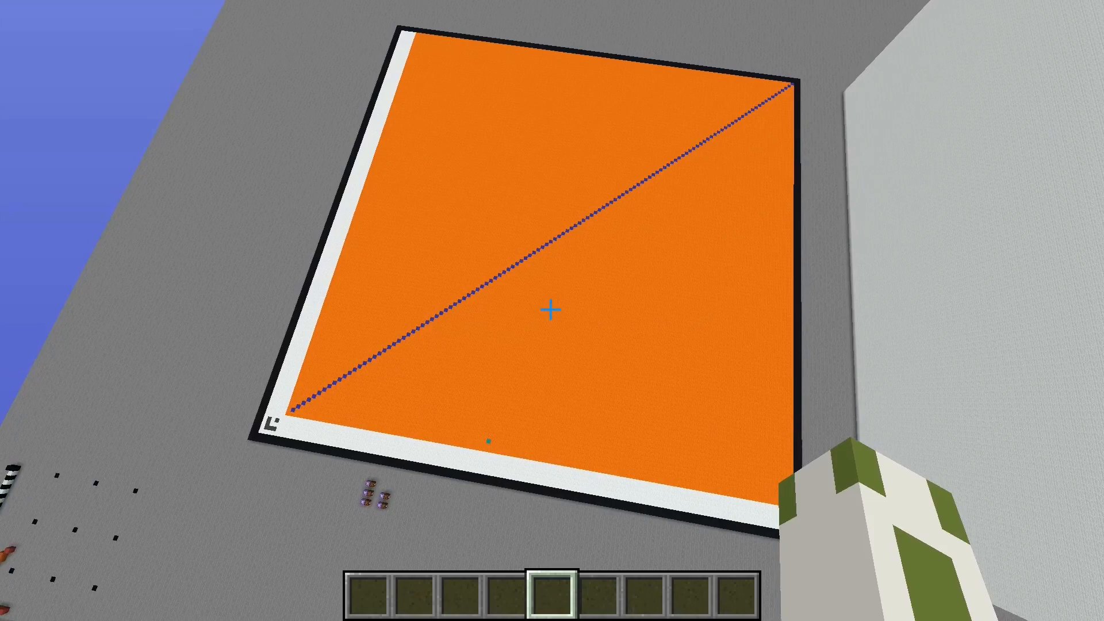
pyautogui.moveTo(552, 311)
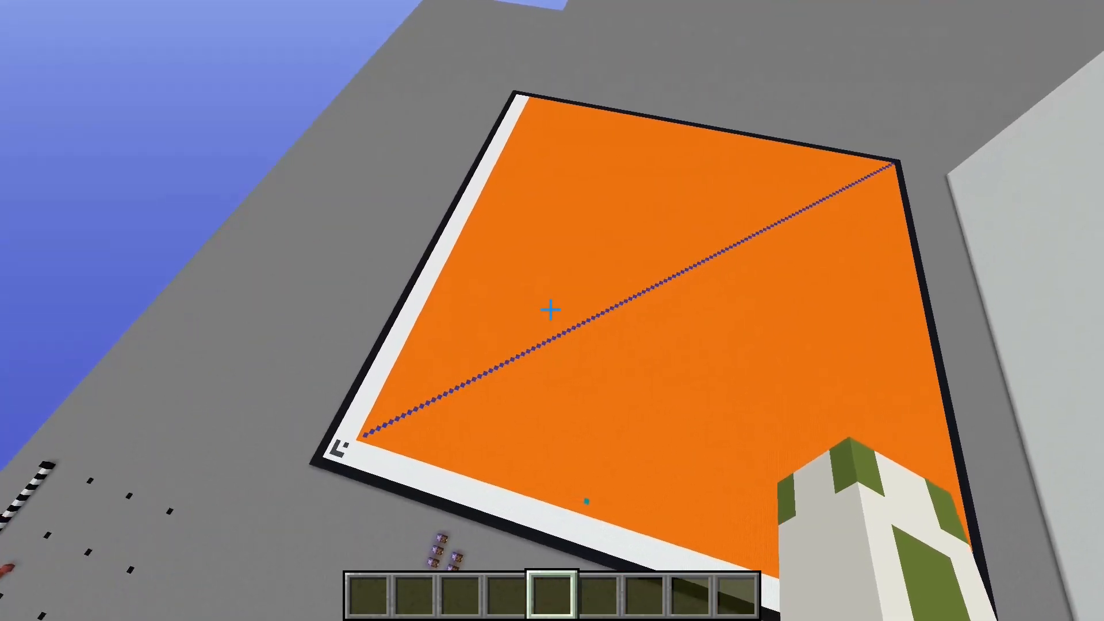
pyautogui.moveTo(552, 310)
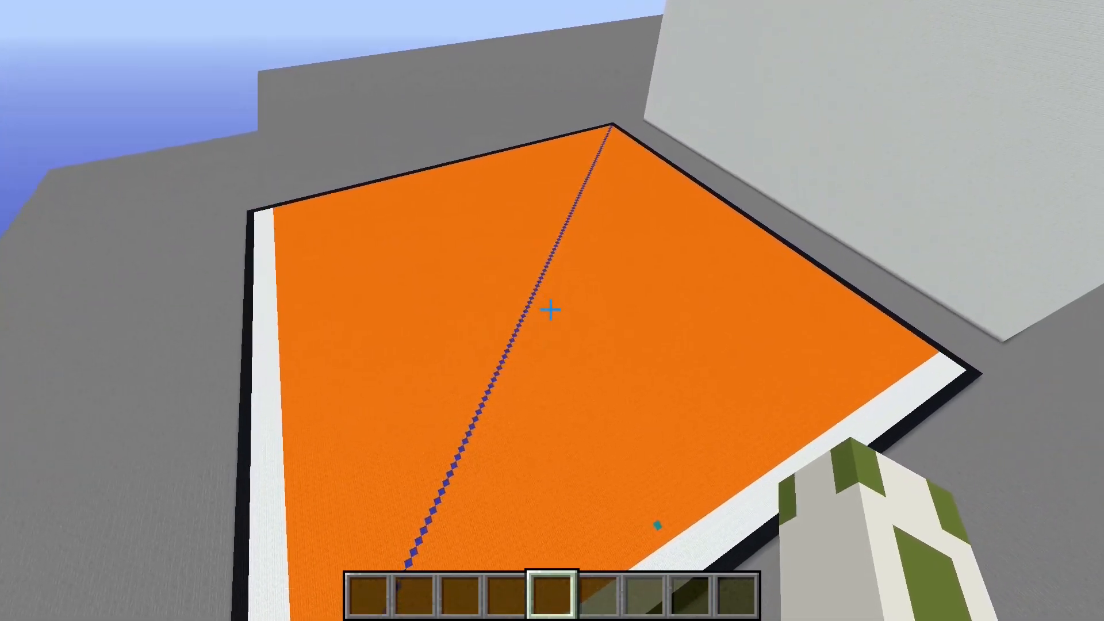
pyautogui.moveTo(552, 310)
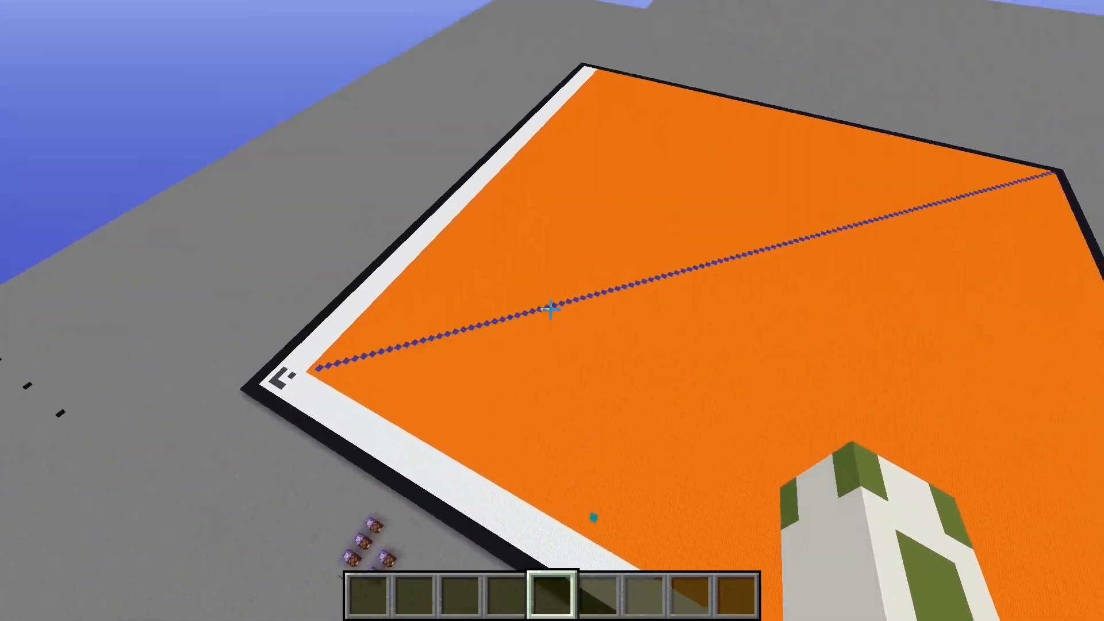
pyautogui.moveTo(552, 310)
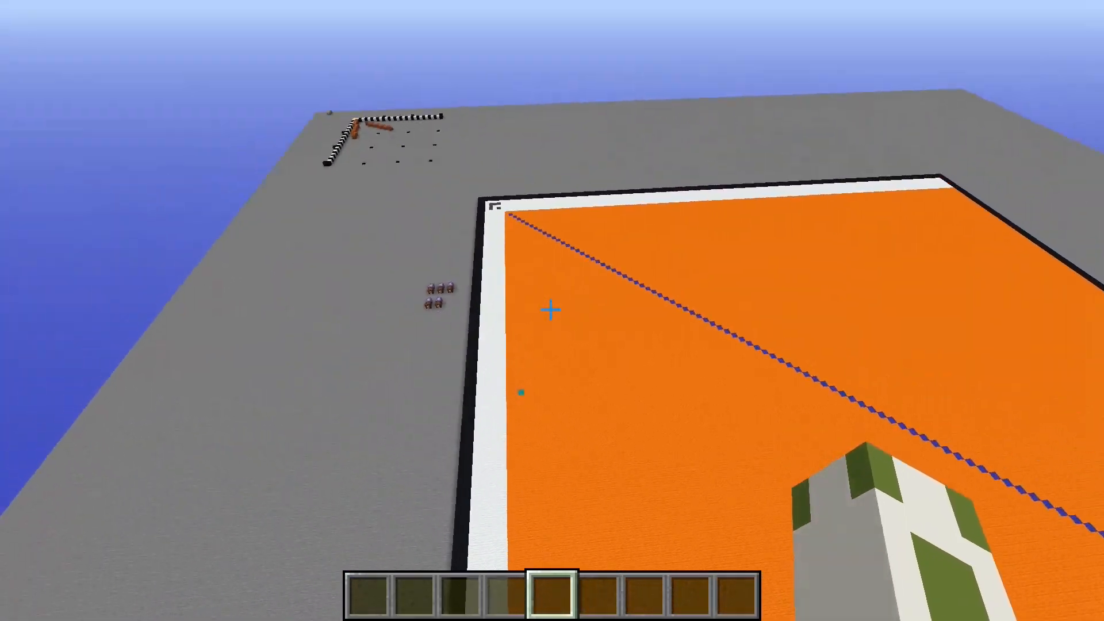
pyautogui.moveTo(551, 310)
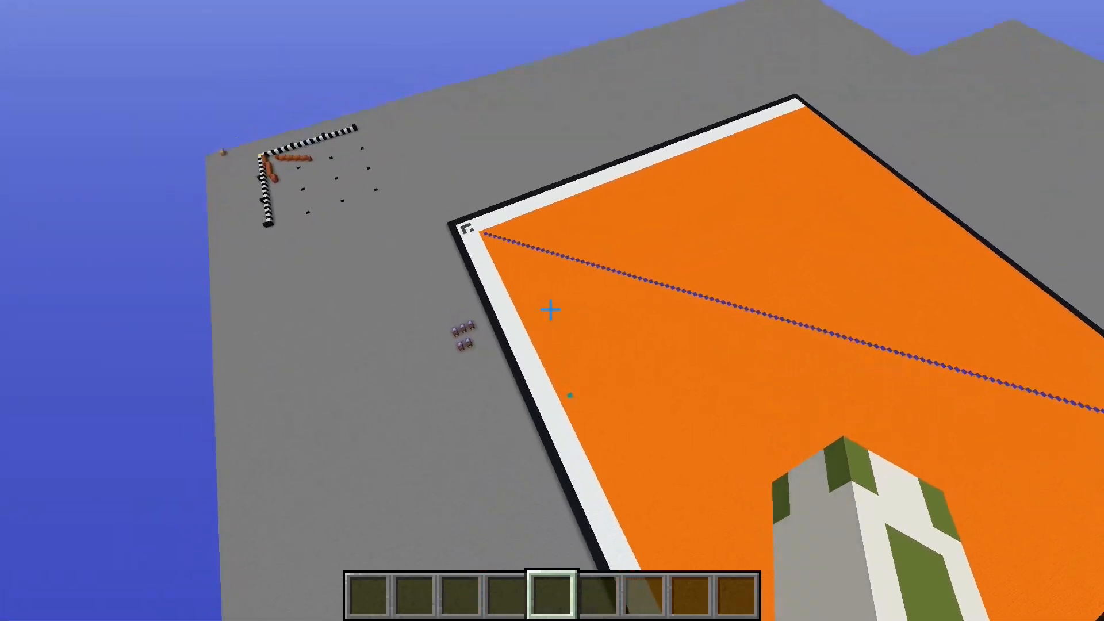
pyautogui.moveTo(552, 310)
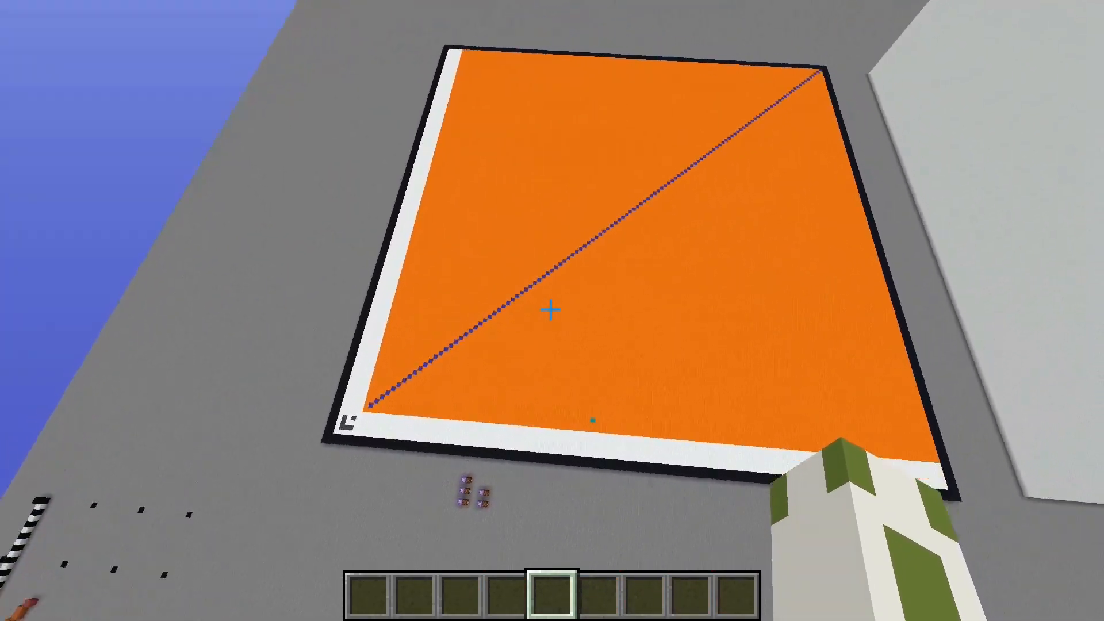
pyautogui.moveTo(552, 310)
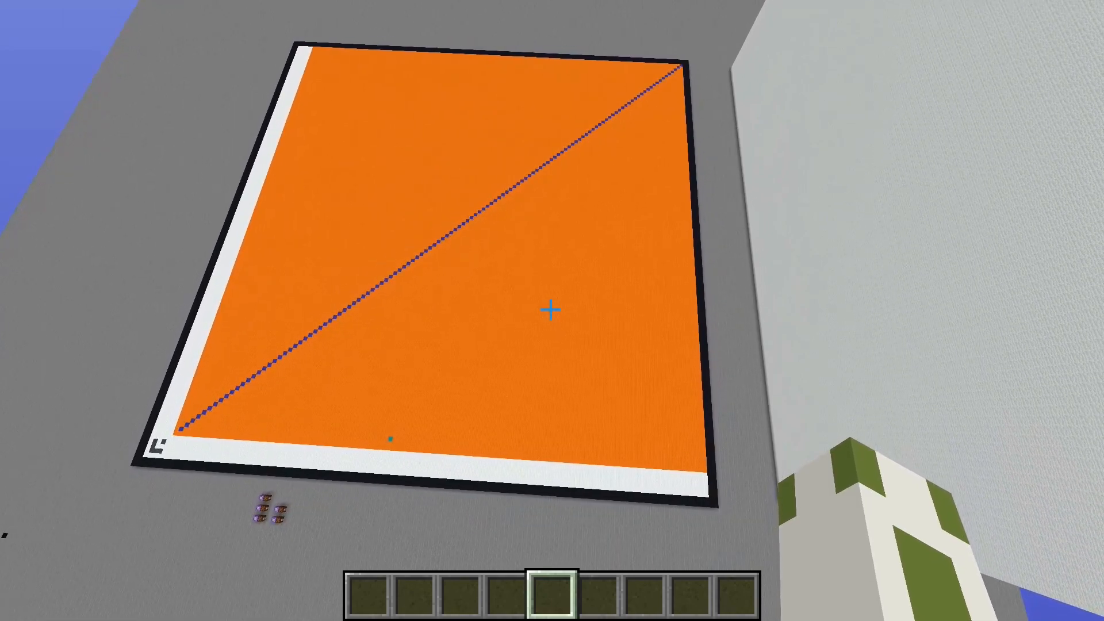
pyautogui.moveTo(552, 310)
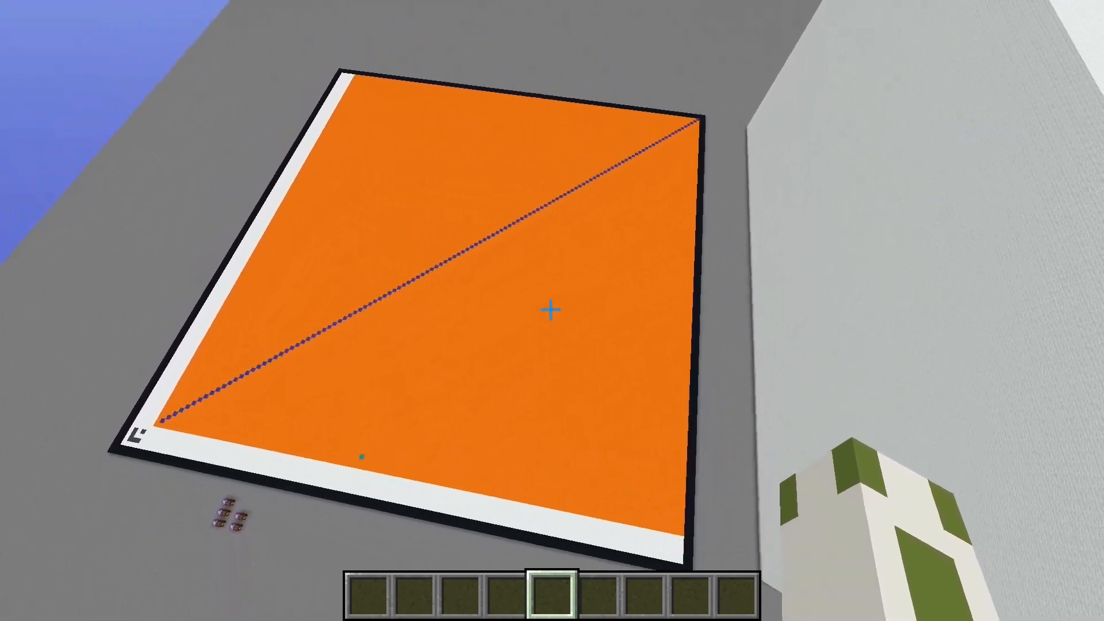
pyautogui.moveTo(552, 310)
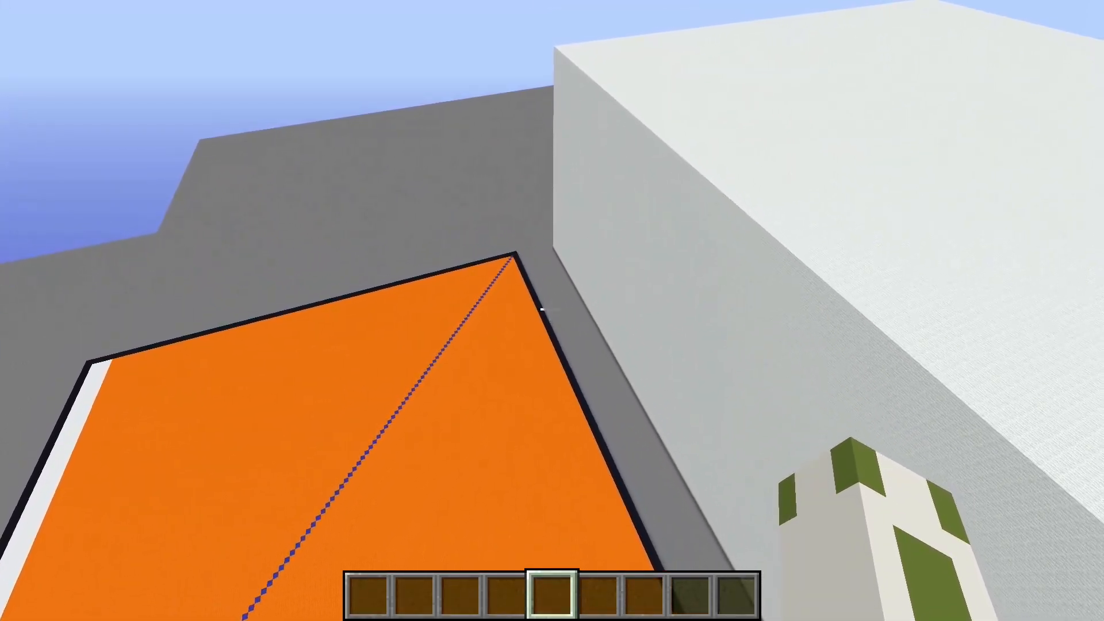
pyautogui.moveTo(552, 310)
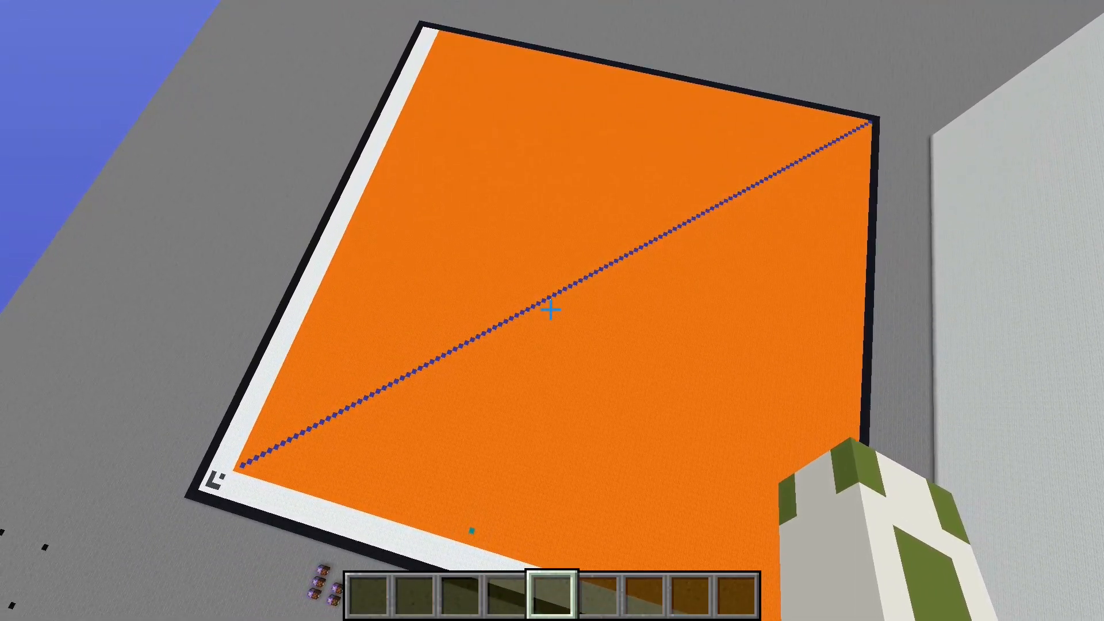
pyautogui.moveTo(552, 311)
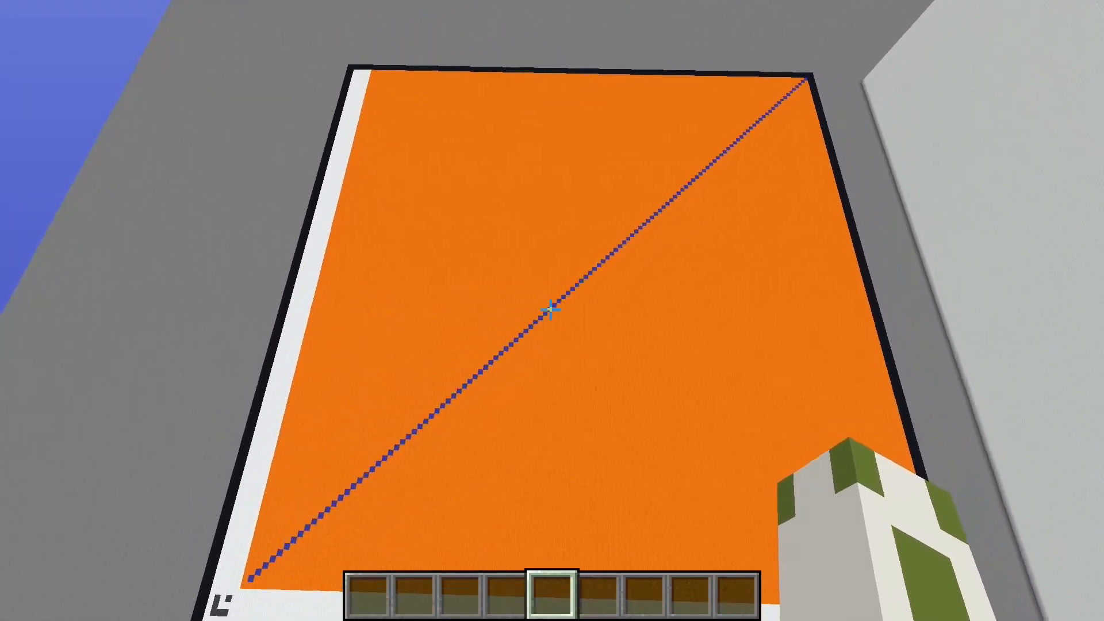
pyautogui.moveTo(552, 310)
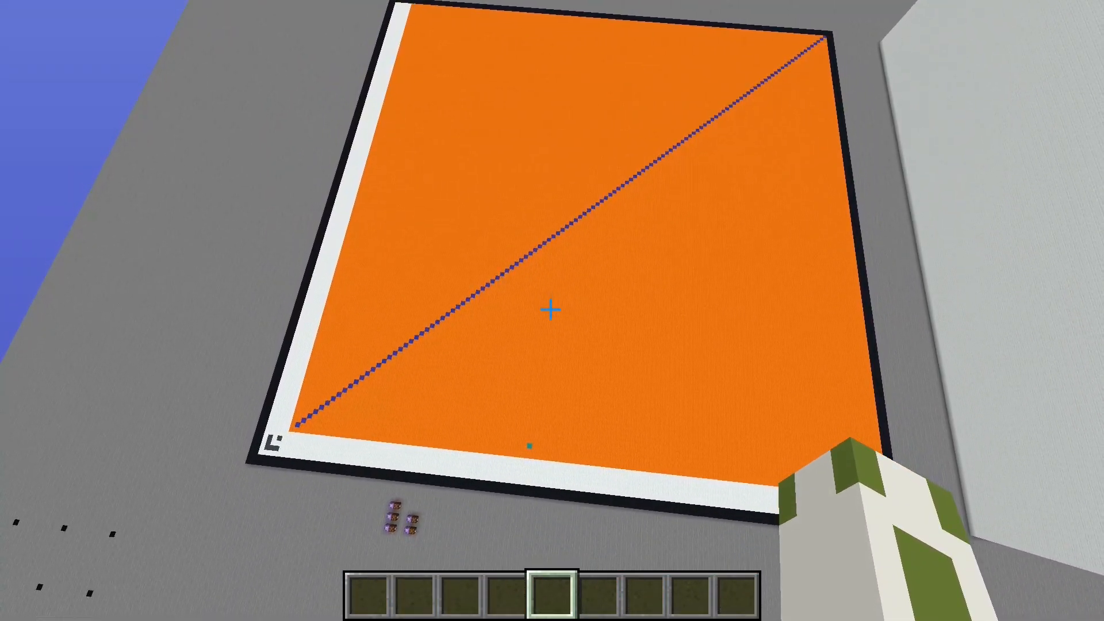
pyautogui.moveTo(552, 310)
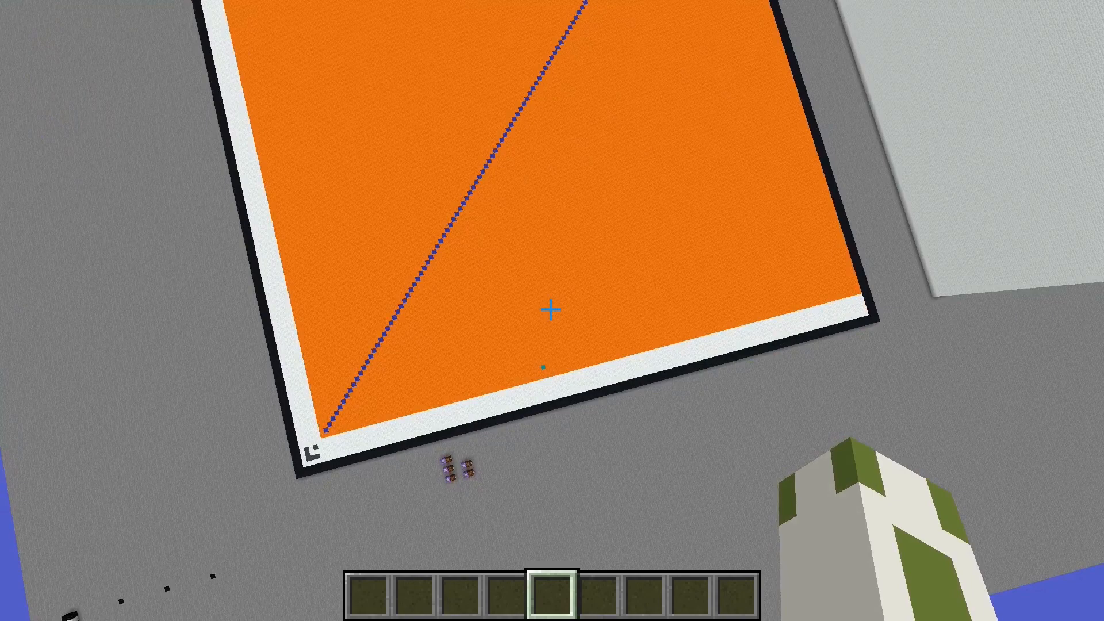
pyautogui.moveTo(552, 310)
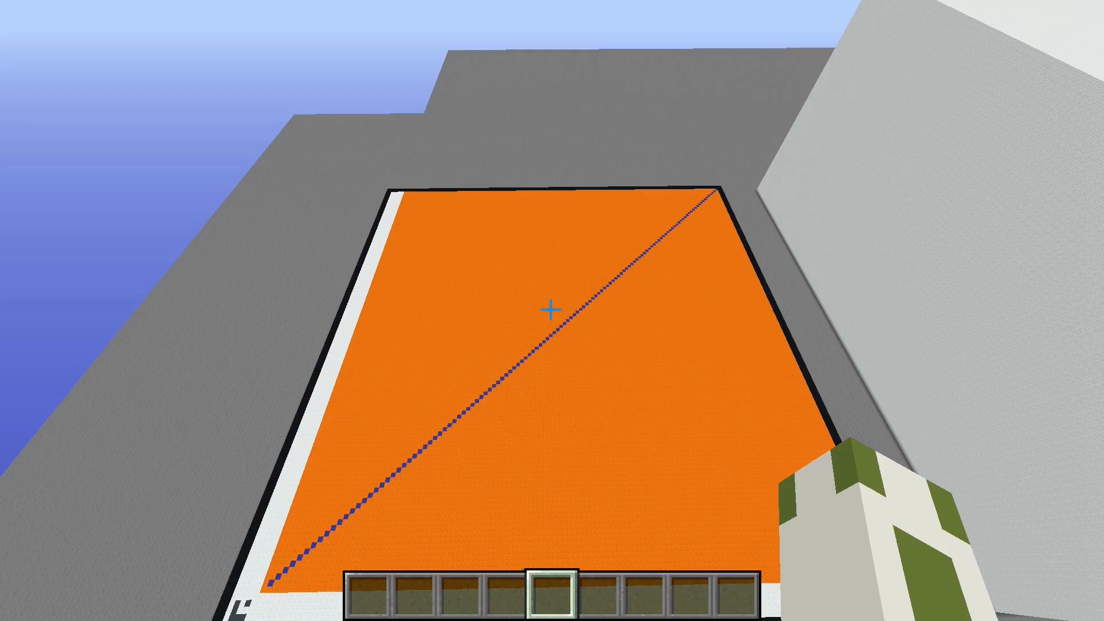
pyautogui.moveTo(552, 310)
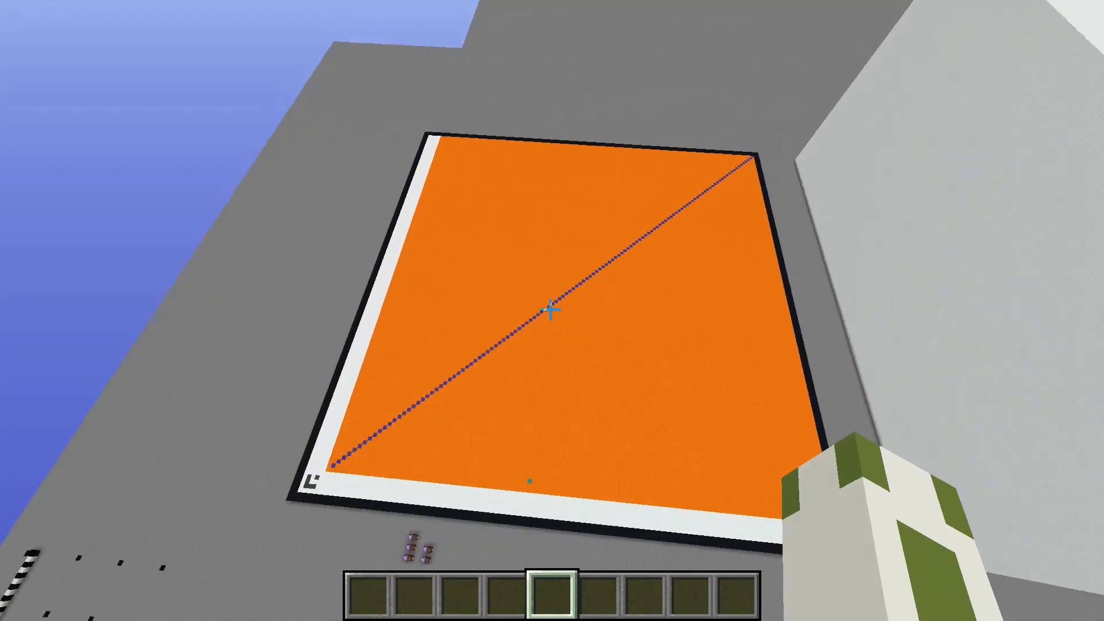
pyautogui.moveTo(552, 310)
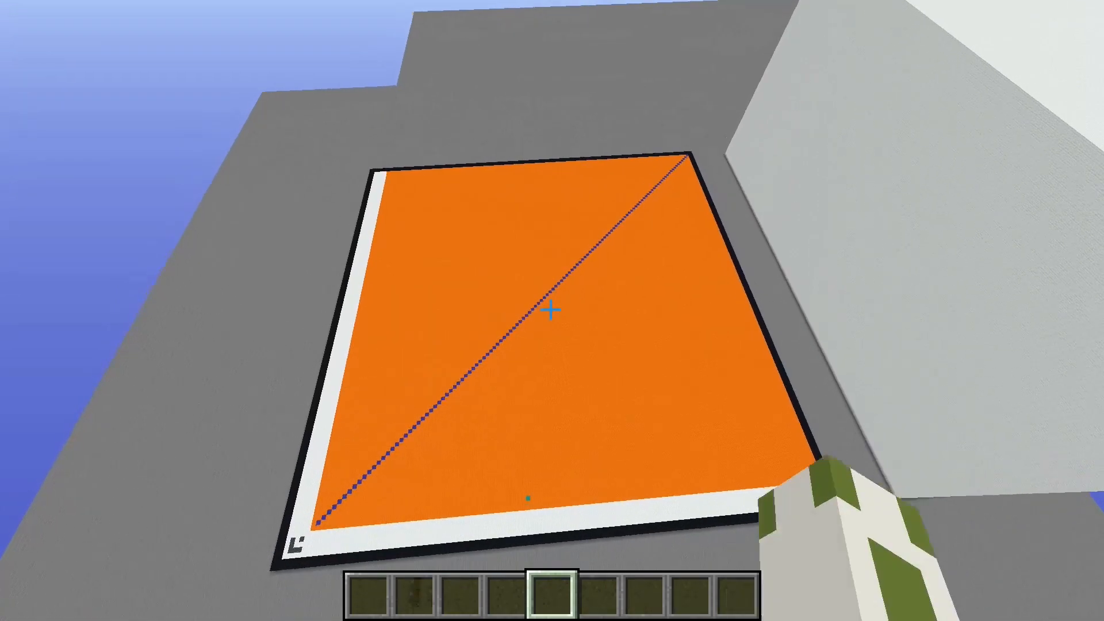
pyautogui.moveTo(551, 310)
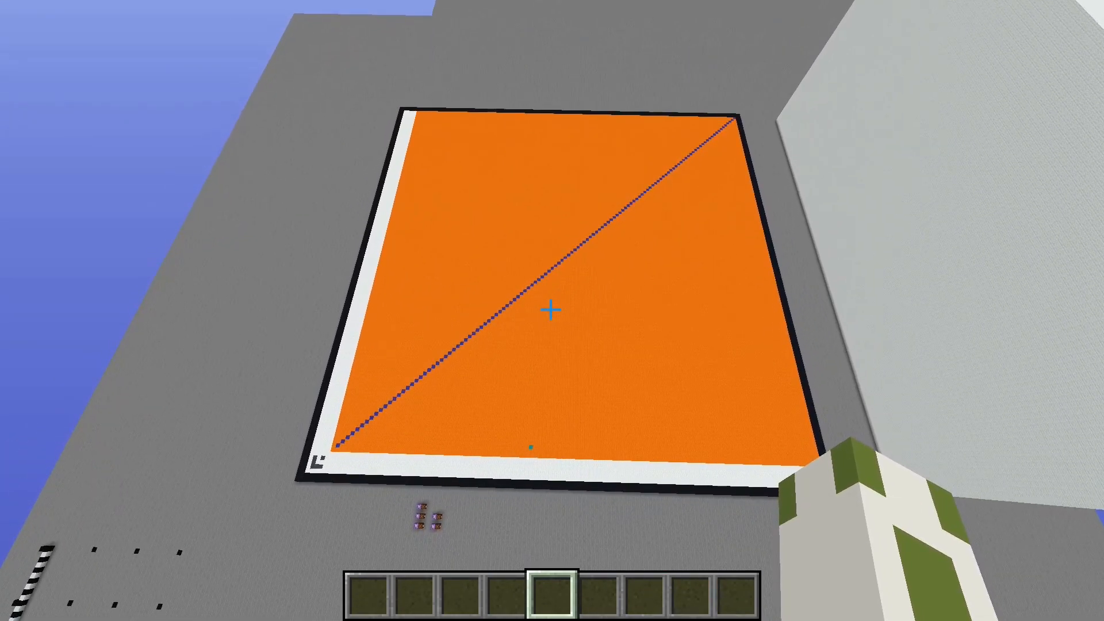
pyautogui.moveTo(552, 311)
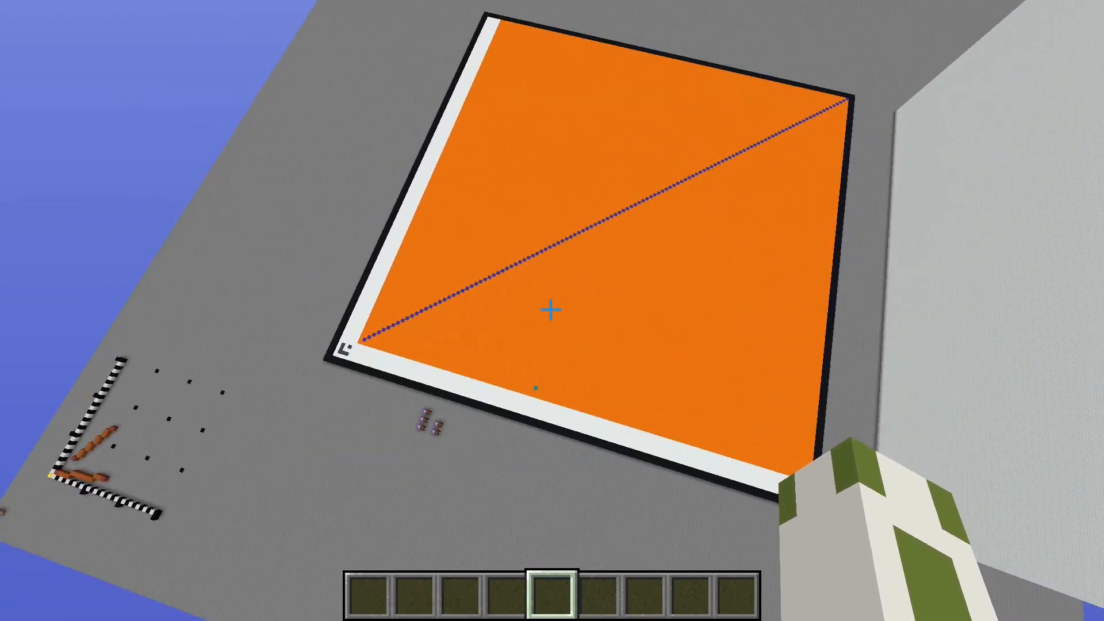
pyautogui.moveTo(552, 310)
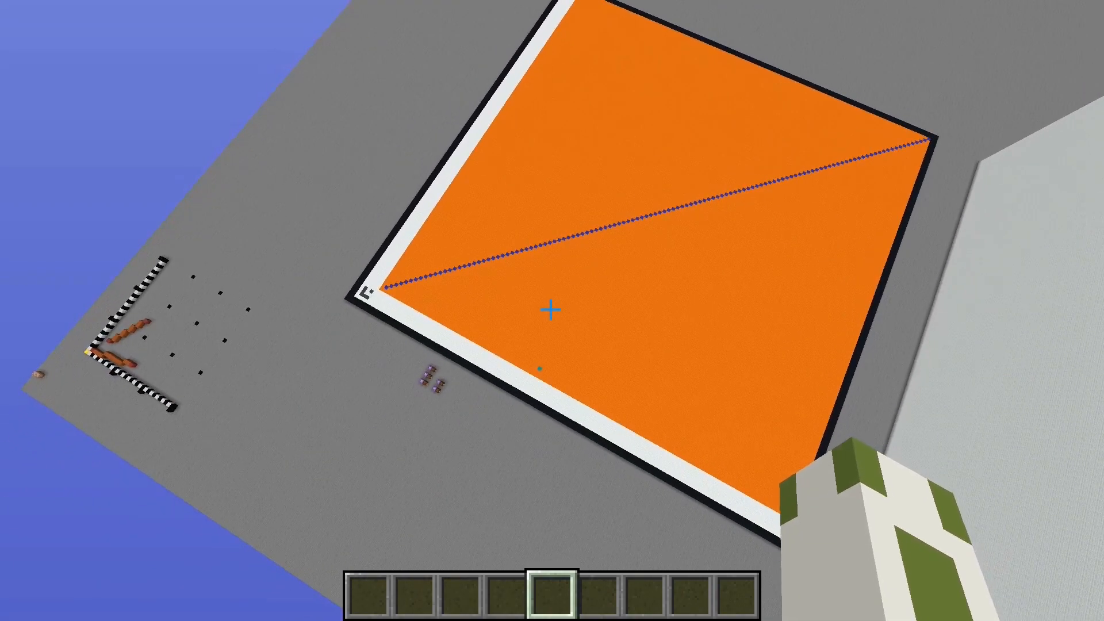
pyautogui.moveTo(552, 310)
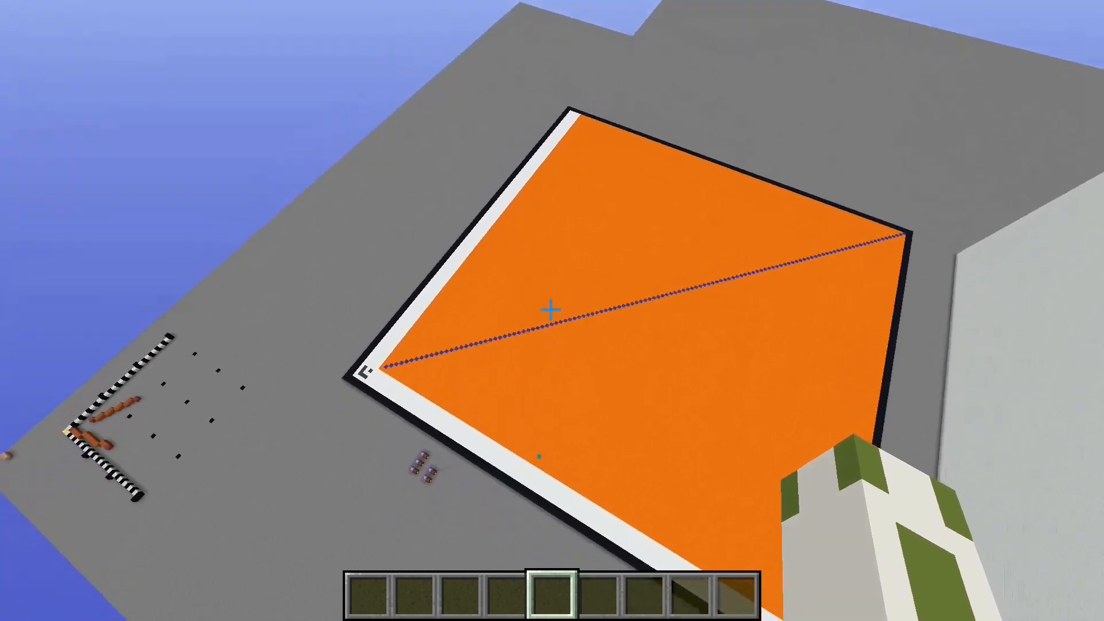
pyautogui.moveTo(552, 309)
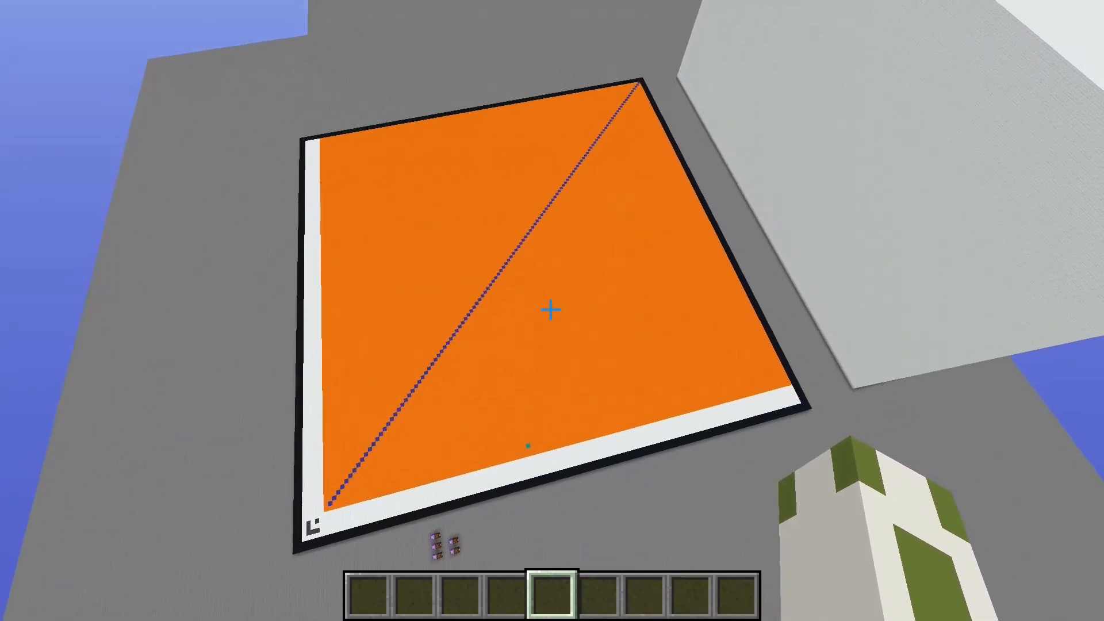
pyautogui.moveTo(552, 310)
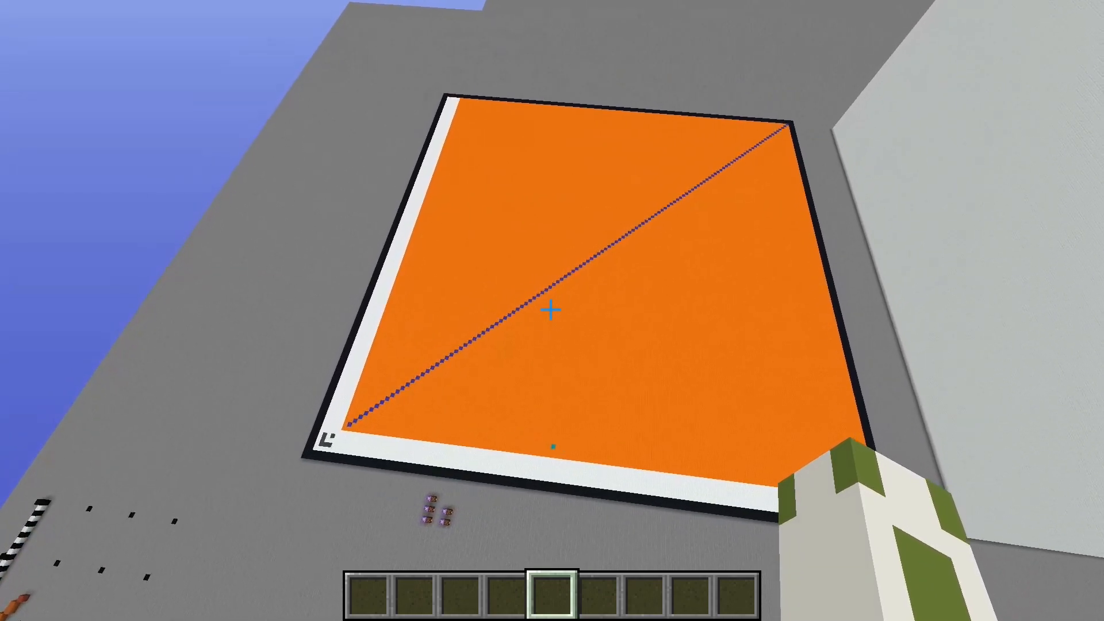
pyautogui.moveTo(552, 310)
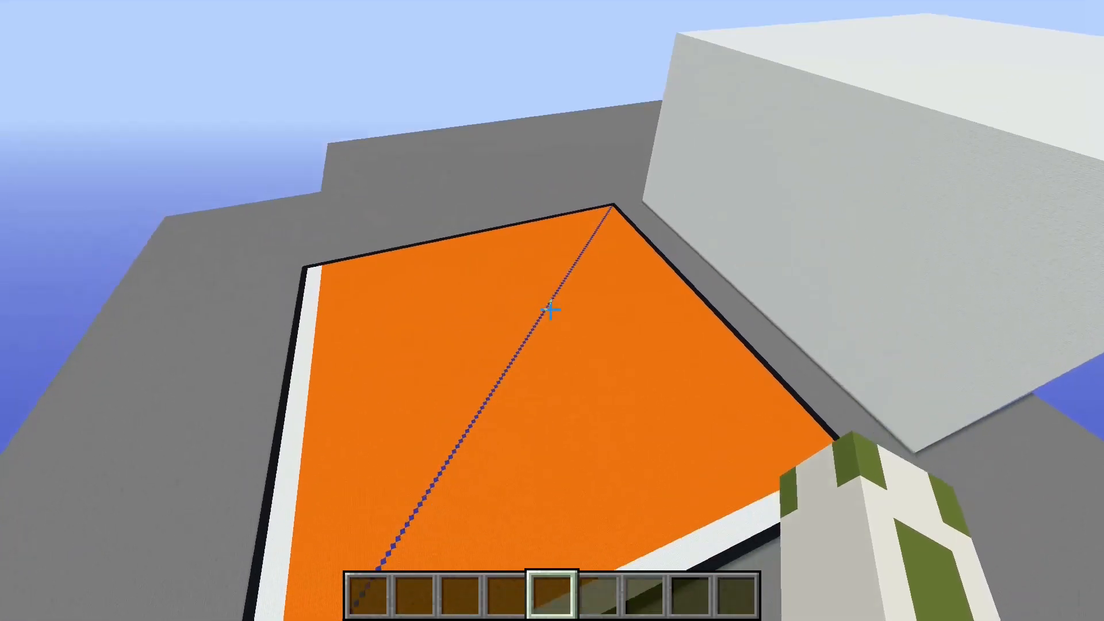
pyautogui.moveTo(552, 310)
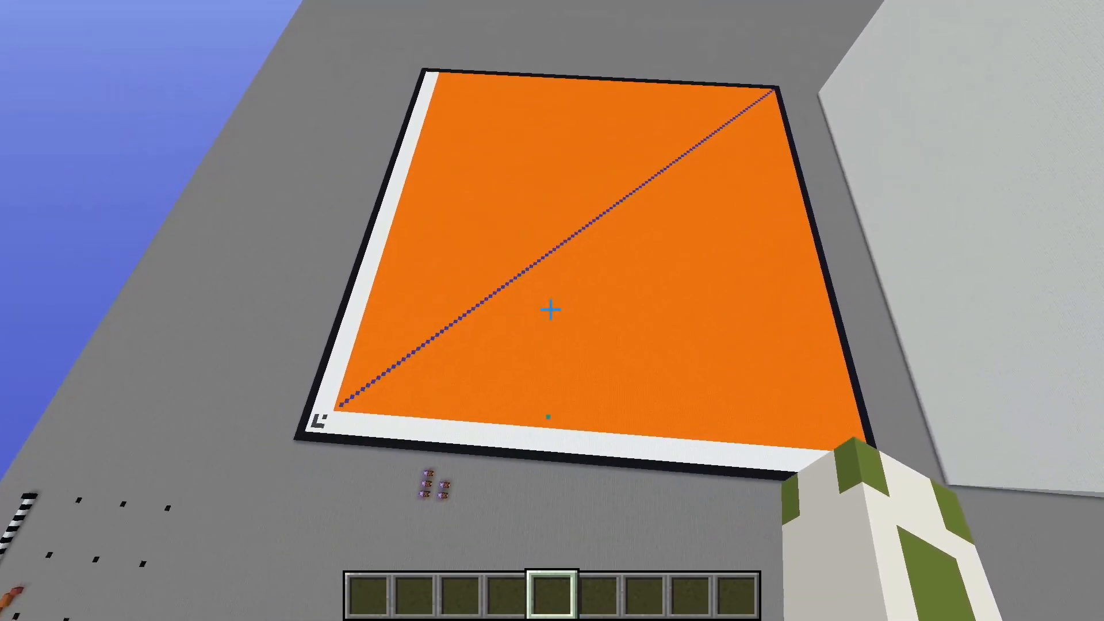
pyautogui.moveTo(552, 310)
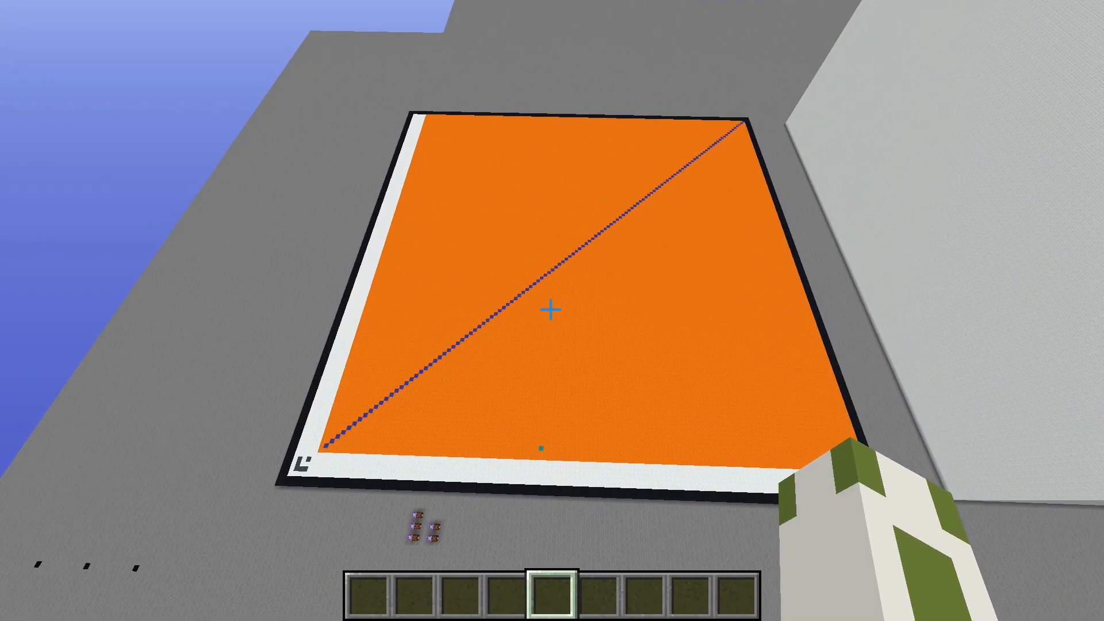
pyautogui.moveTo(552, 310)
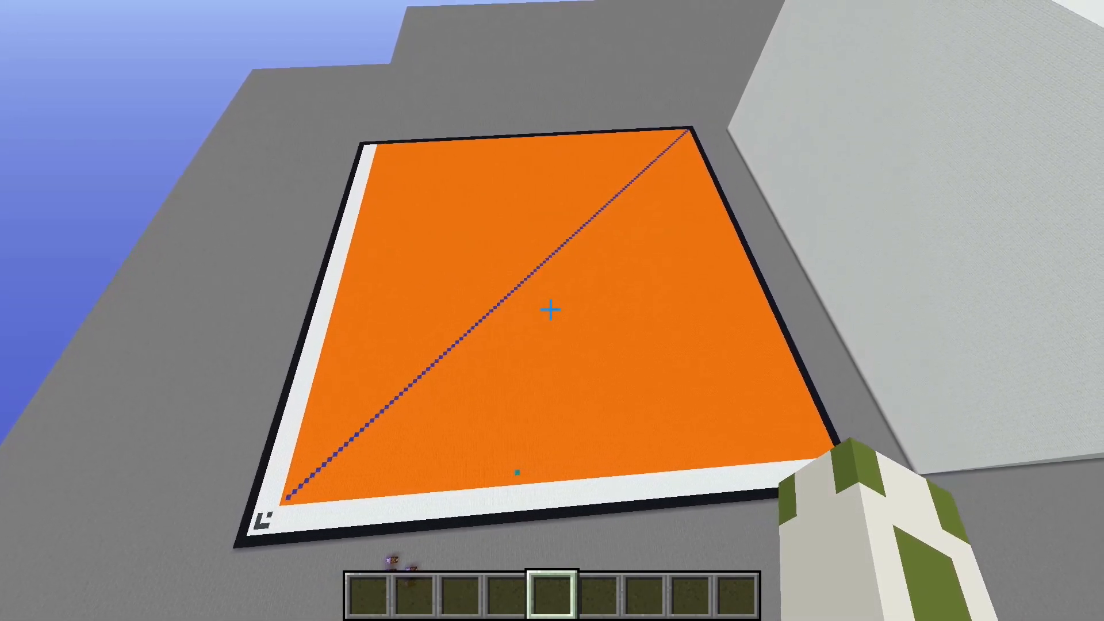
pyautogui.moveTo(552, 311)
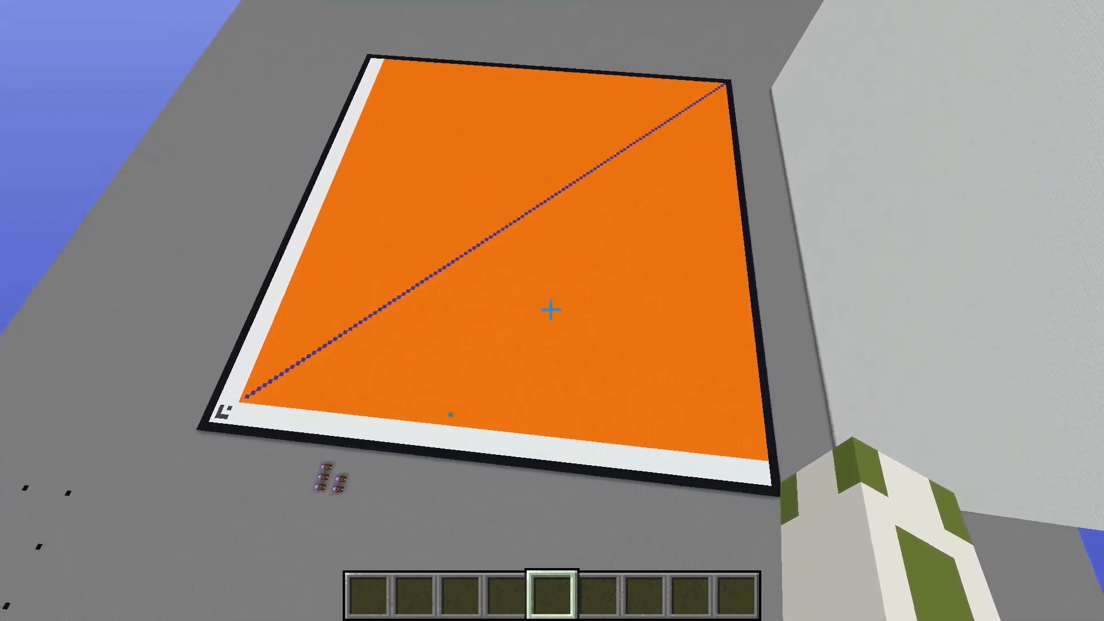
pyautogui.moveTo(552, 310)
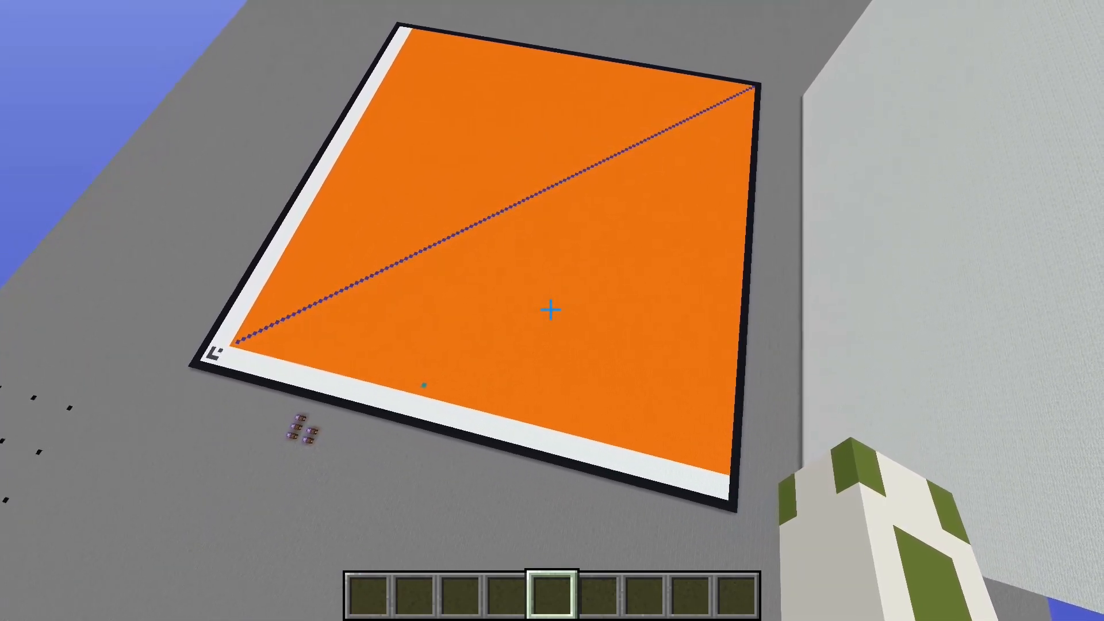
pyautogui.moveTo(552, 311)
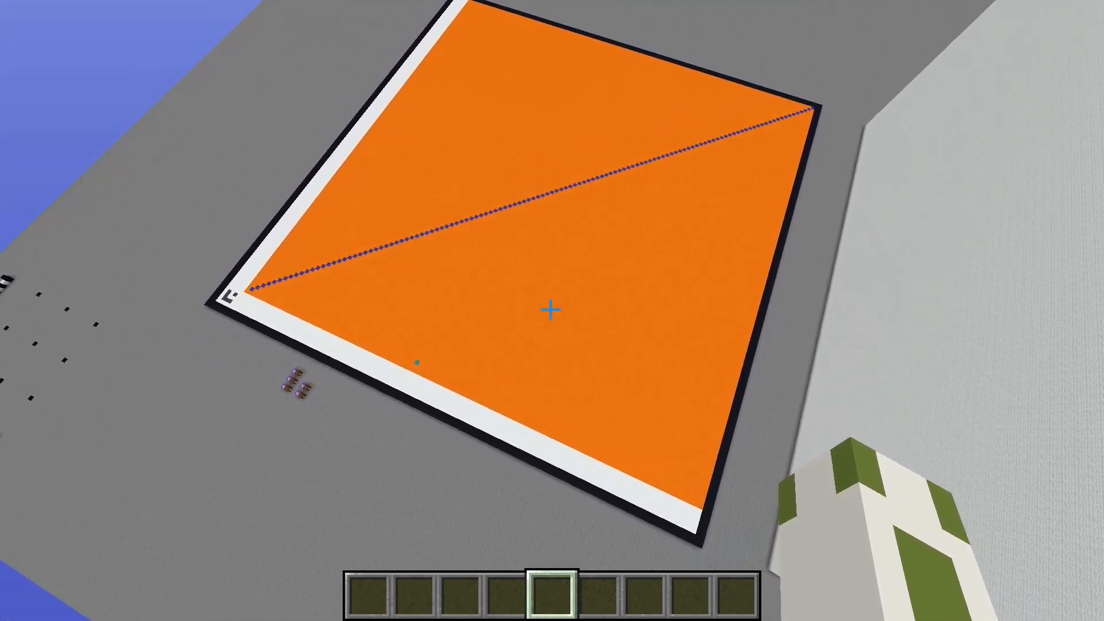
pyautogui.moveTo(552, 310)
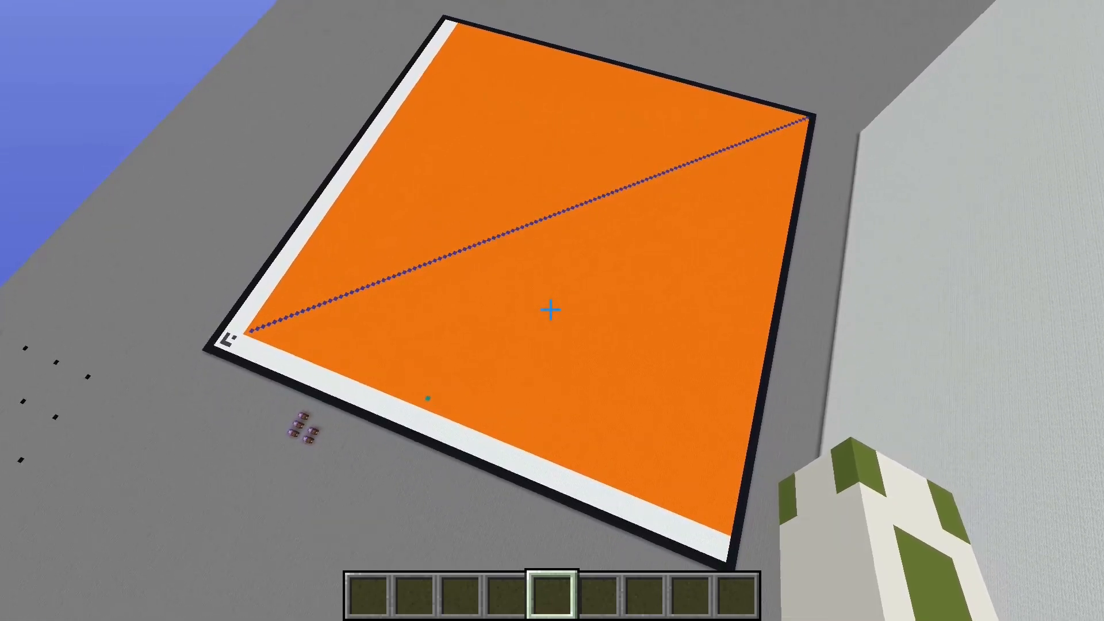
pyautogui.moveTo(552, 310)
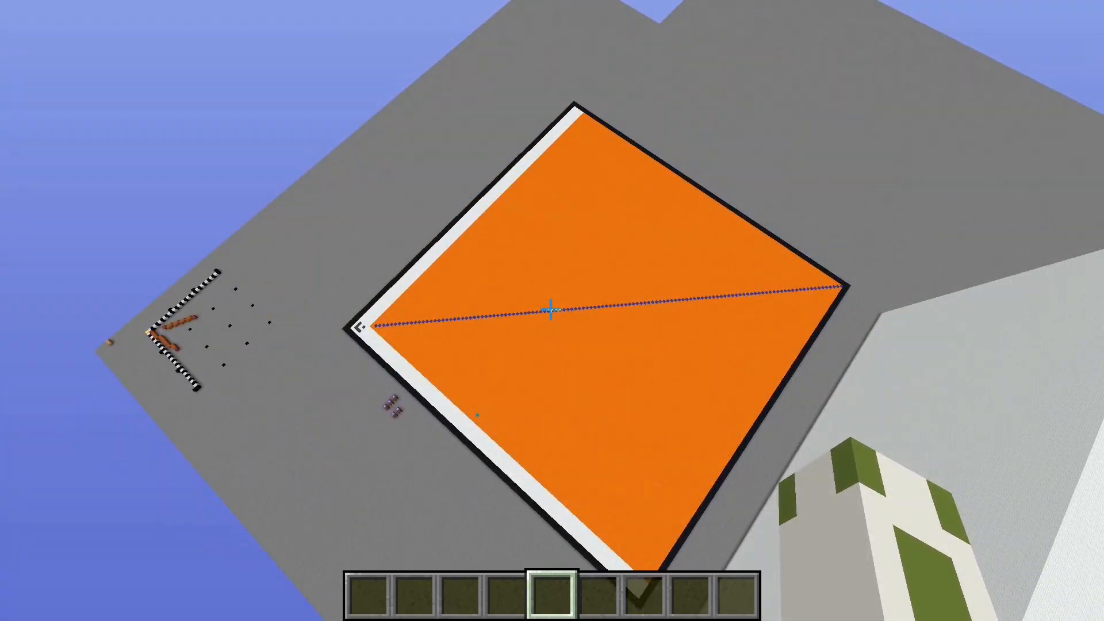
pyautogui.moveTo(552, 311)
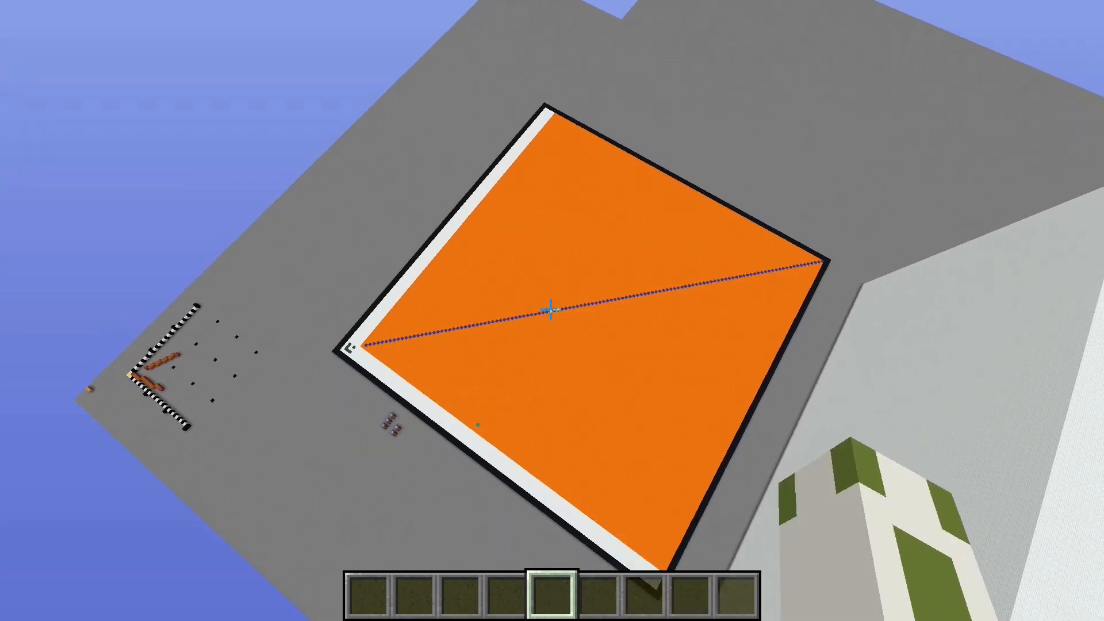
pyautogui.moveTo(552, 310)
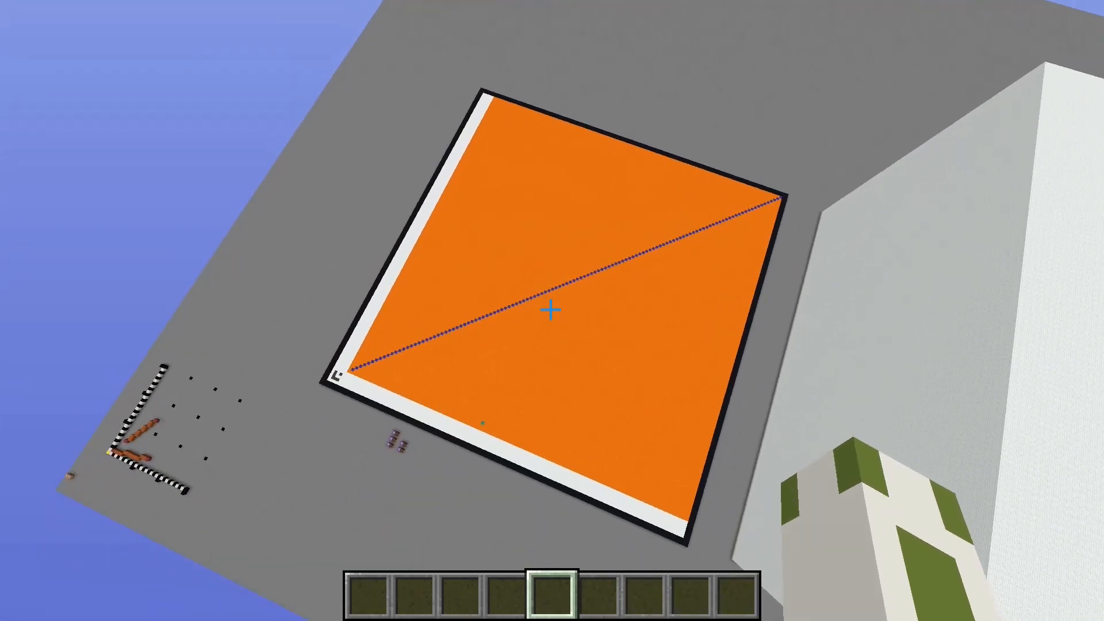
pyautogui.moveTo(552, 310)
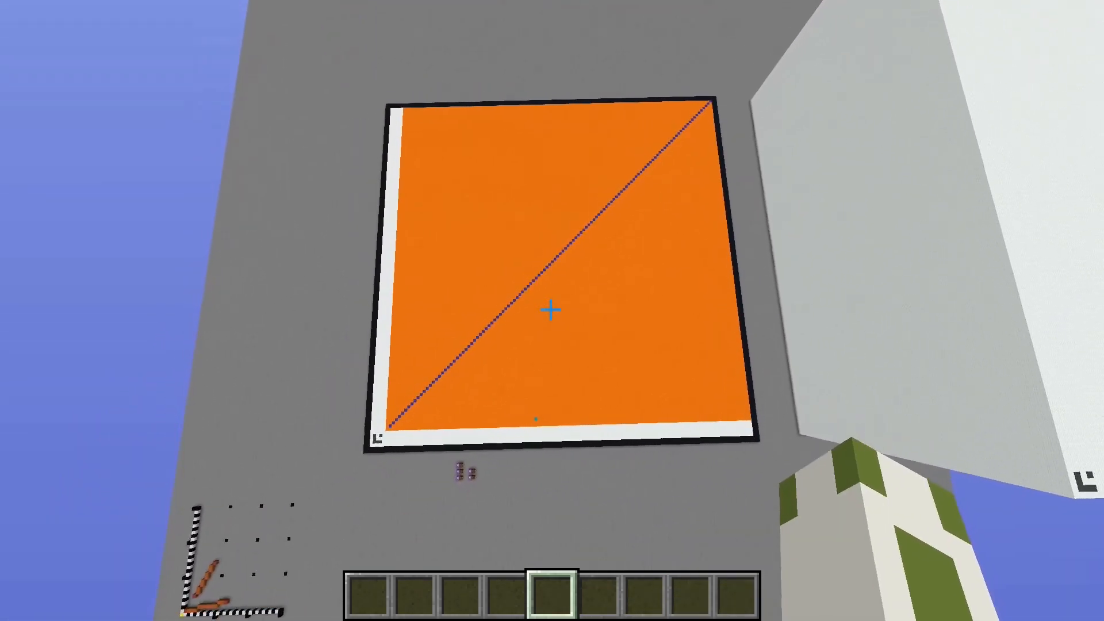
pyautogui.moveTo(552, 310)
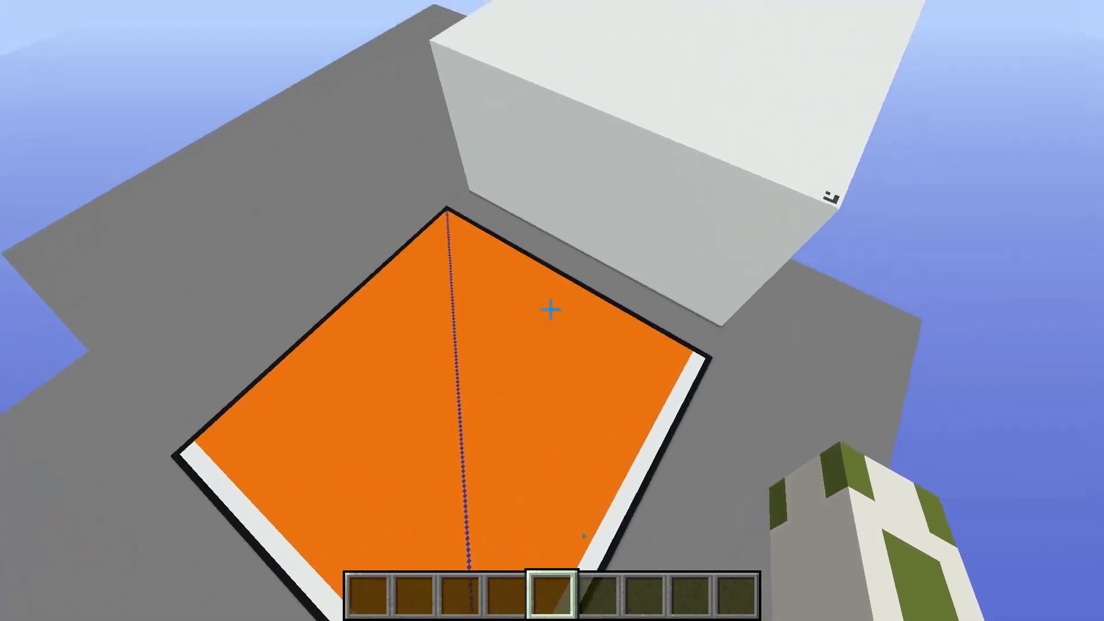
pyautogui.moveTo(552, 310)
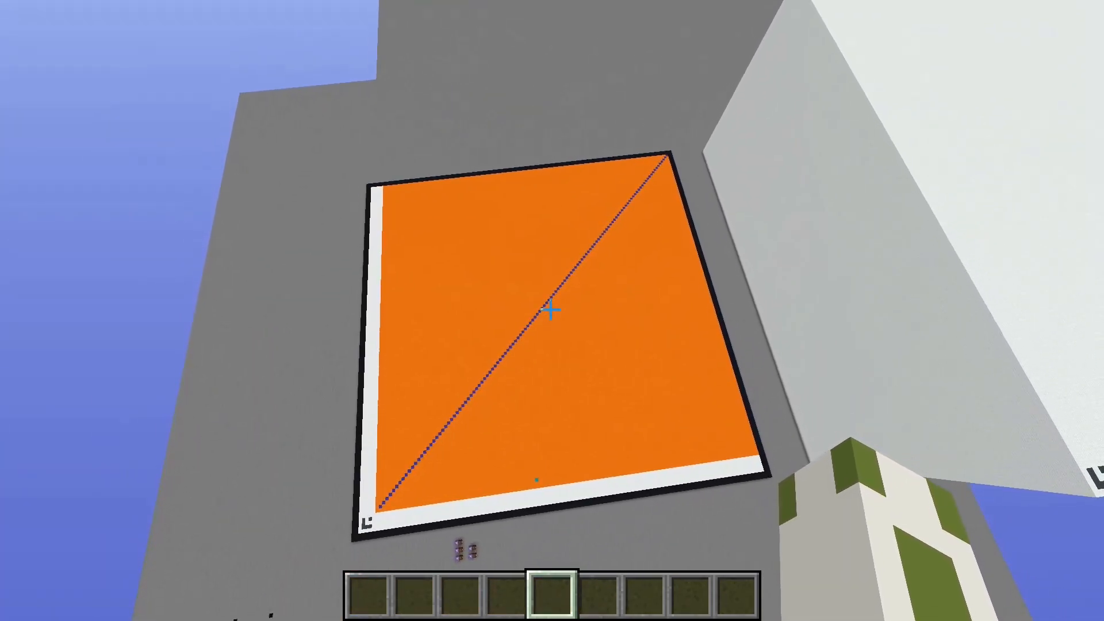
pyautogui.moveTo(552, 310)
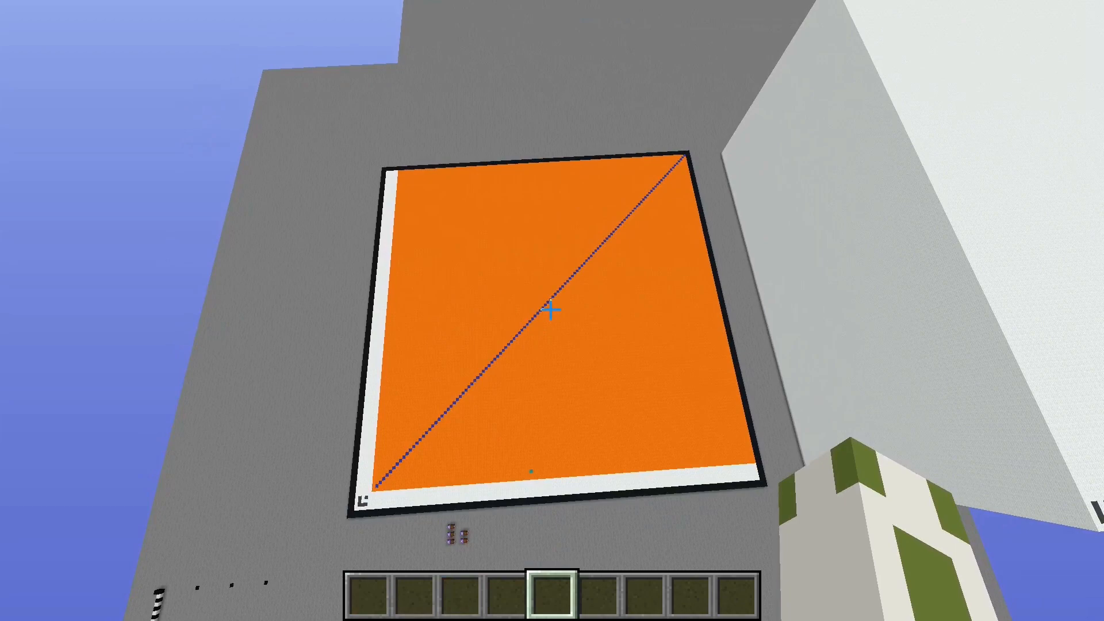
pyautogui.moveTo(552, 310)
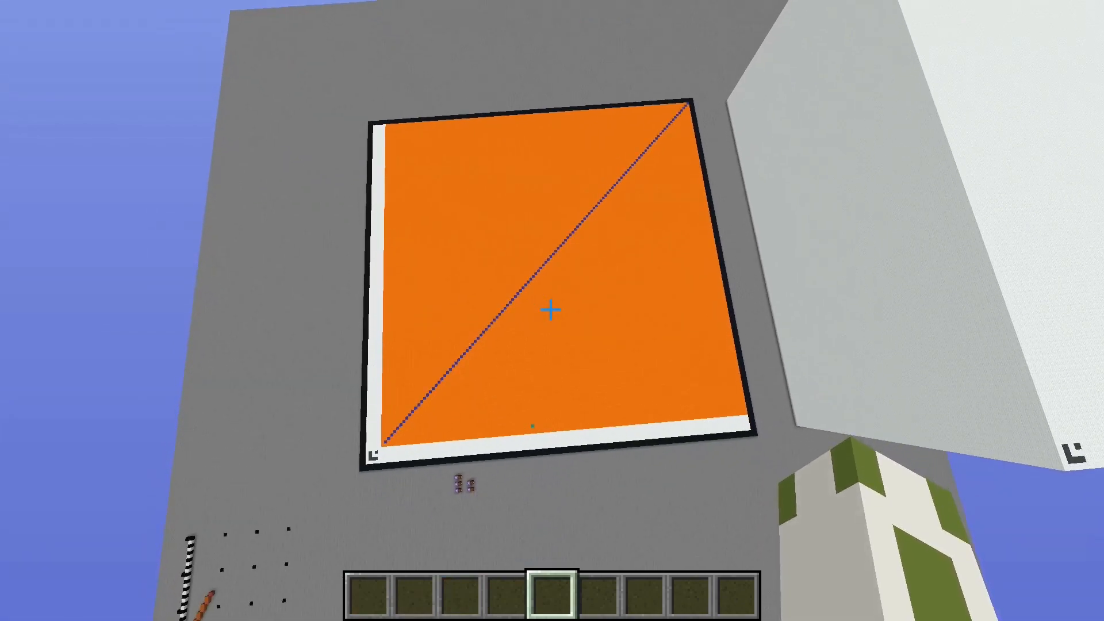
pyautogui.moveTo(552, 311)
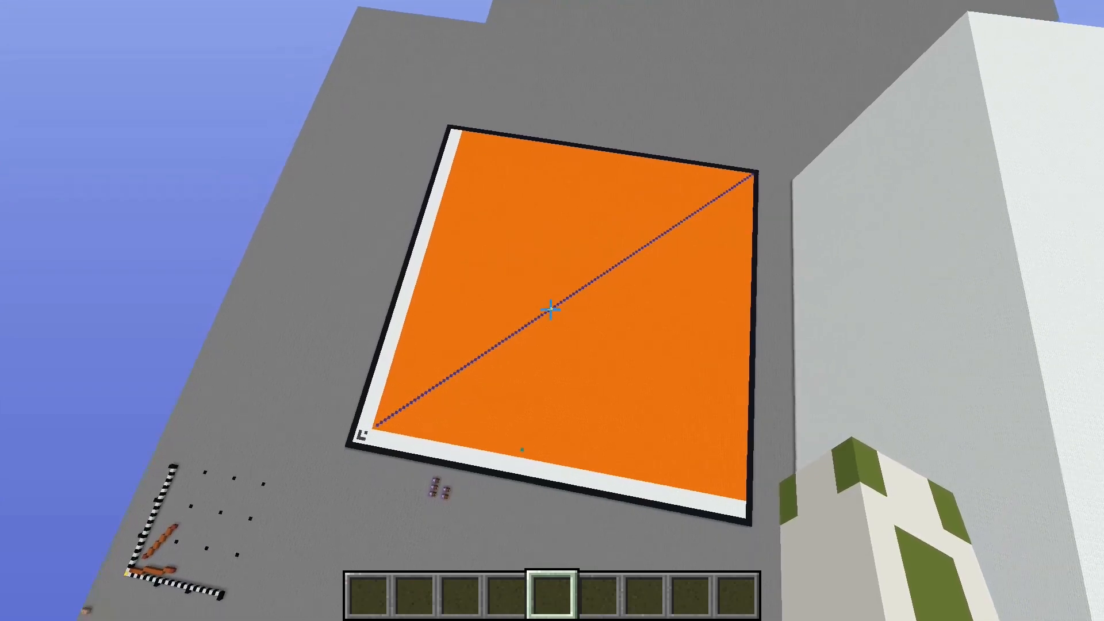
pyautogui.moveTo(552, 316)
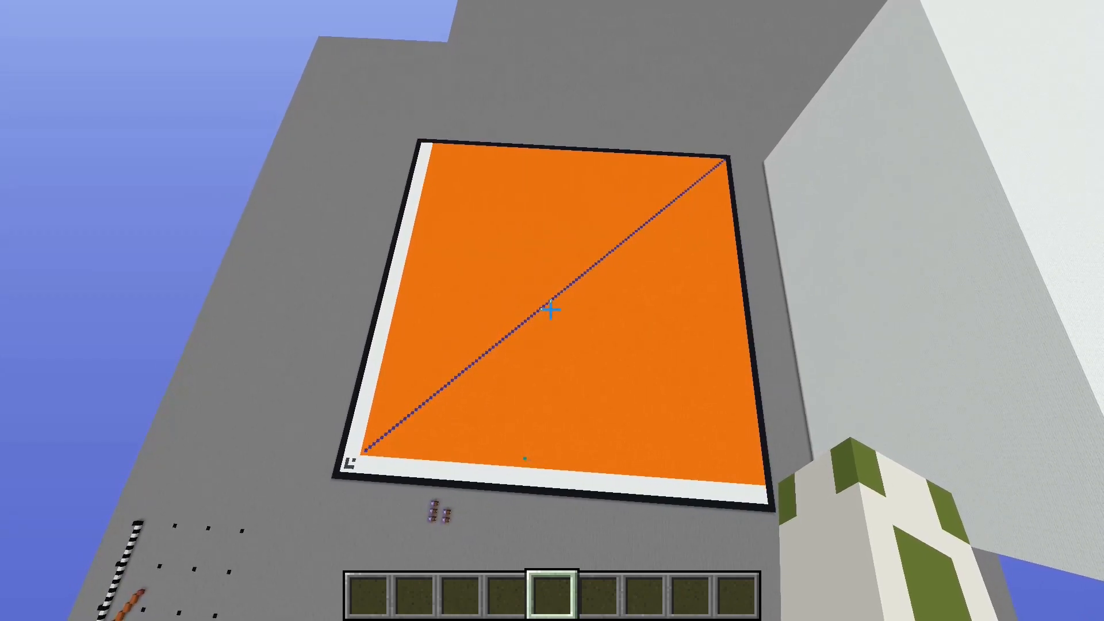
pyautogui.moveTo(552, 310)
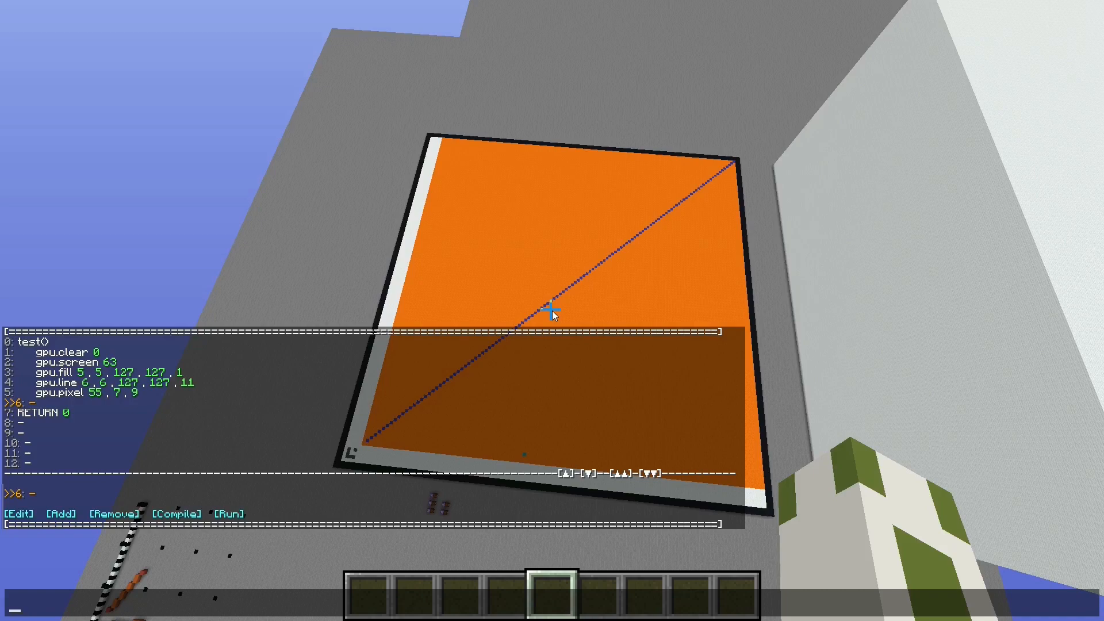
# - Enter /reload in chat to reload the server and update MC64
pyautogui.write('/reload')
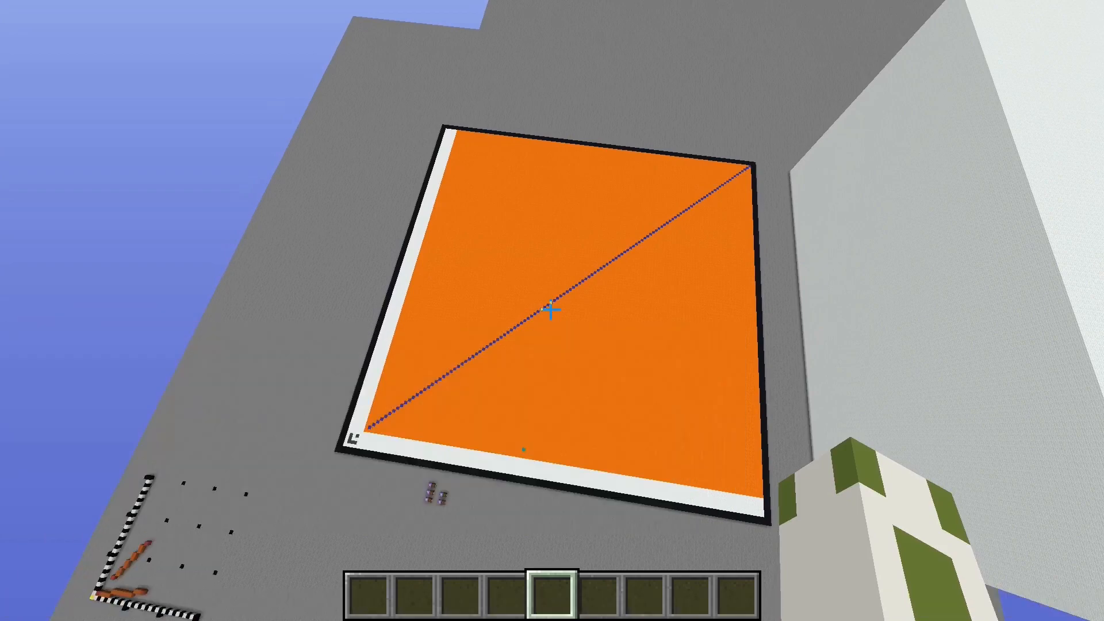
pyautogui.moveTo(552, 310)
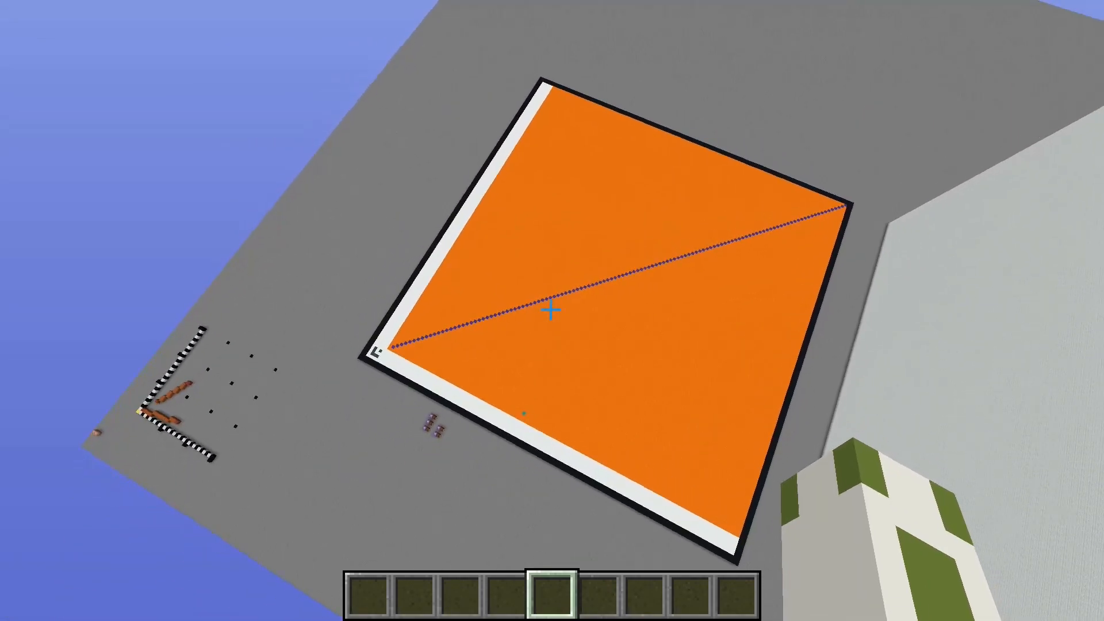
pyautogui.moveTo(552, 310)
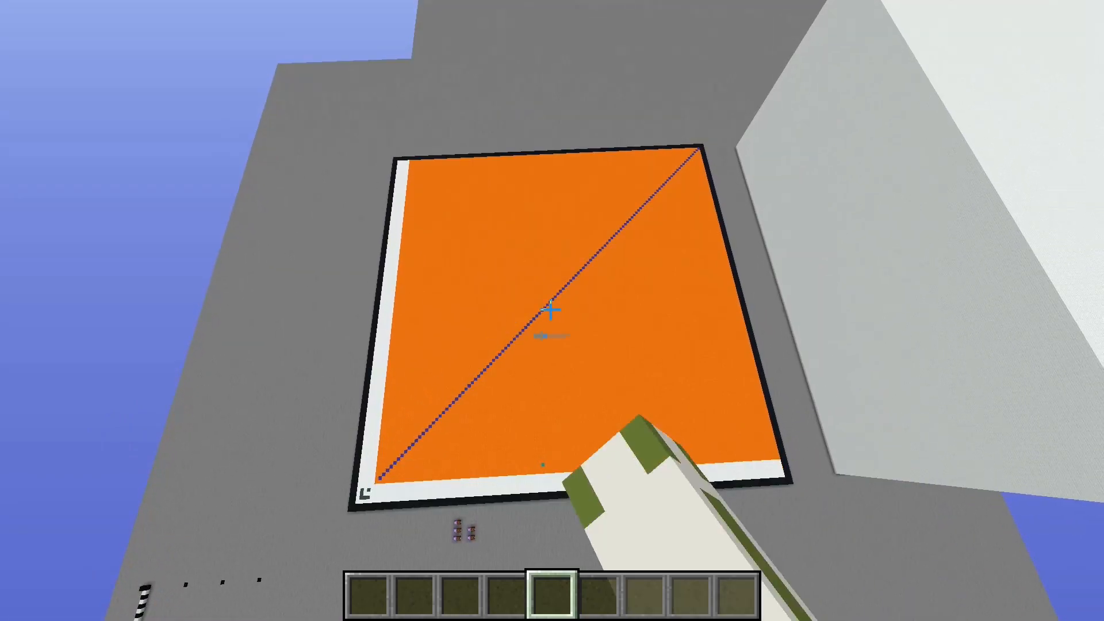
pyautogui.moveTo(552, 310)
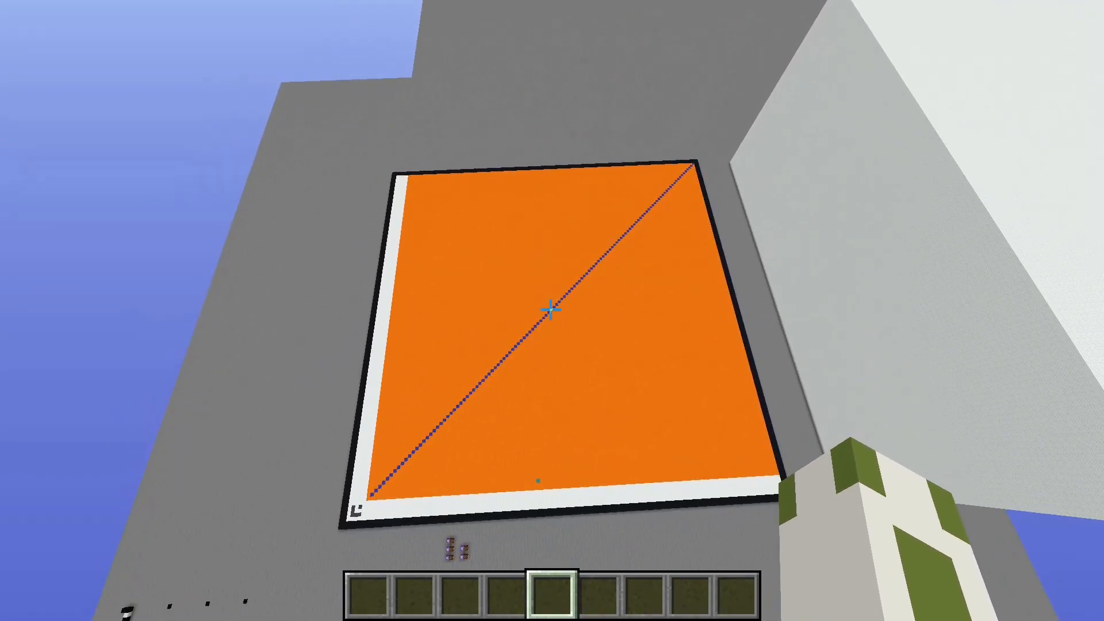
pyautogui.moveTo(552, 311)
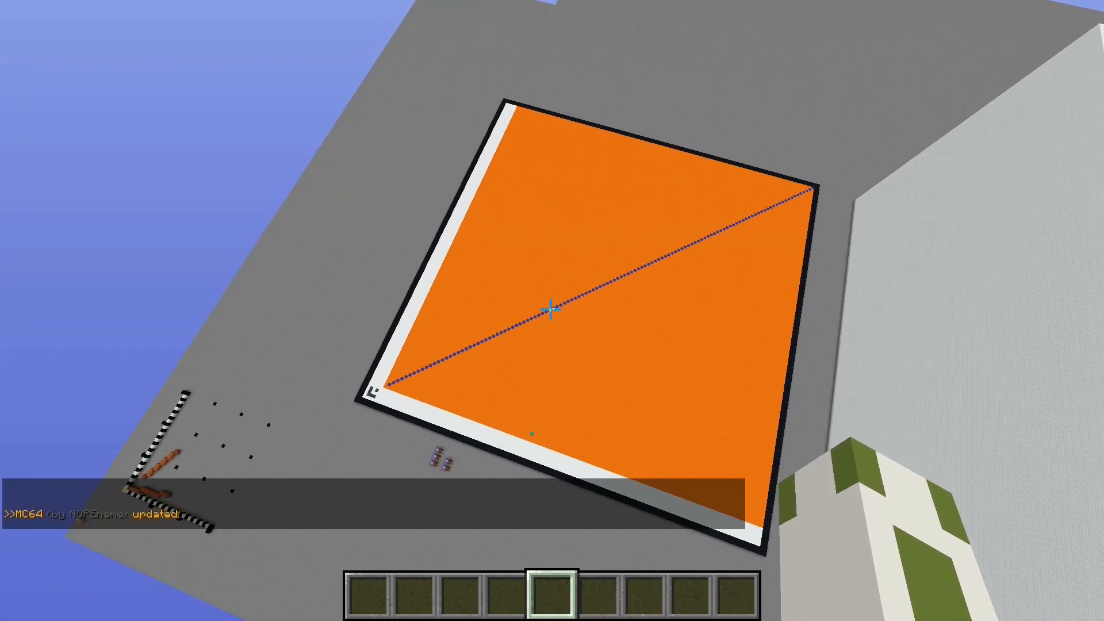
pyautogui.moveTo(552, 316)
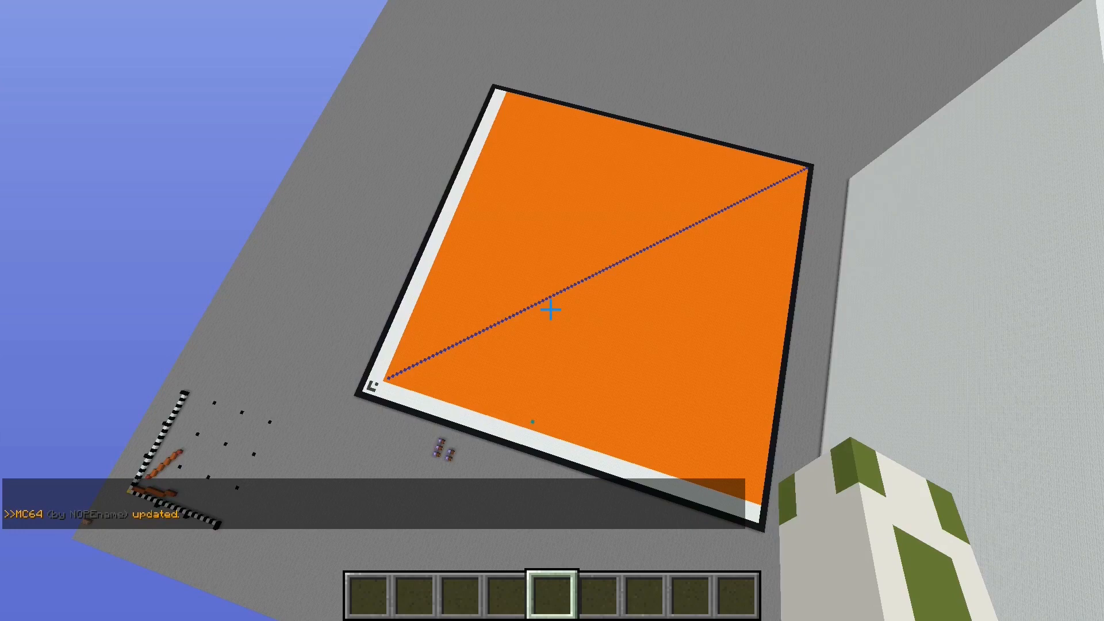
pyautogui.moveTo(552, 311)
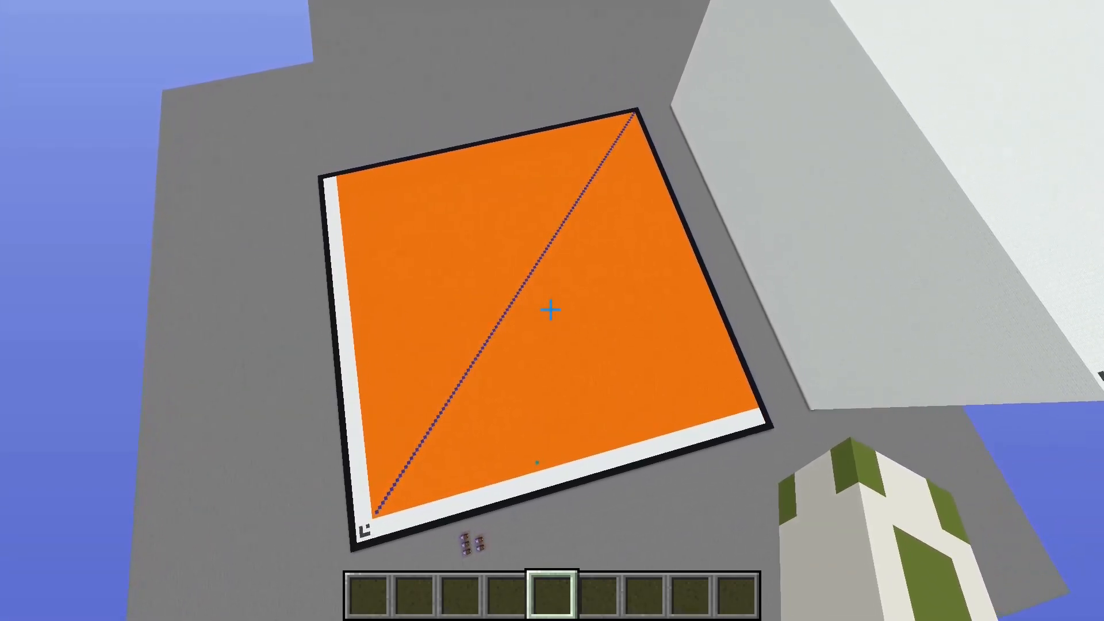
pyautogui.moveTo(552, 310)
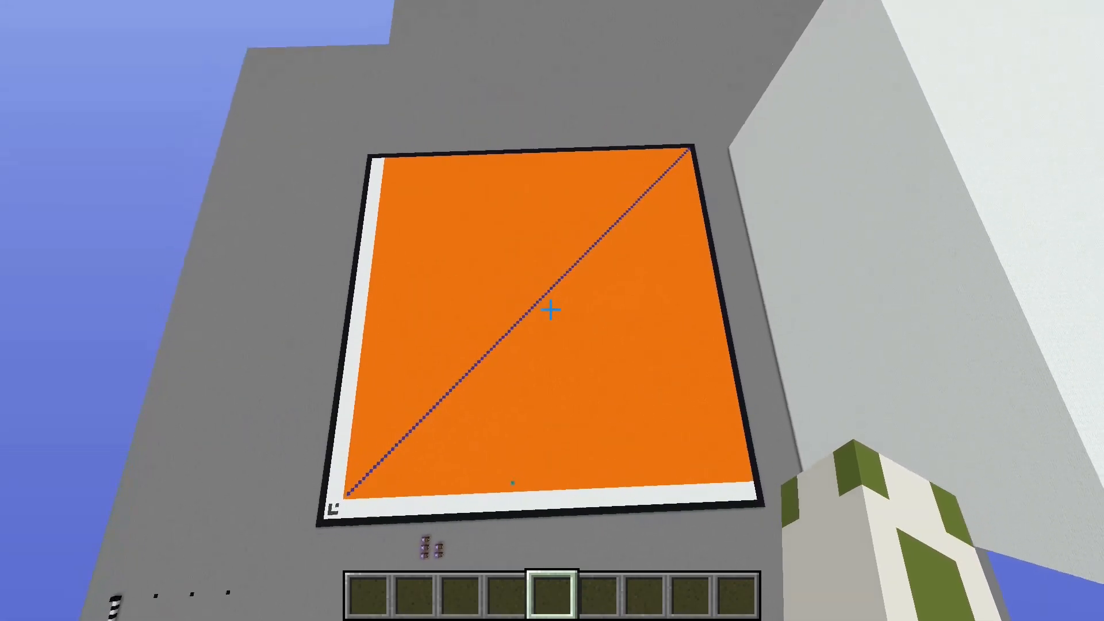
pyautogui.moveTo(552, 310)
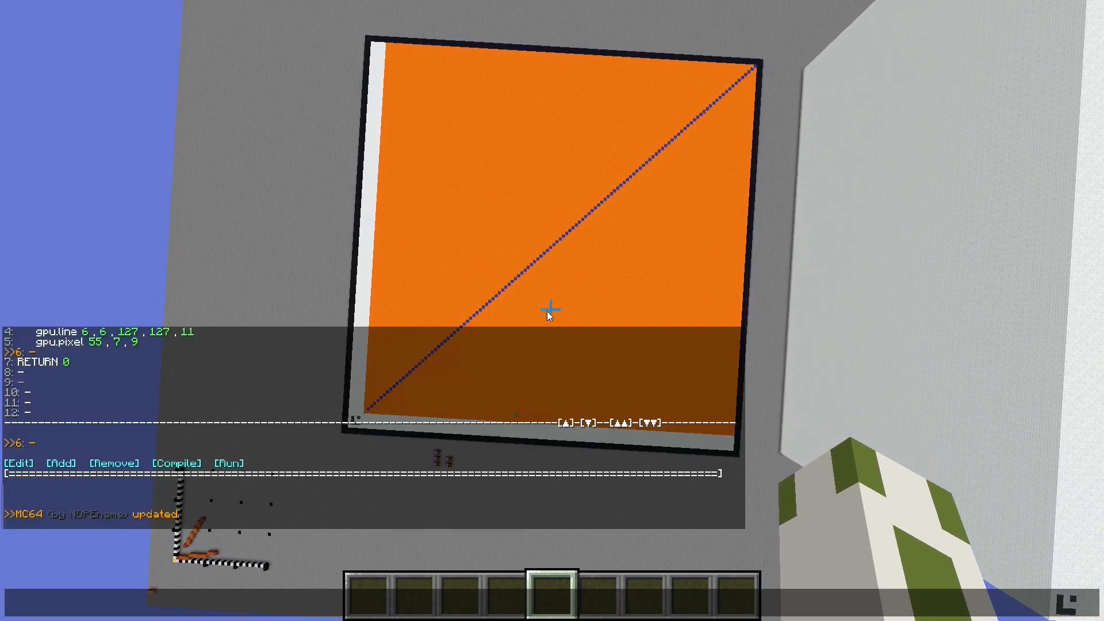
pyautogui.moveTo(88, 370)
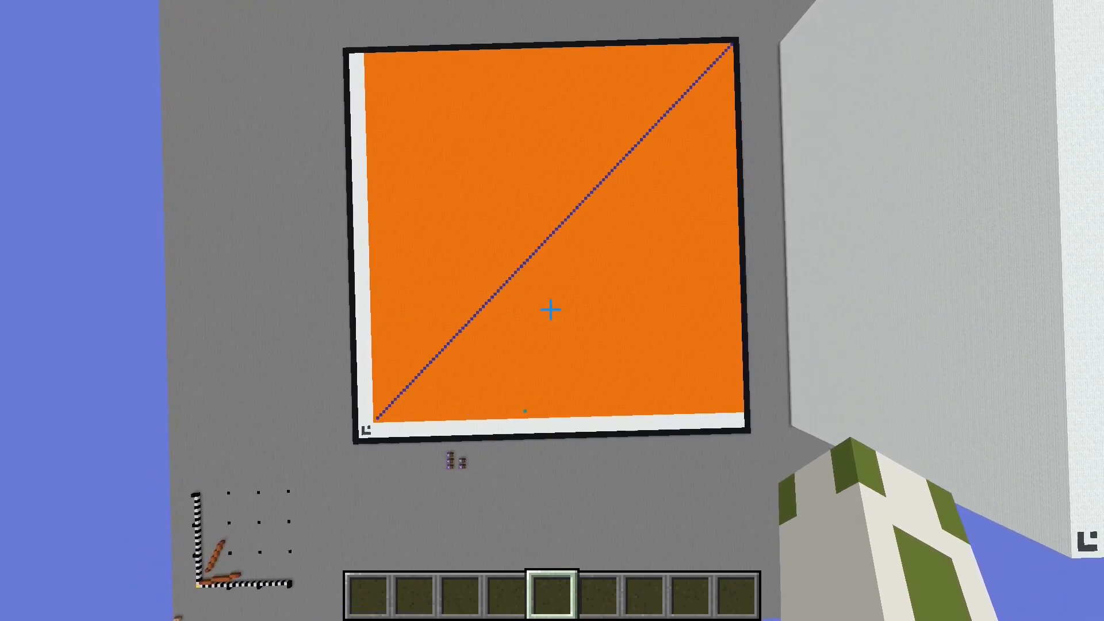
pyautogui.moveTo(552, 311)
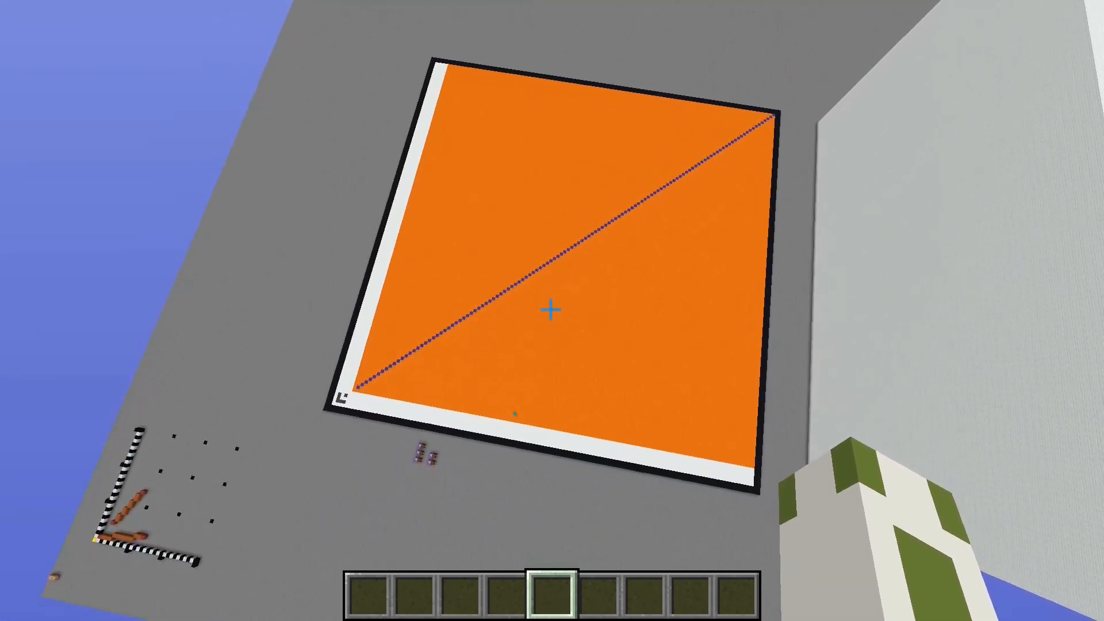
pyautogui.moveTo(552, 310)
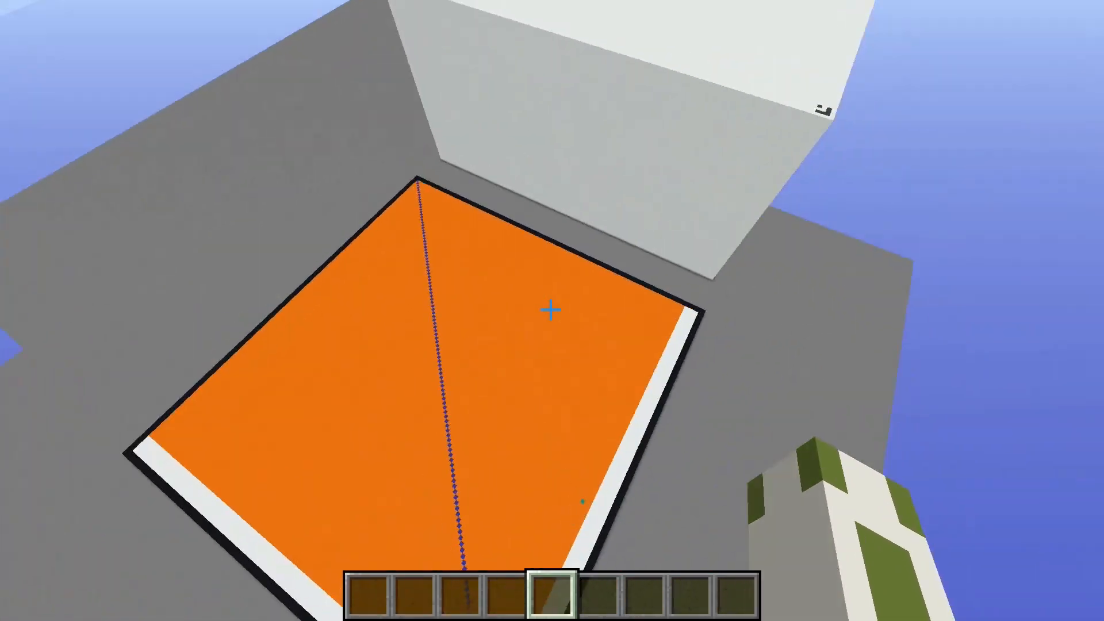
pyautogui.moveTo(552, 311)
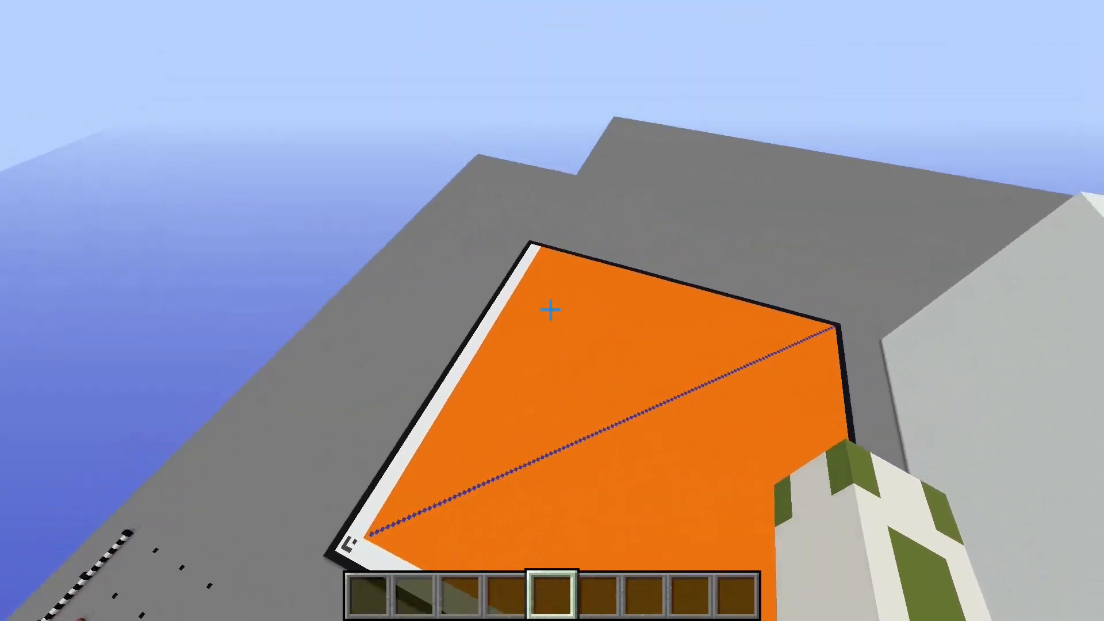
pyautogui.moveTo(552, 310)
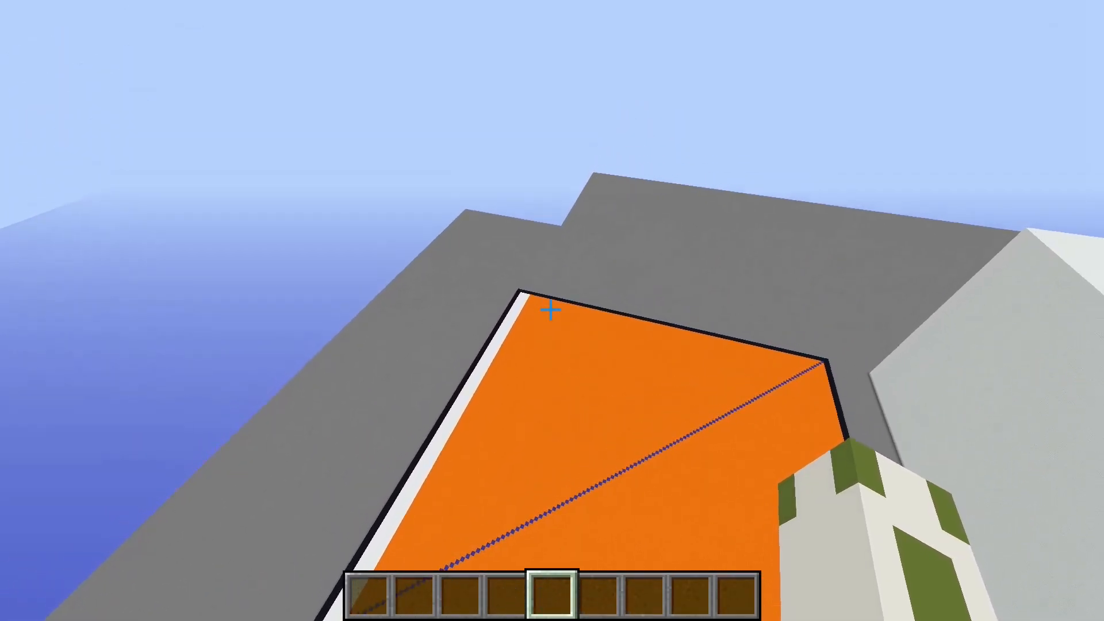
pyautogui.moveTo(552, 310)
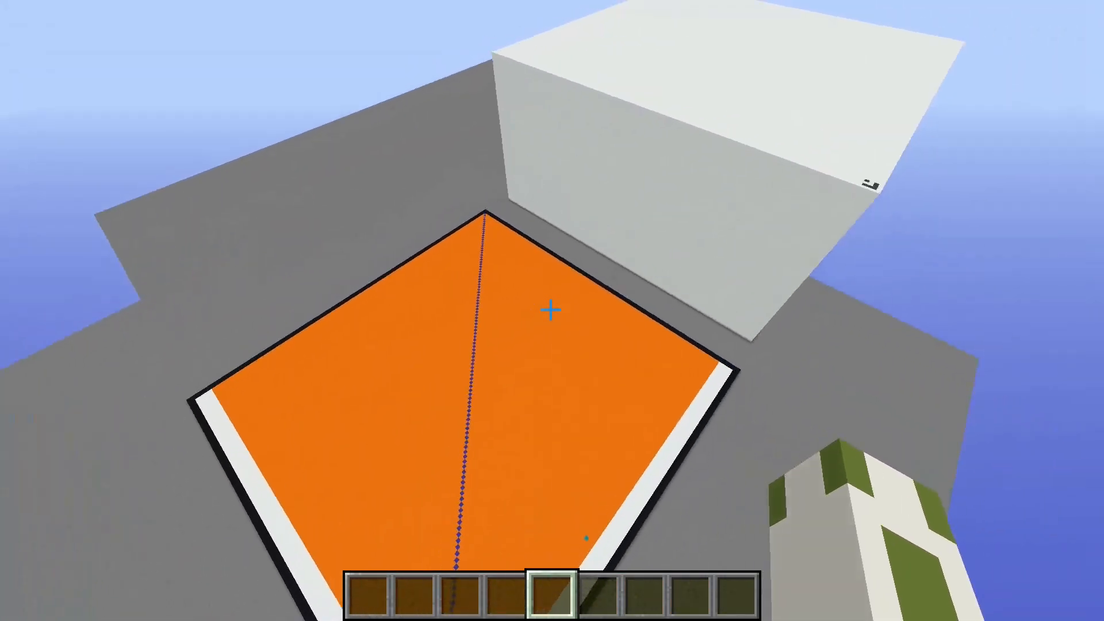
pyautogui.moveTo(552, 311)
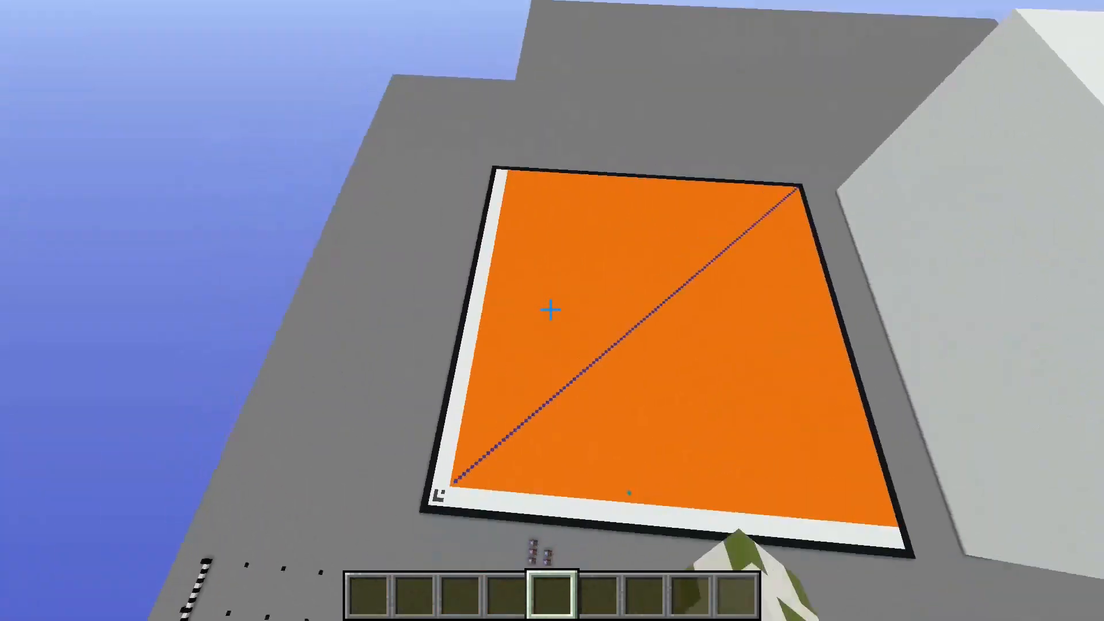
pyautogui.moveTo(552, 310)
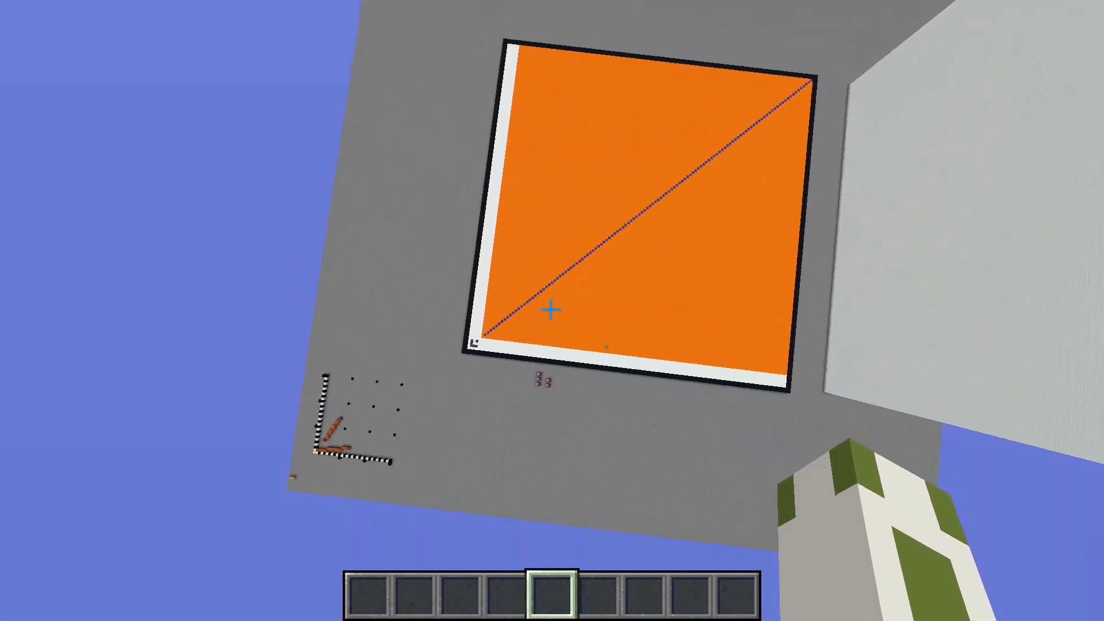
pyautogui.moveTo(552, 310)
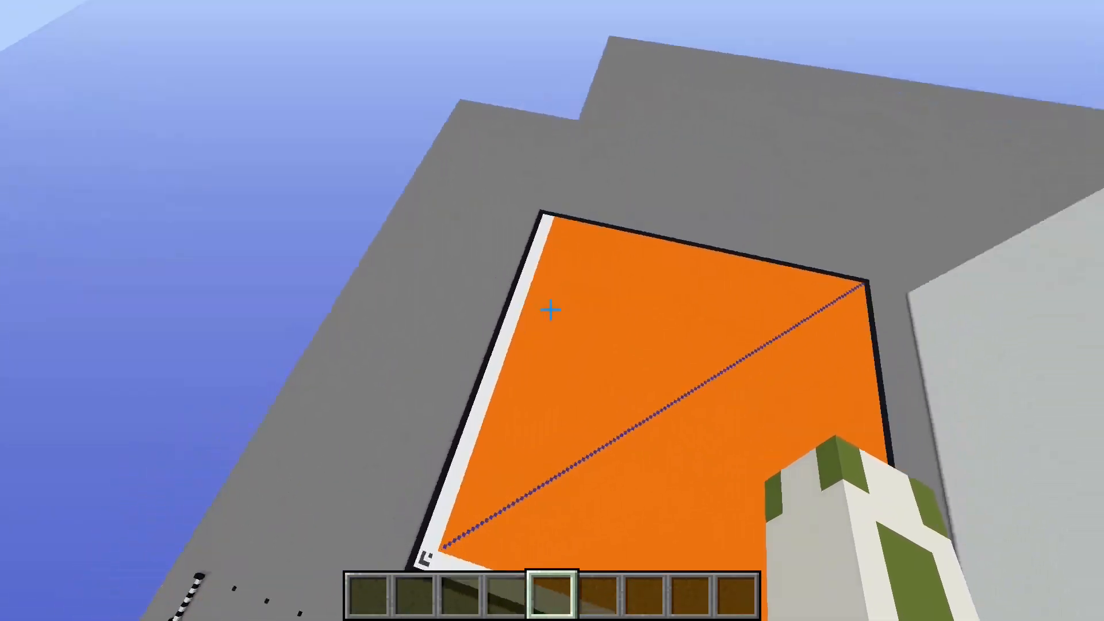
pyautogui.moveTo(552, 311)
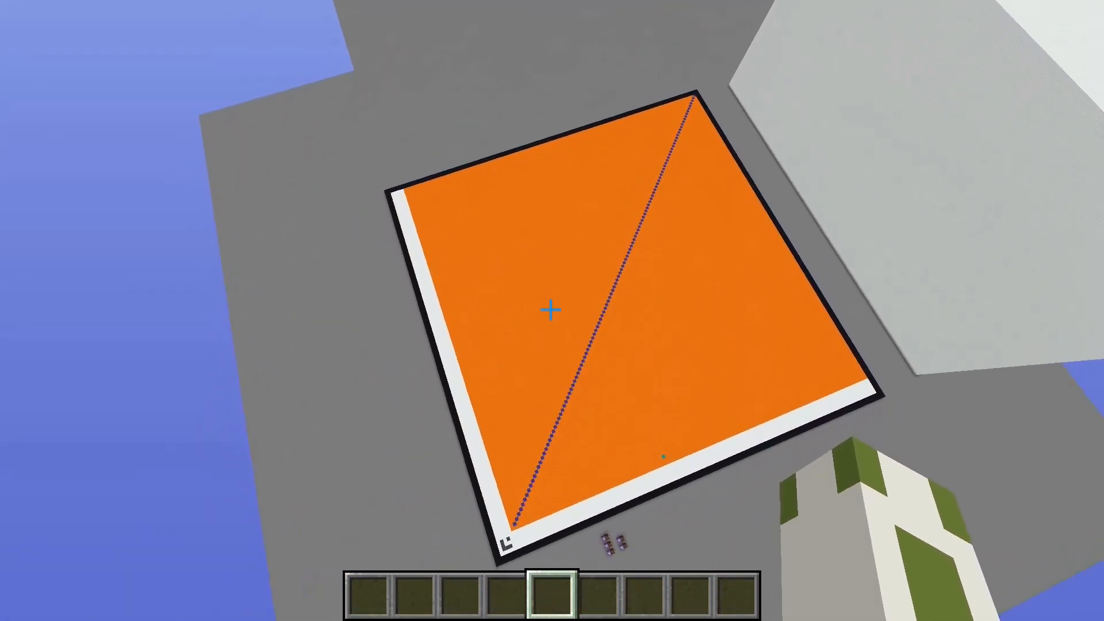
pyautogui.moveTo(552, 310)
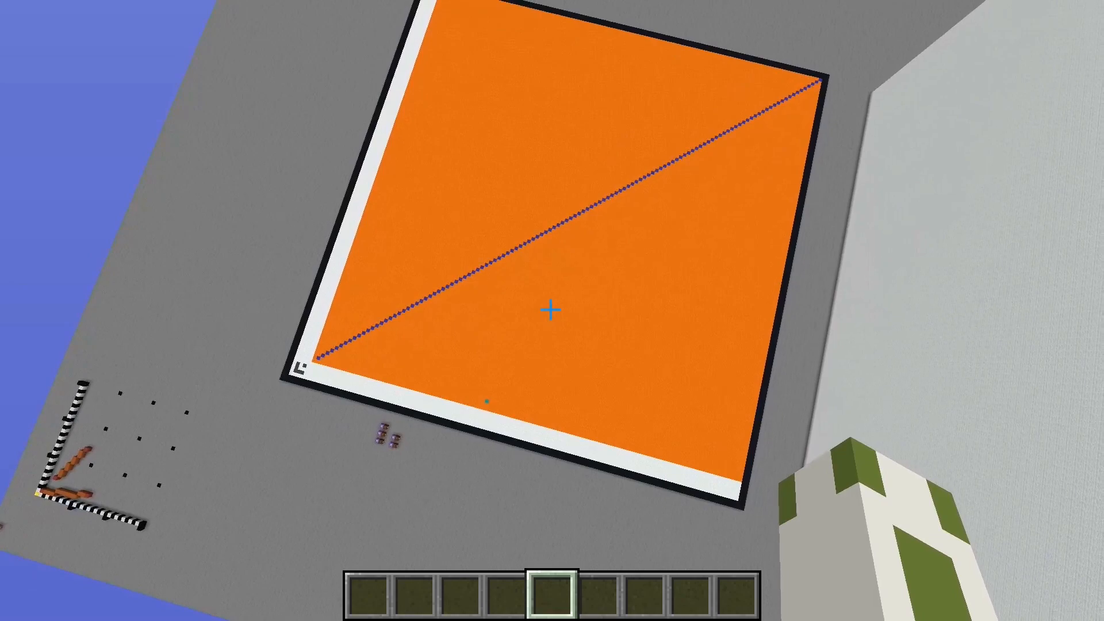
pyautogui.moveTo(552, 310)
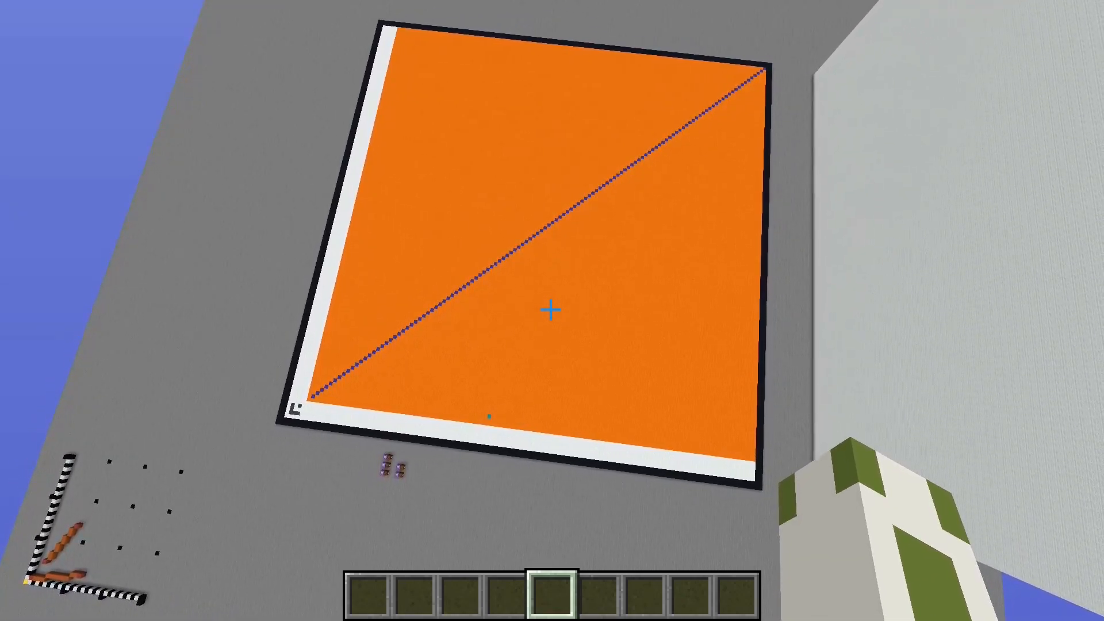